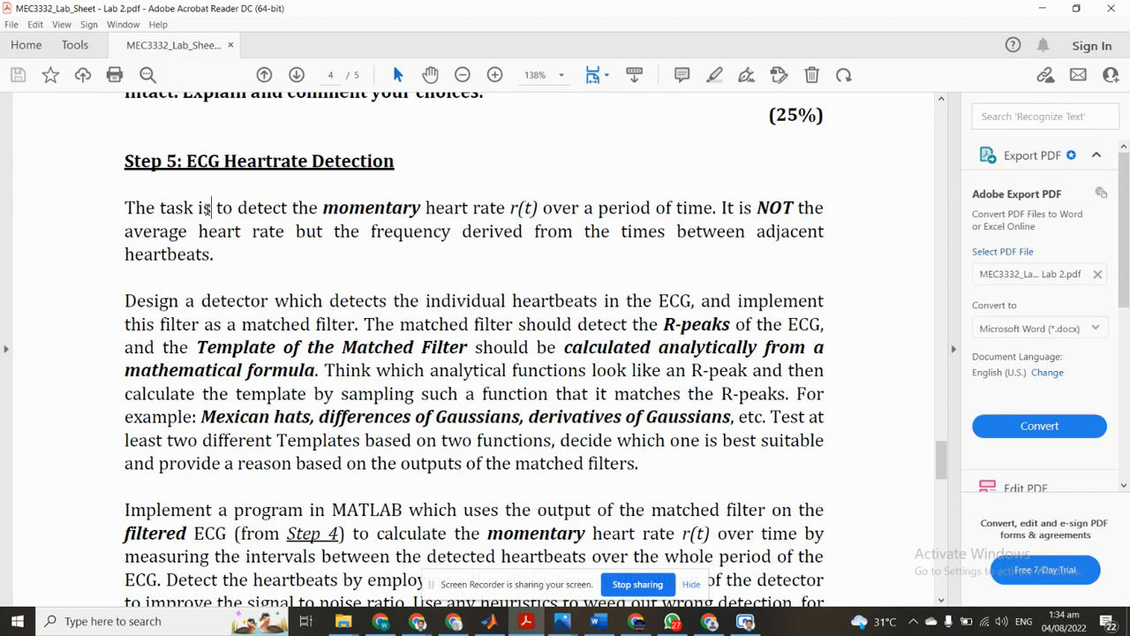
mouse_move(350, 295)
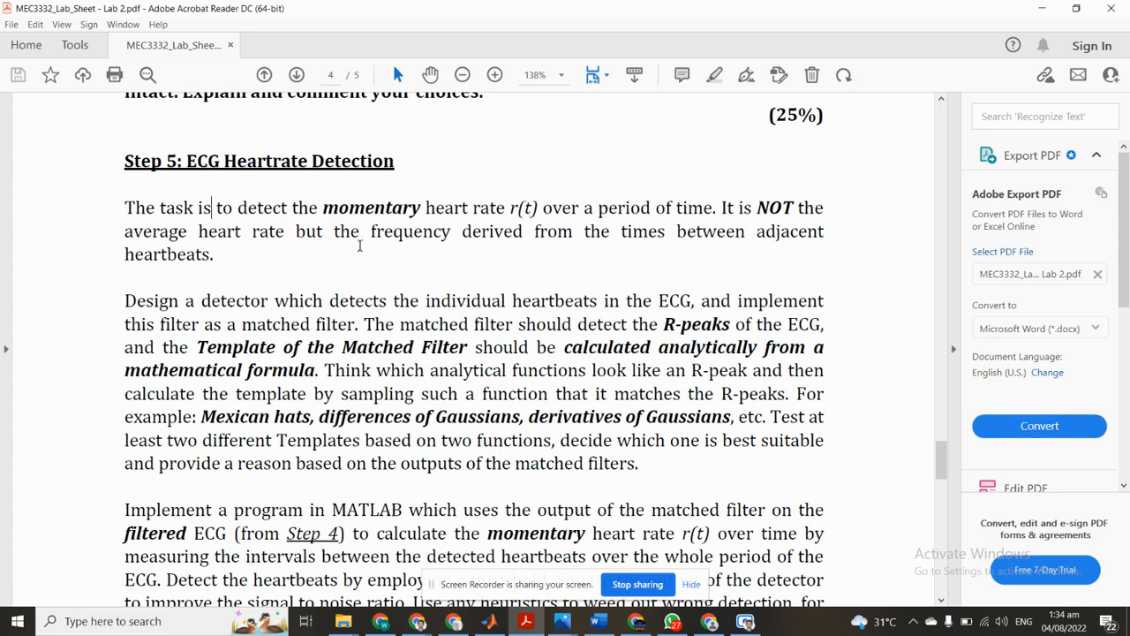
mouse_move(503, 249)
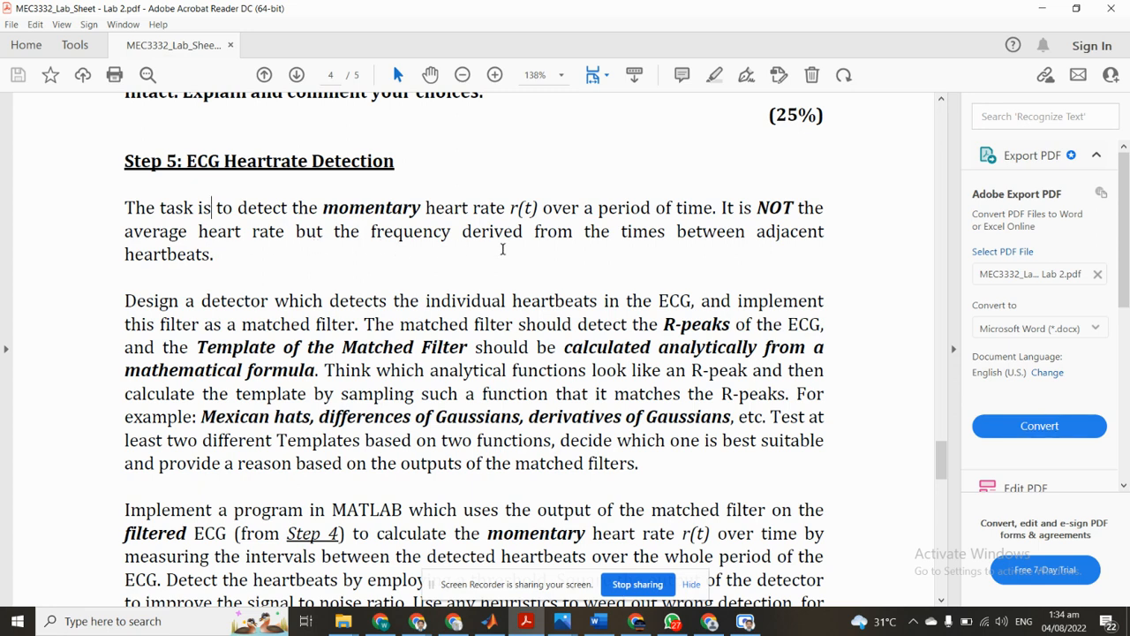
mouse_move(130, 268)
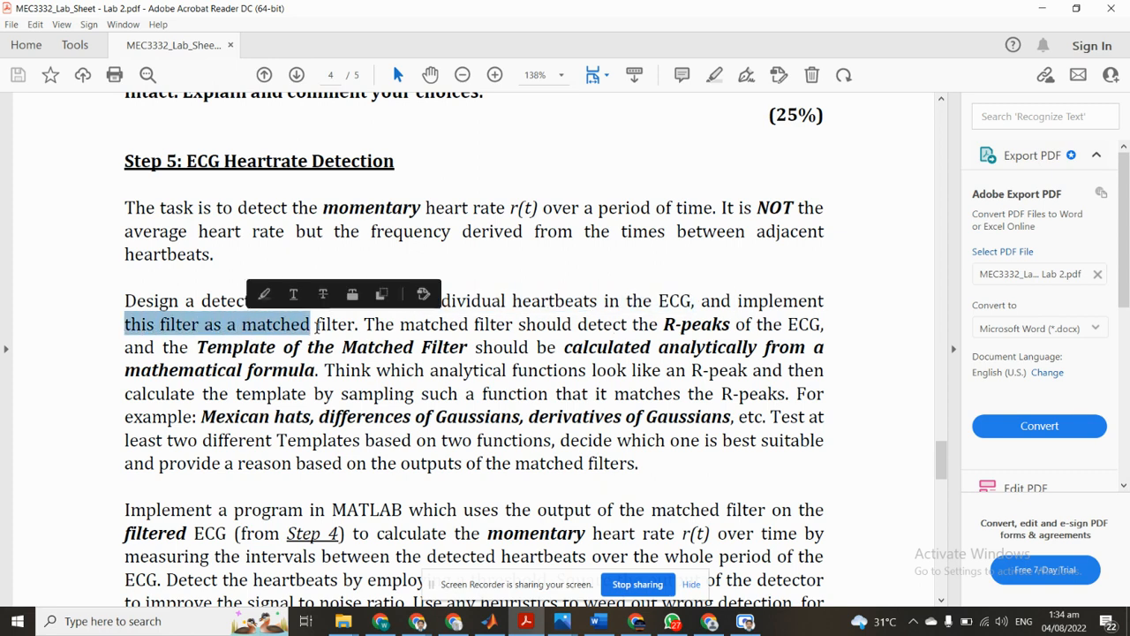
Highlight phrases like 'The matched' and 'Template of the Matched Filter' in the Step 5 instructions
left_click(375, 324)
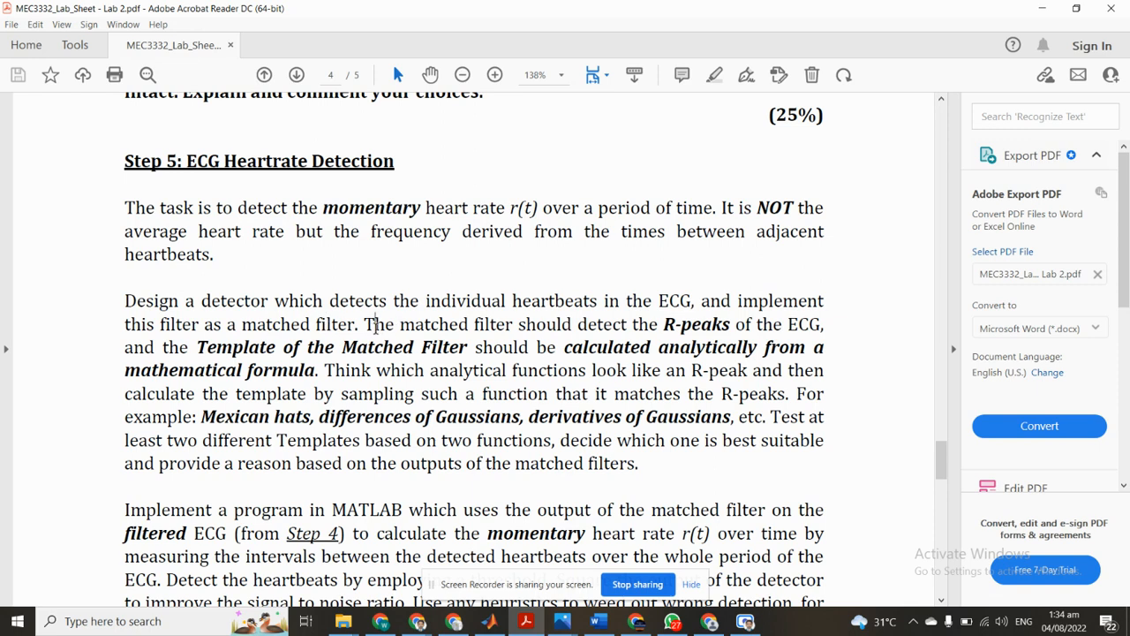
double_click(414, 324)
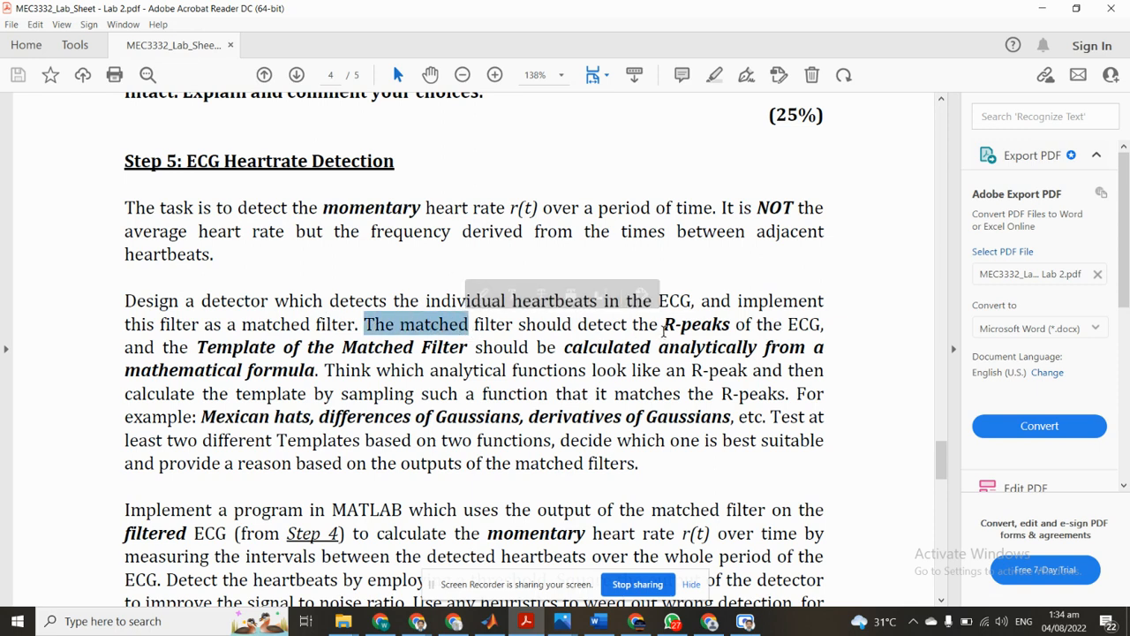
double_click(694, 324)
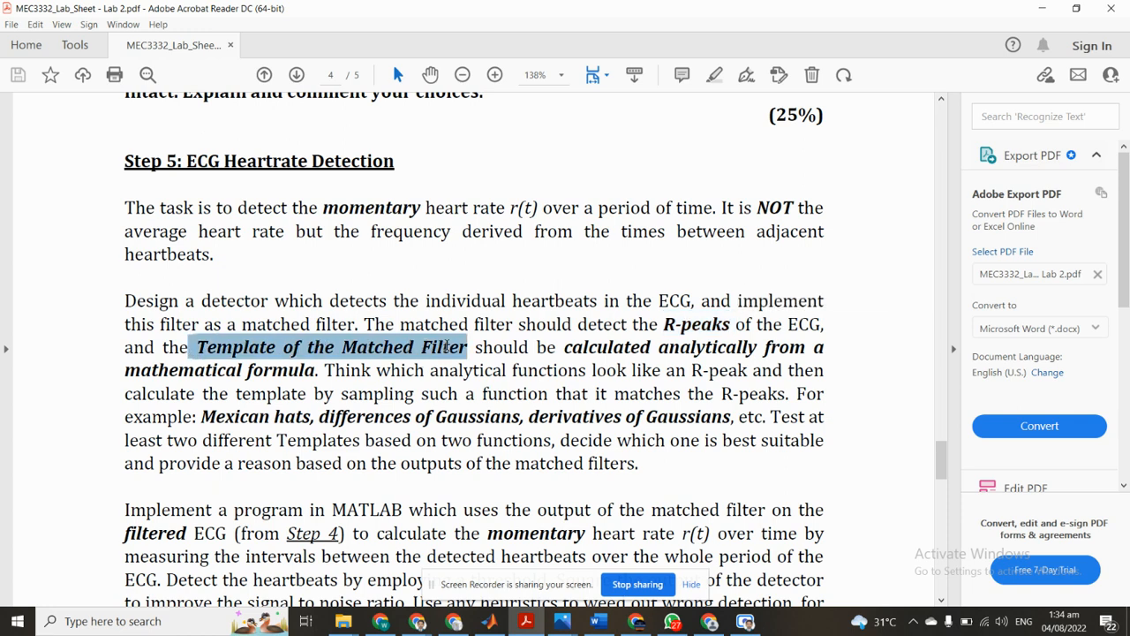
left_click(702, 353)
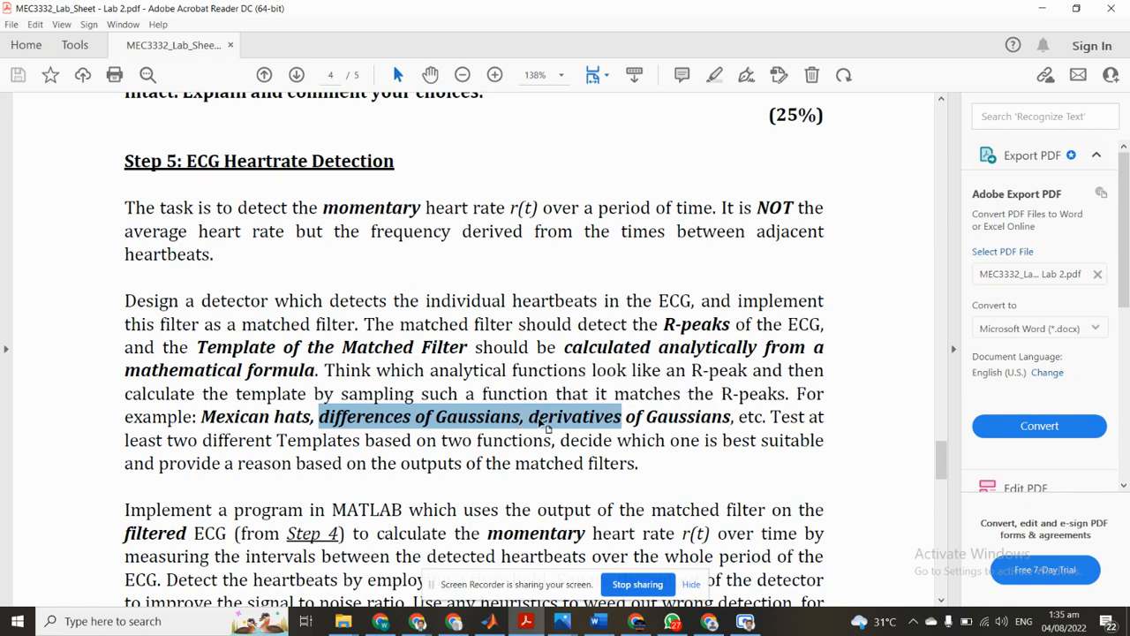
left_click(742, 423)
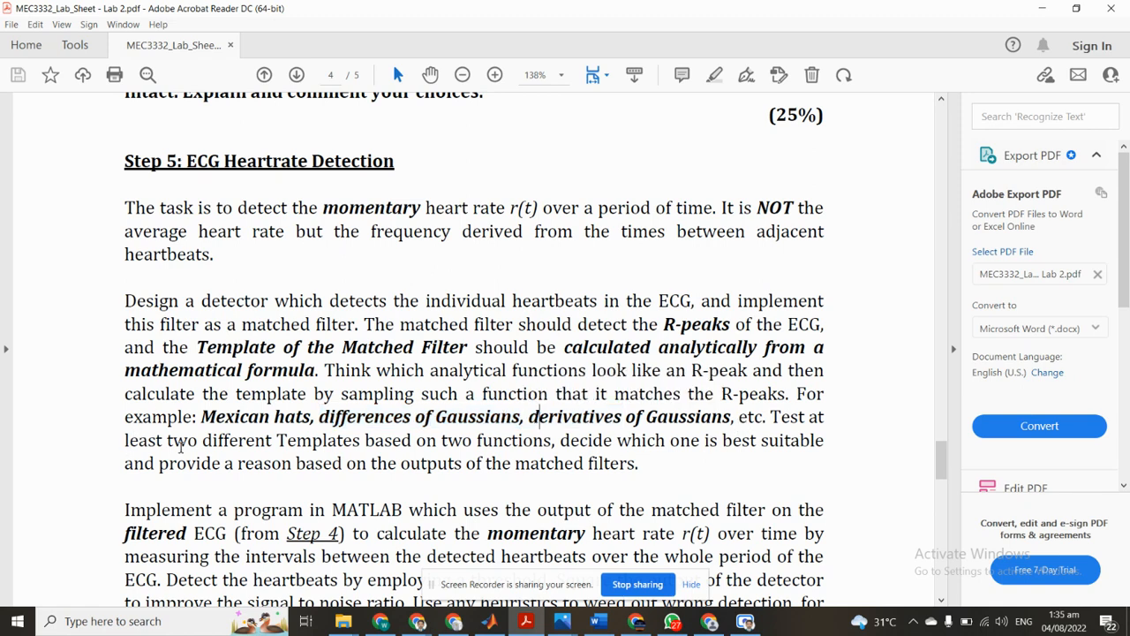
left_click_drag(163, 440, 463, 462)
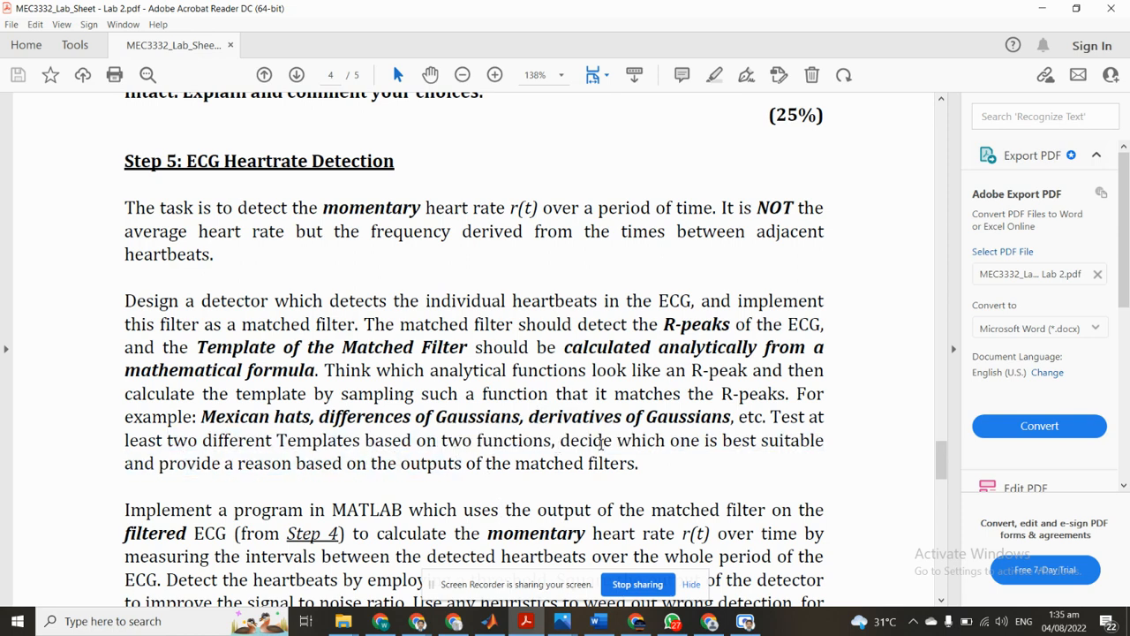
double_click(771, 440)
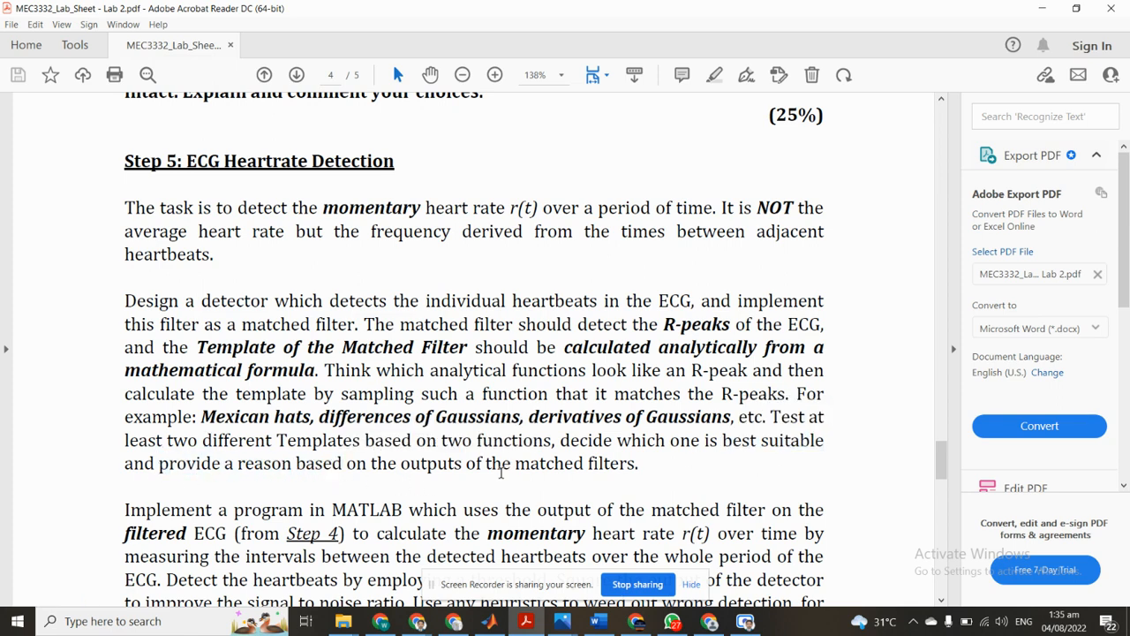
Scroll down to read Step 5's MATLAB implementation paragraph through to the 25% weighting
scroll("down", 3)
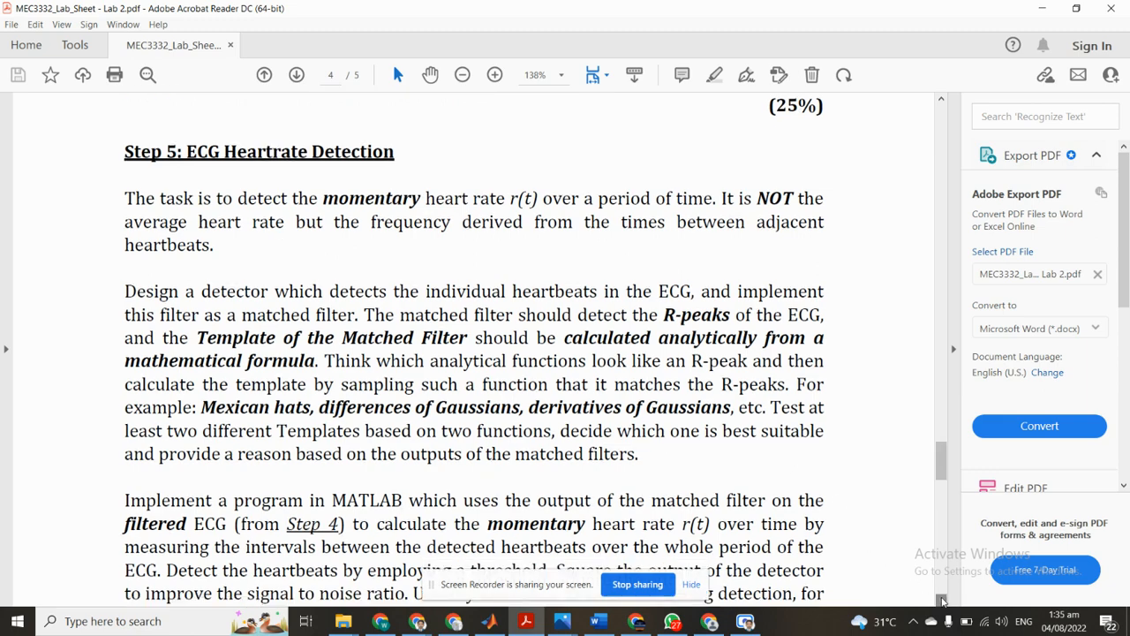
scroll("down", 3)
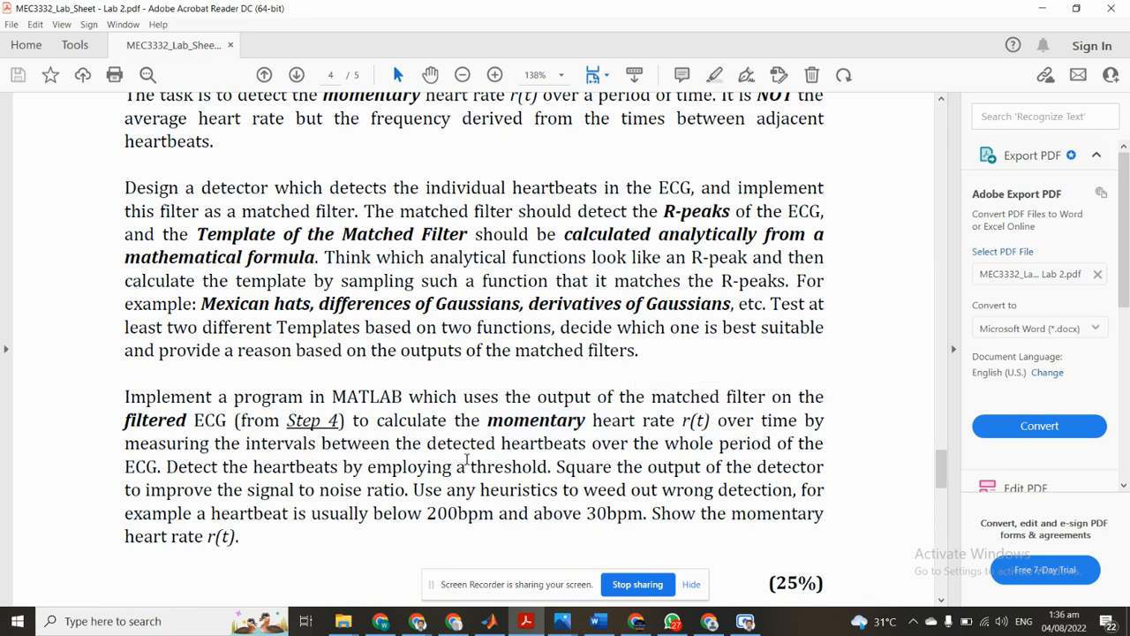
mouse_move(691, 454)
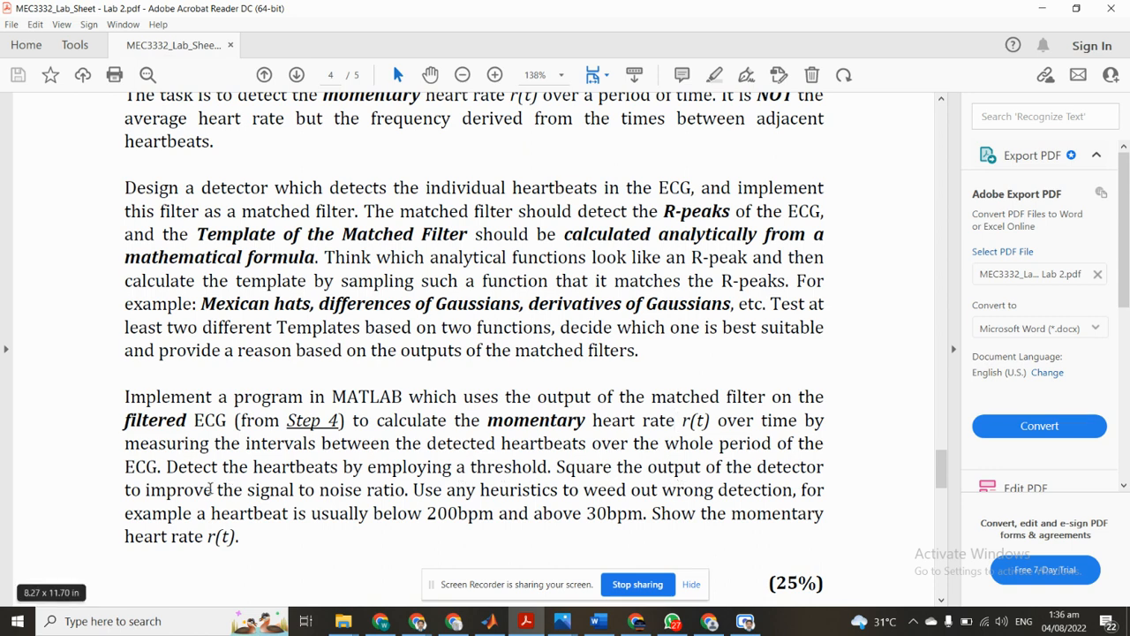
left_click_drag(212, 489, 446, 489)
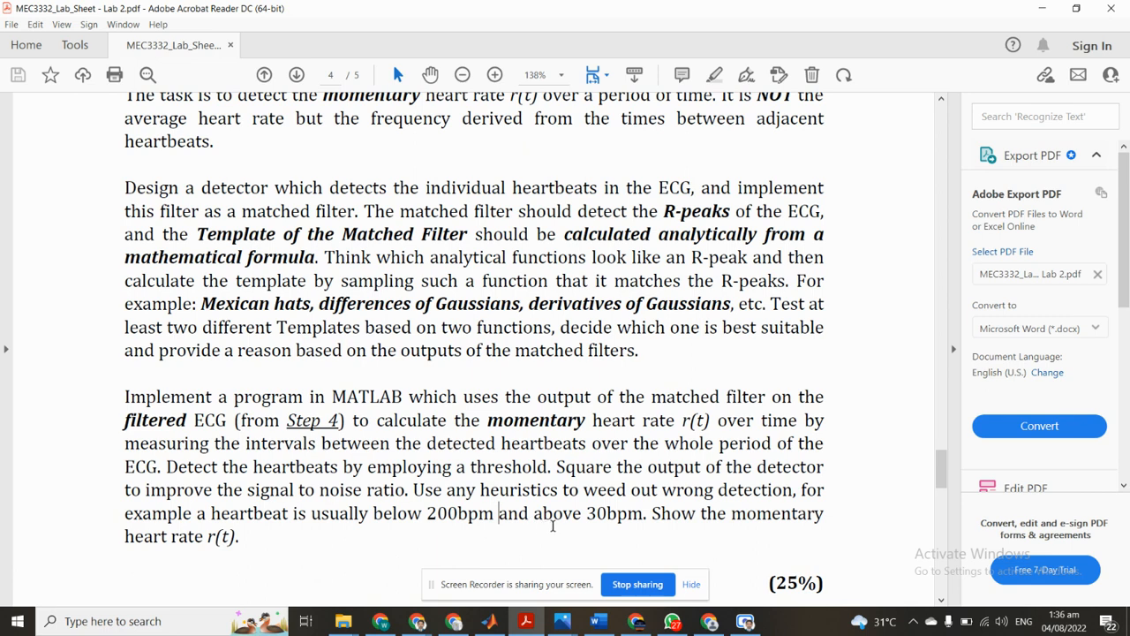
scroll("down", 3)
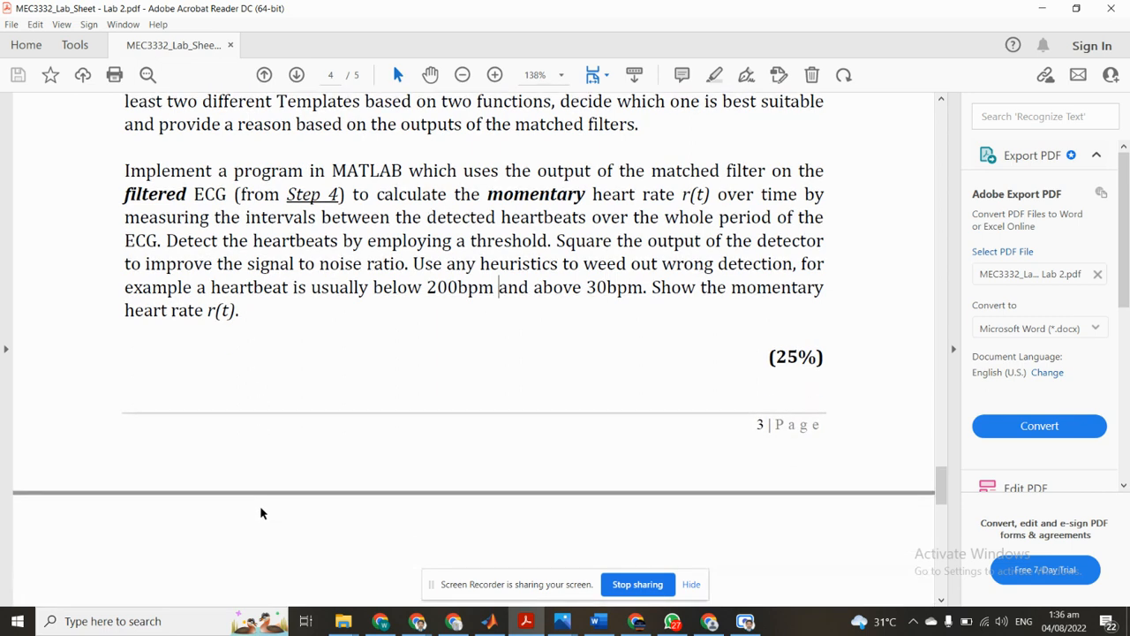
scroll("up", 3)
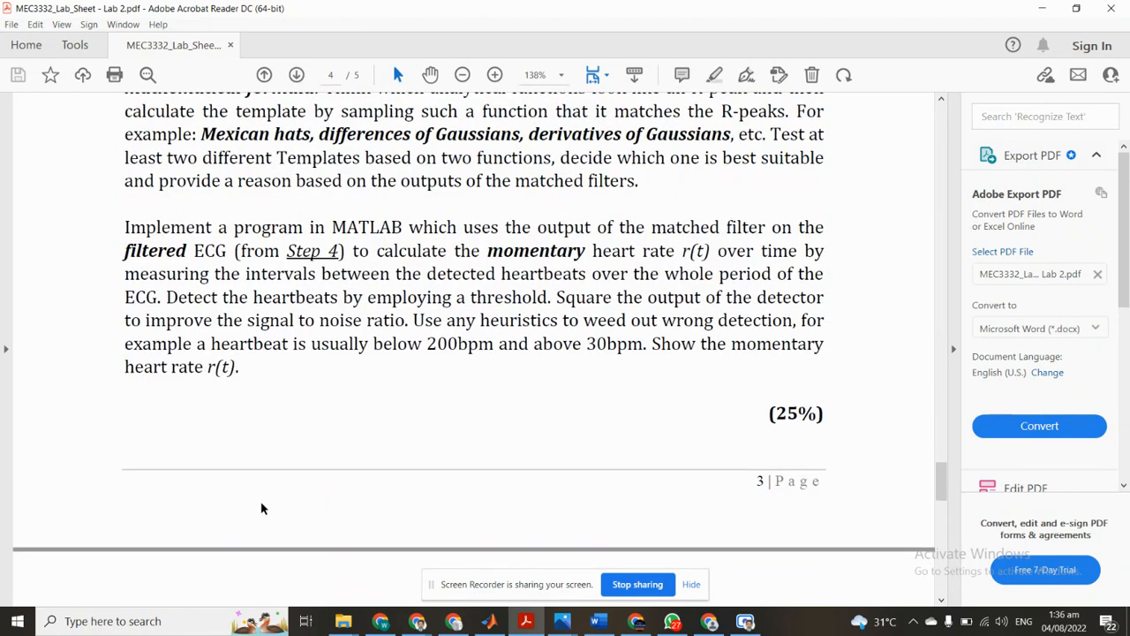
scroll("up", 3)
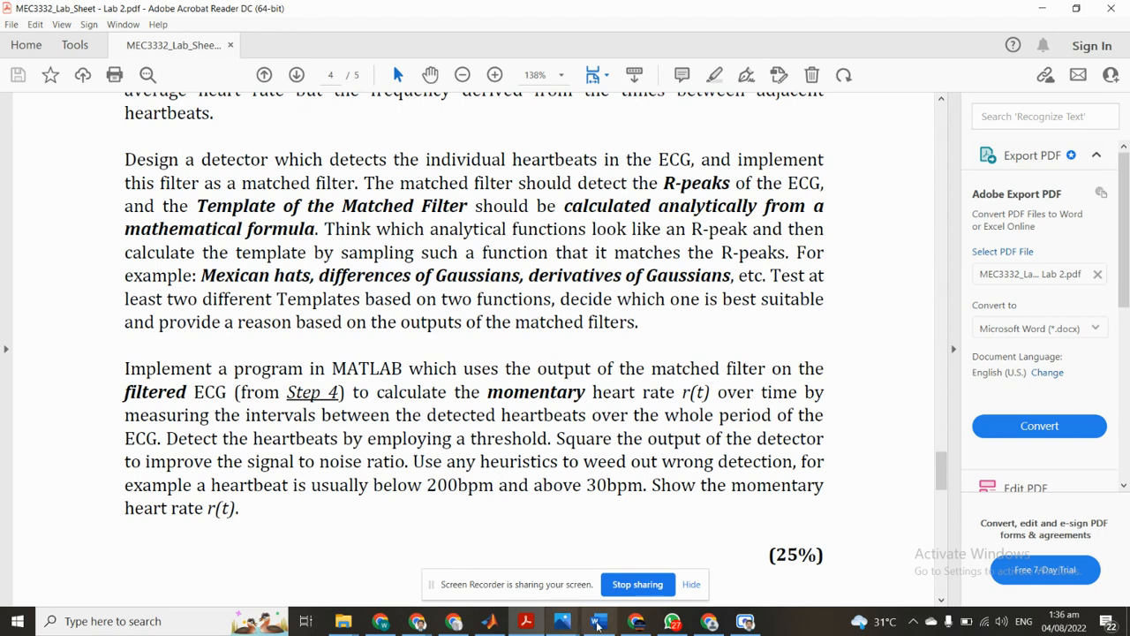
Switch to the Word lab report and select words in its text
left_click(597, 621)
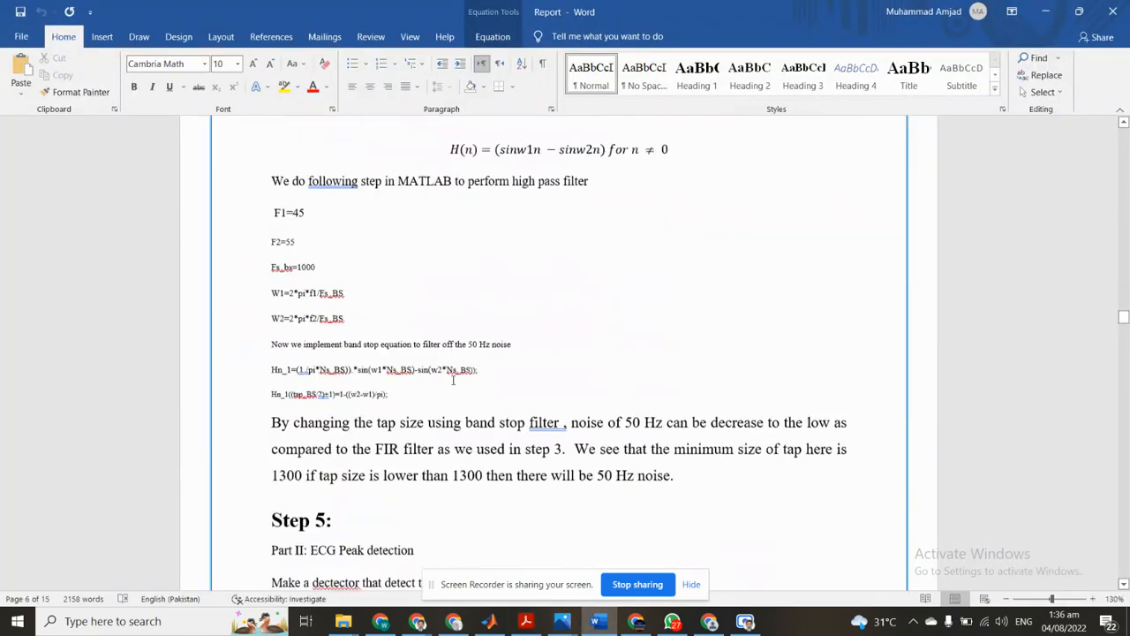
scroll("down", 3)
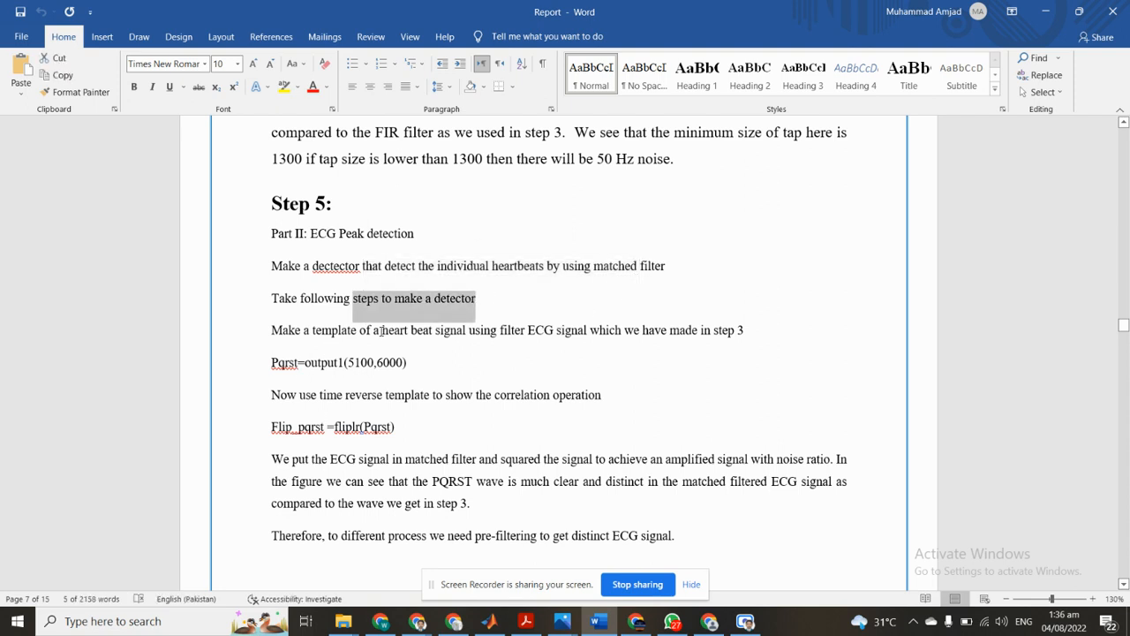
left_click(530, 329)
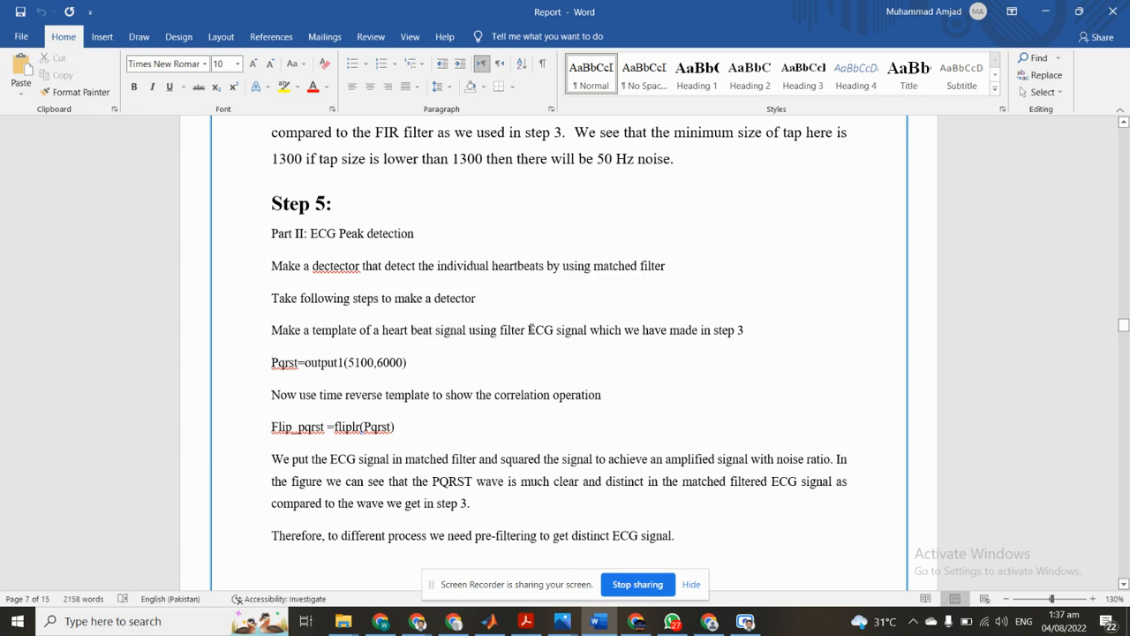
left_click_drag(586, 330, 744, 329)
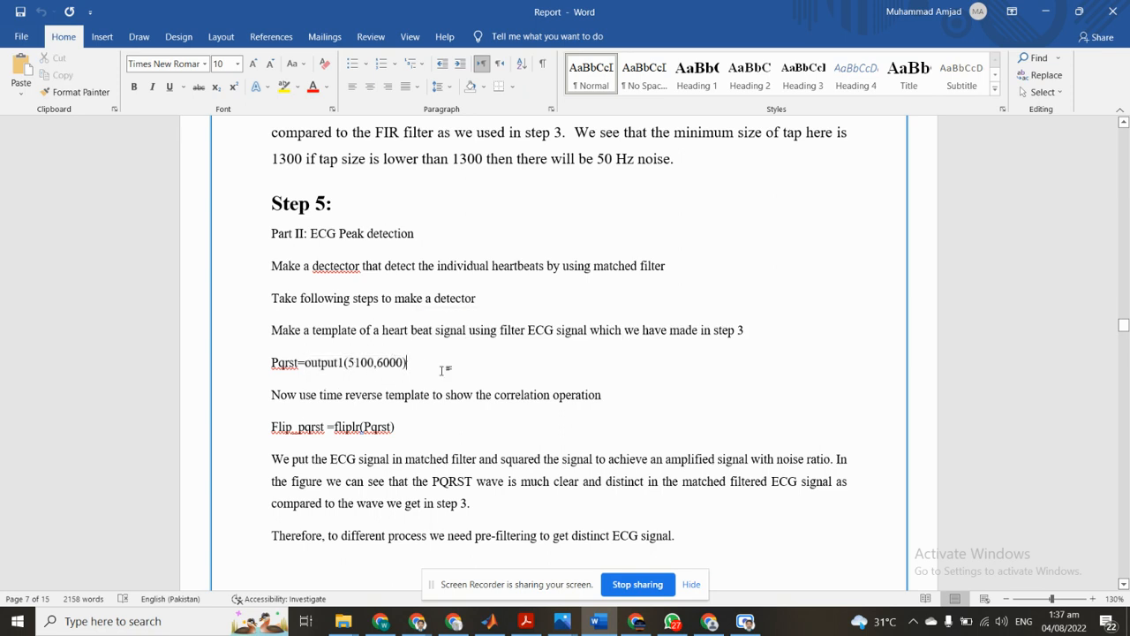
mouse_move(372, 392)
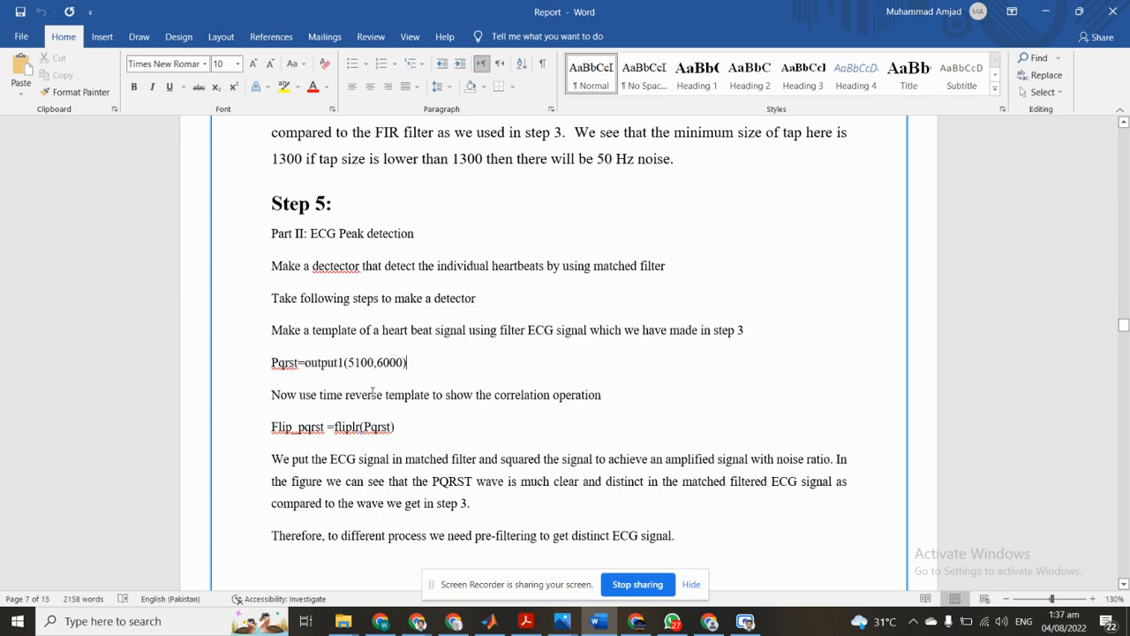
mouse_move(466, 399)
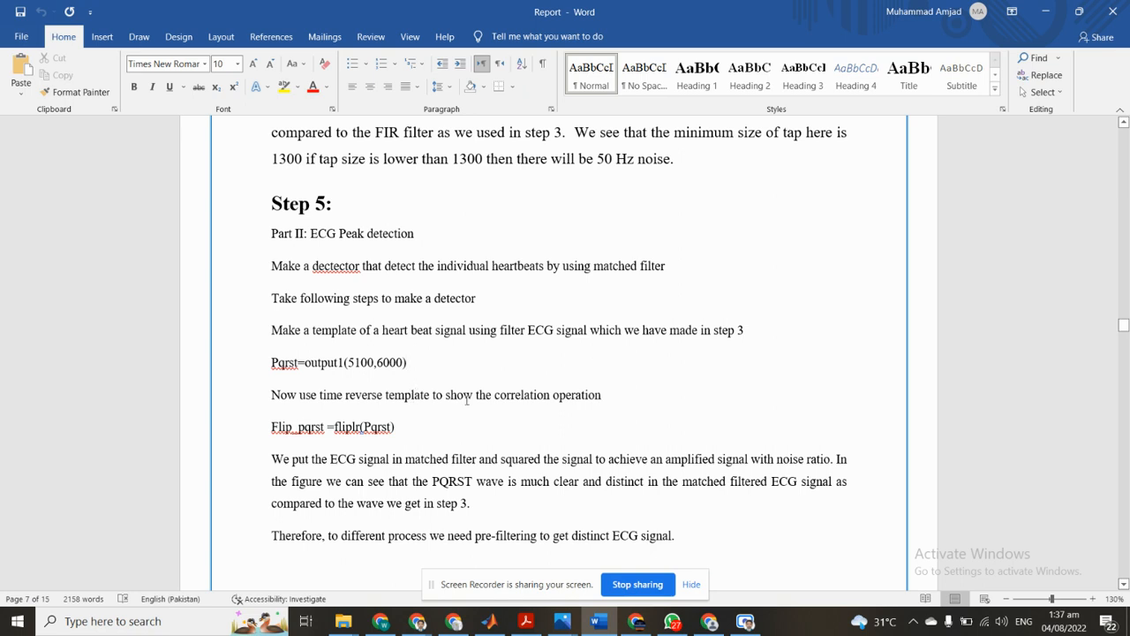
Scroll through the report back to the 'Step 5: Part II ECG Peak detection' heading
scroll("down", 3)
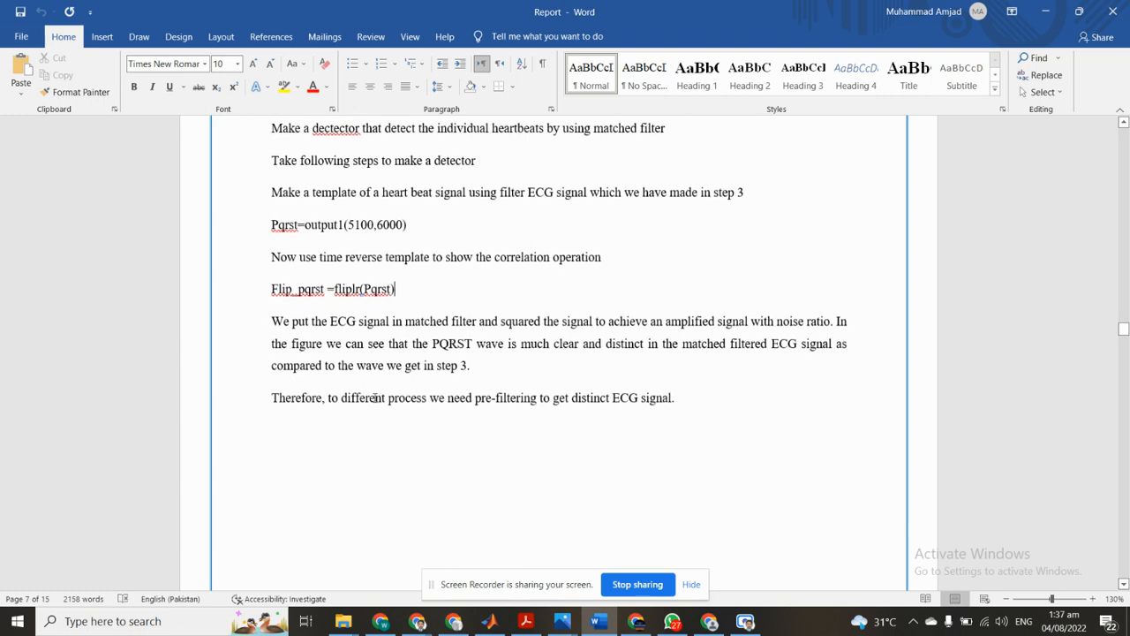
mouse_move(599, 354)
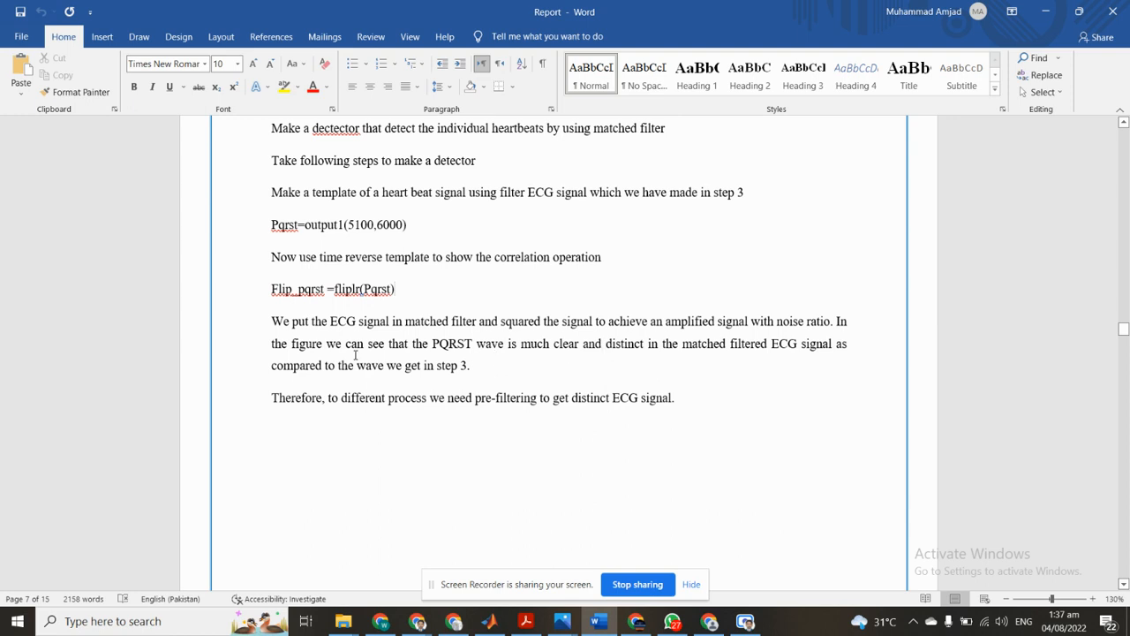
left_click(397, 288)
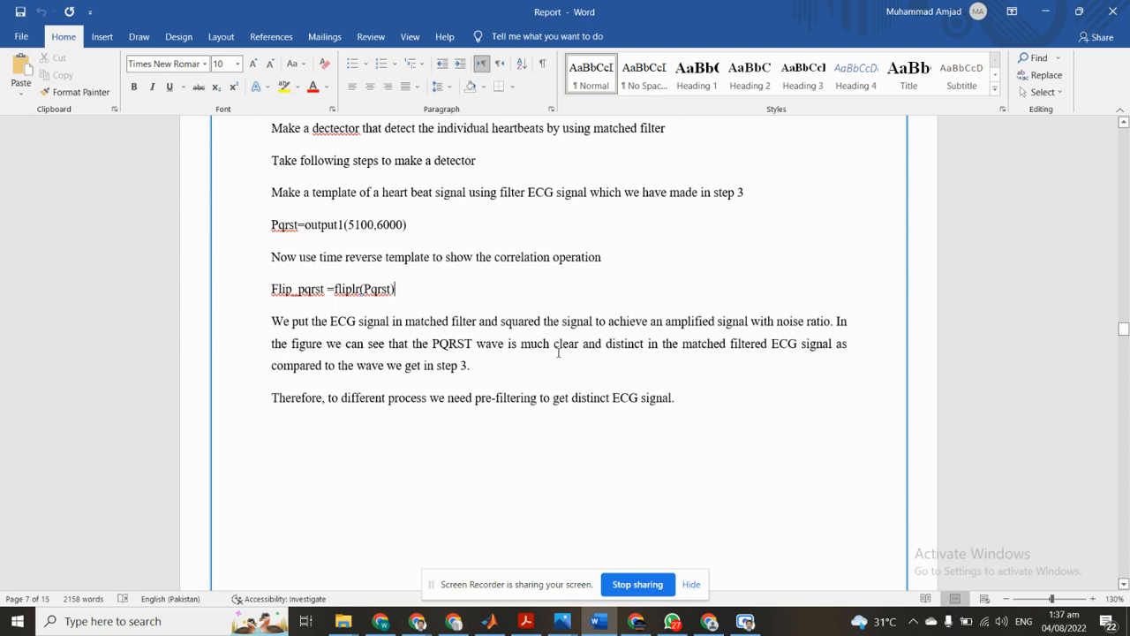
double_click(625, 343)
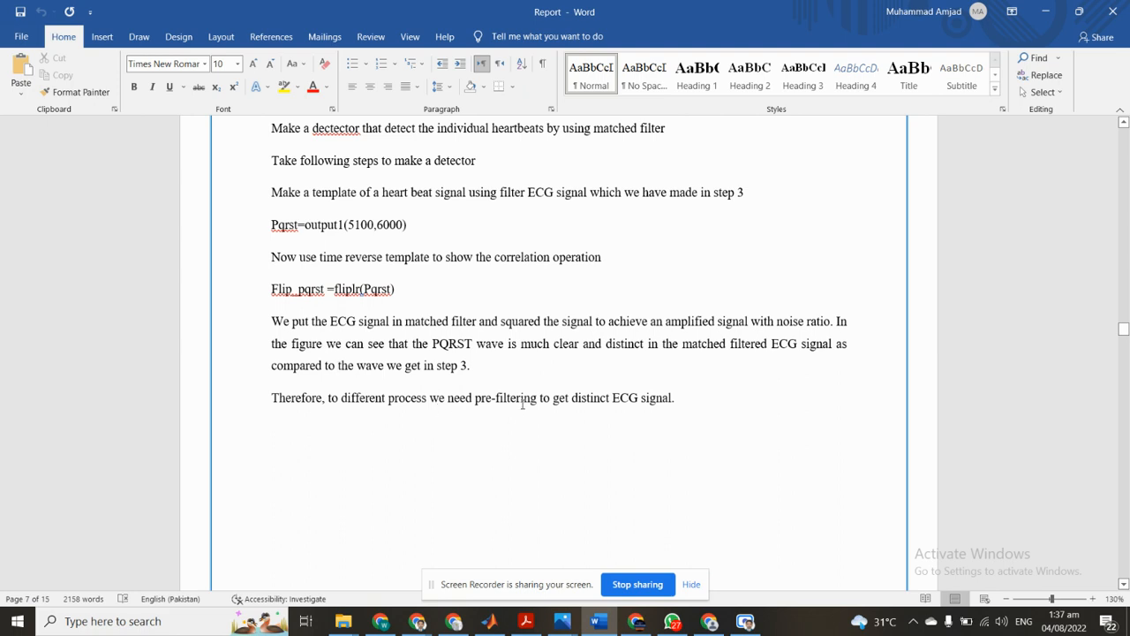
scroll("down", 3)
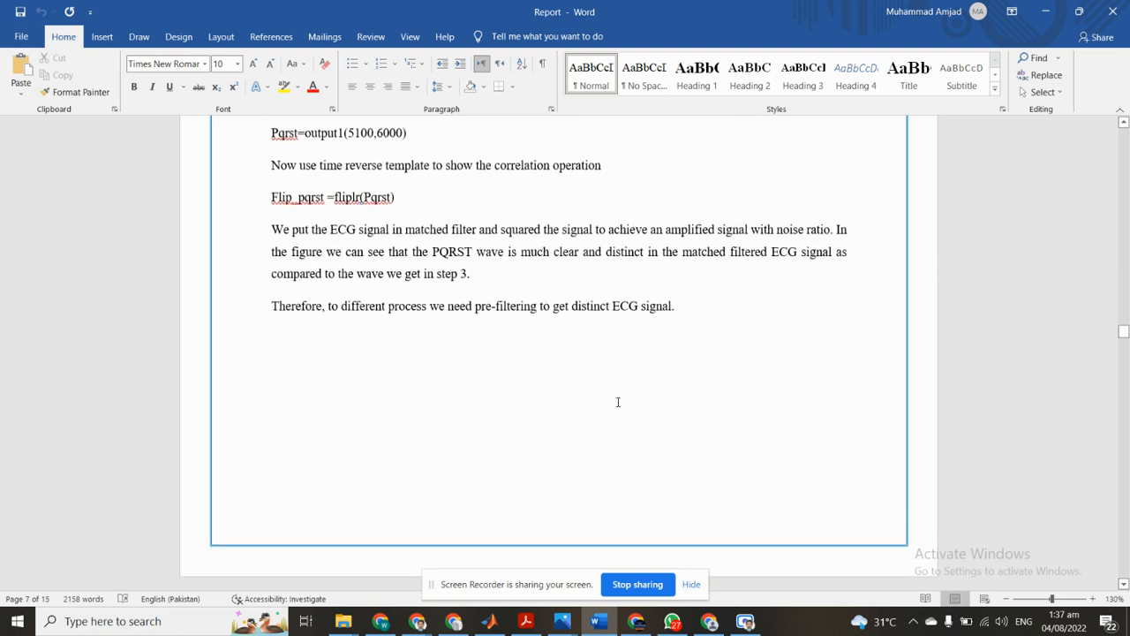
scroll("down", 3)
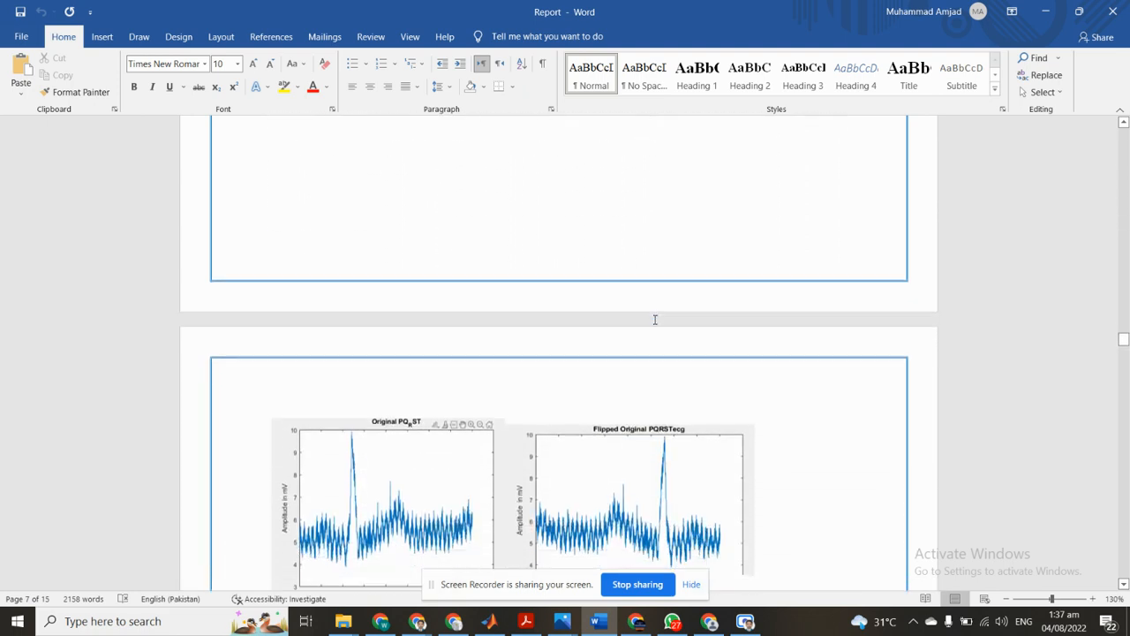
scroll("up", 3)
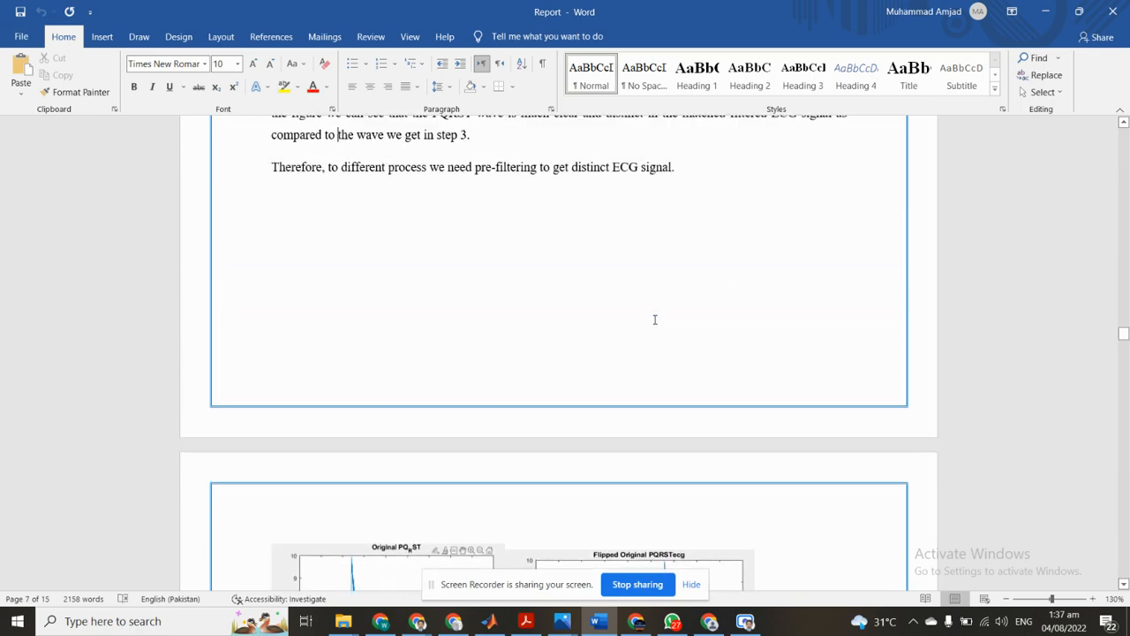
scroll("up", 3)
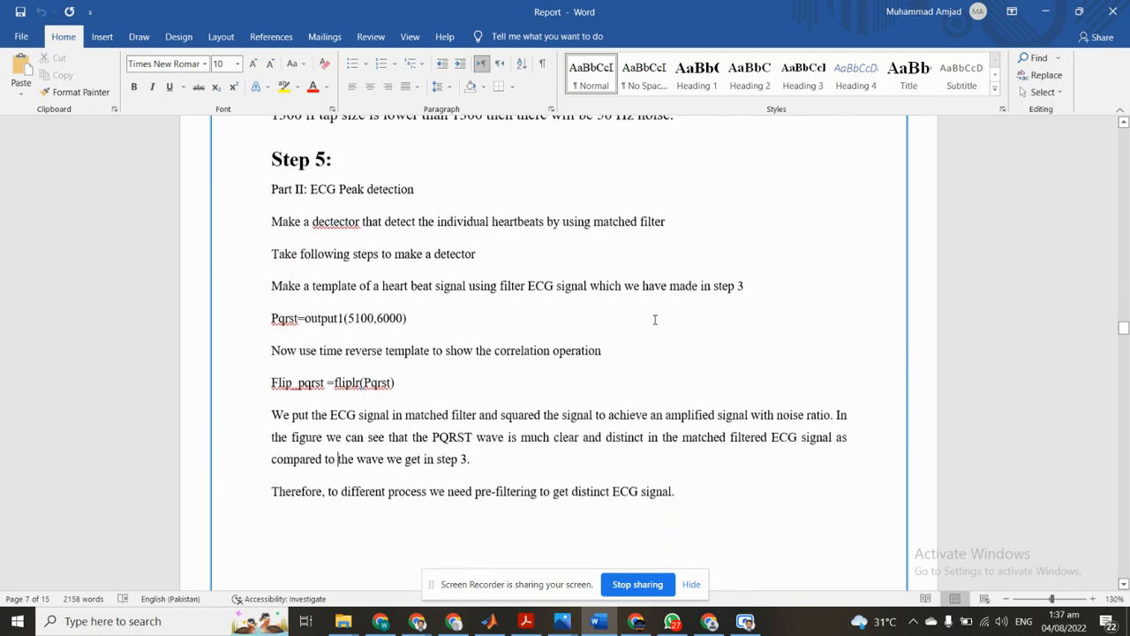
Read the Step 5b heart-rate formula and filtered ECG figure, then return to the PQRST figures
scroll("down", 3)
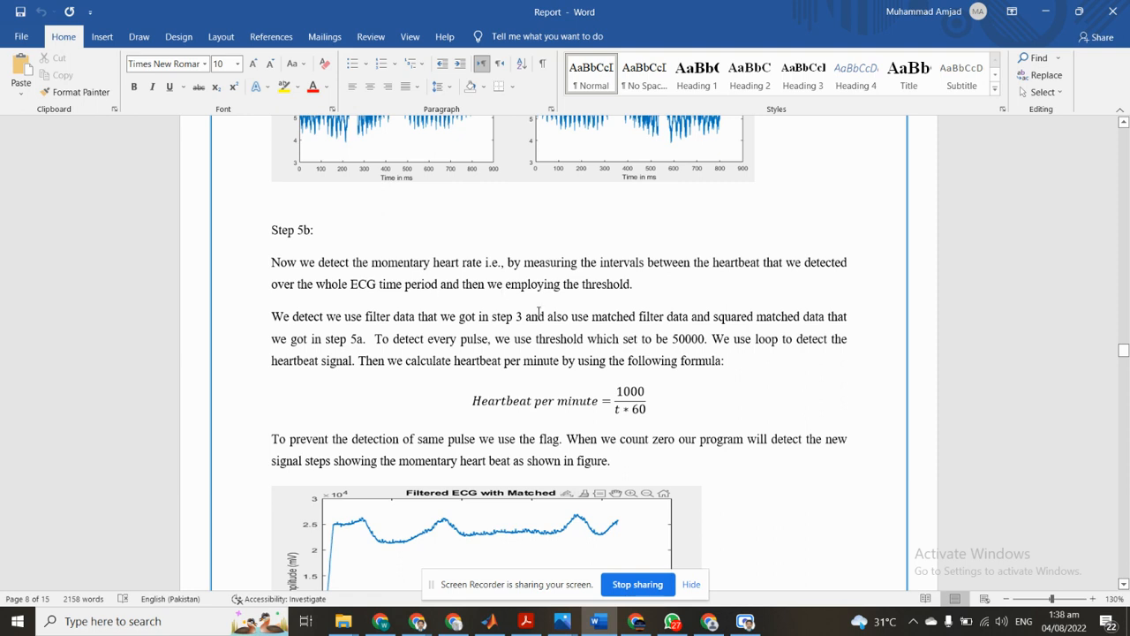
mouse_move(348, 324)
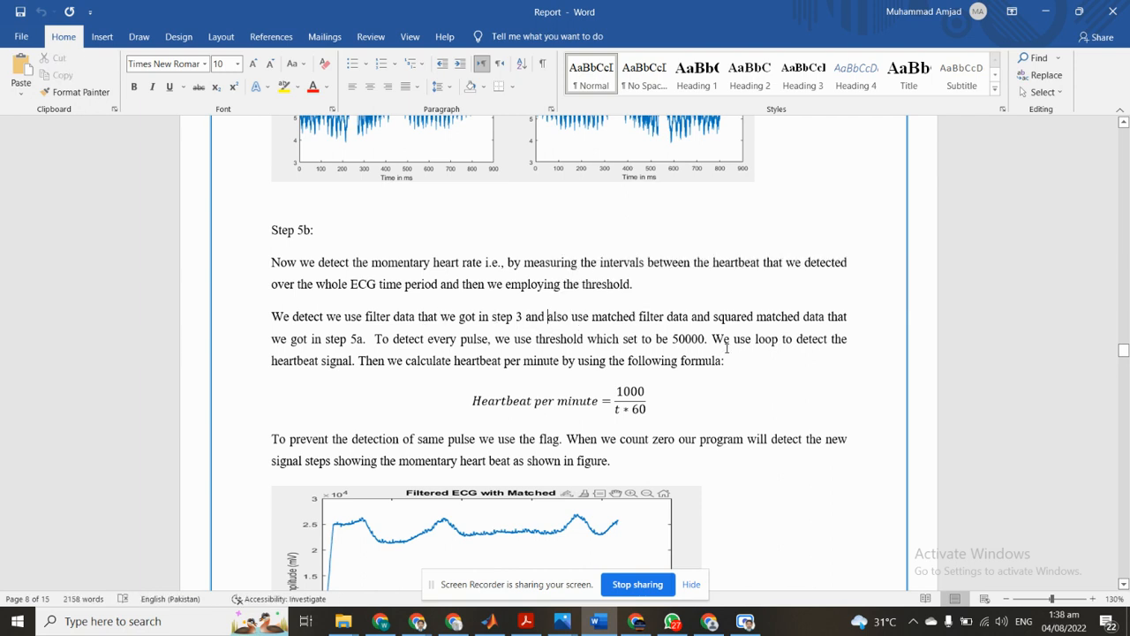
mouse_move(336, 336)
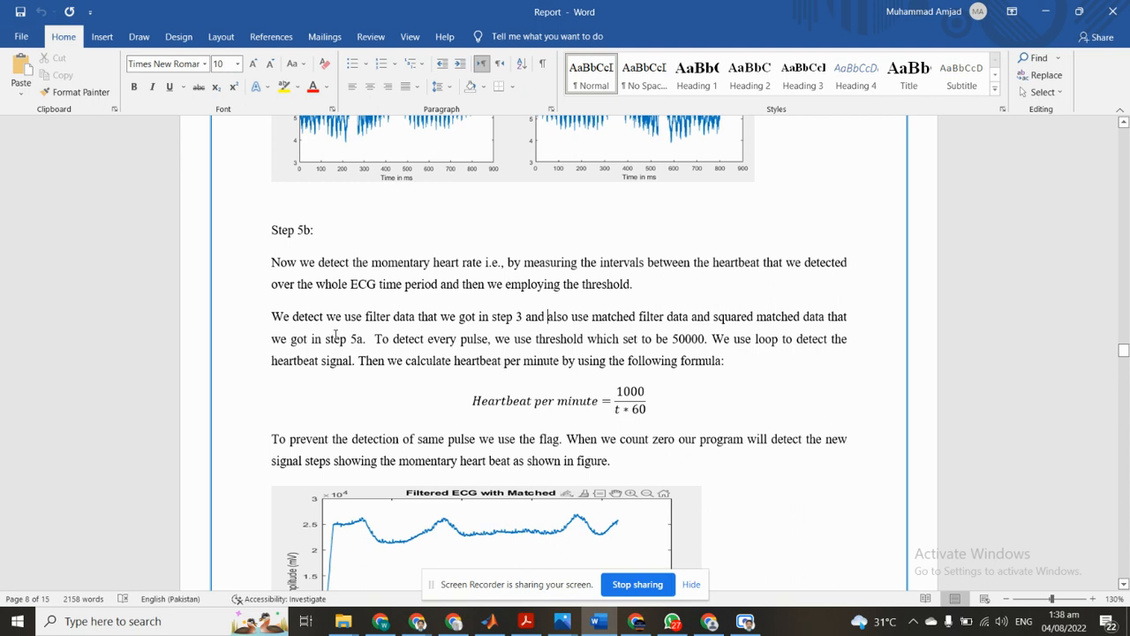
mouse_move(514, 375)
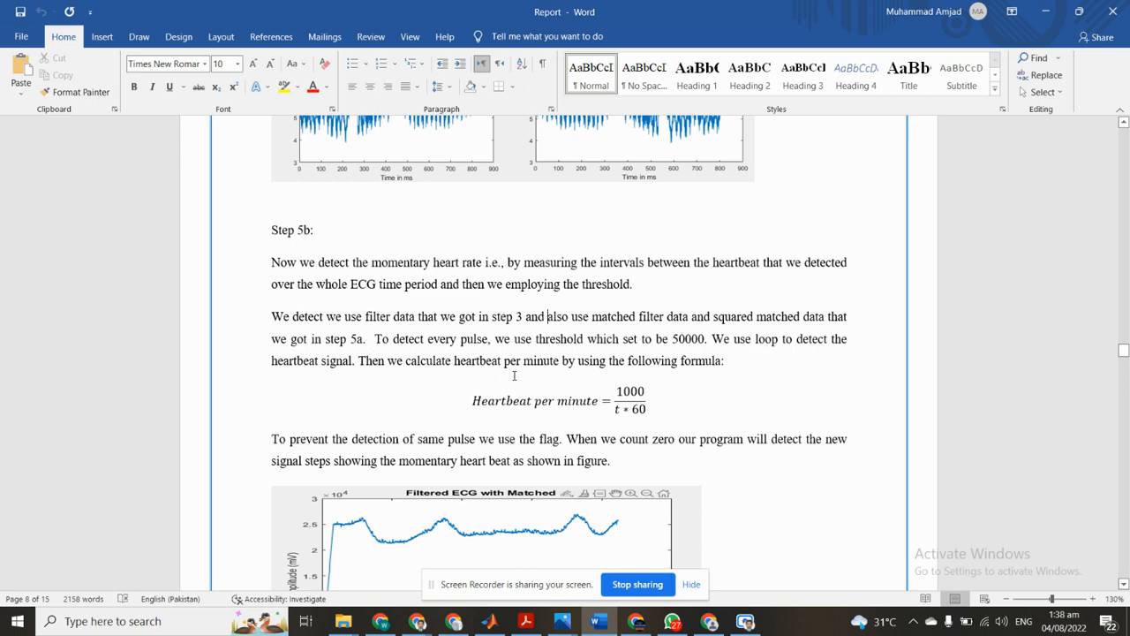
mouse_move(664, 357)
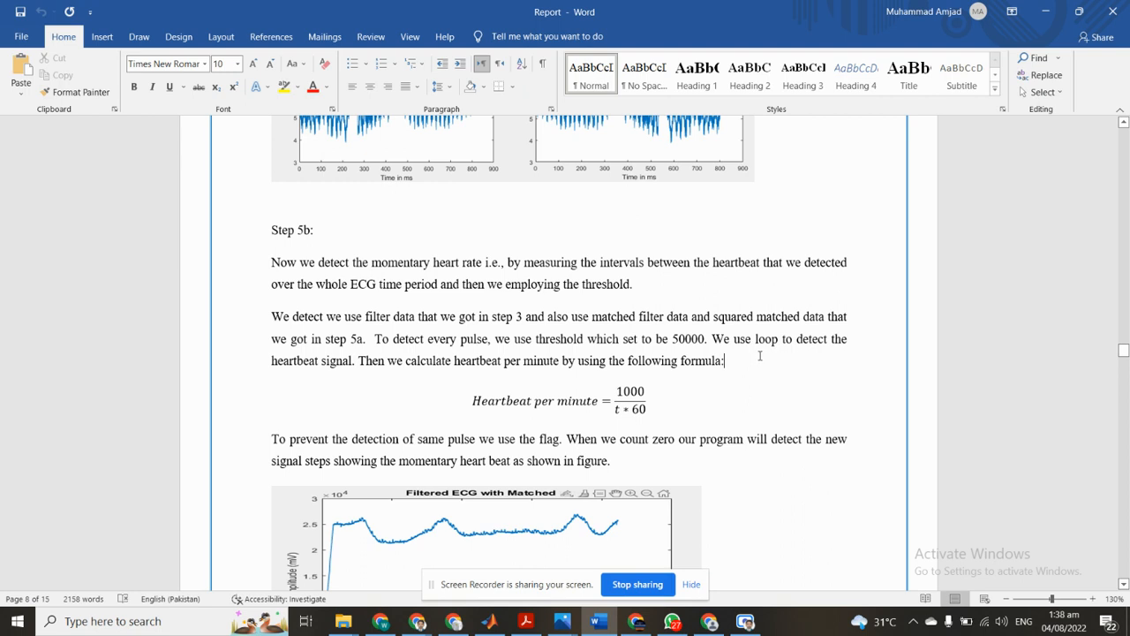
mouse_move(442, 368)
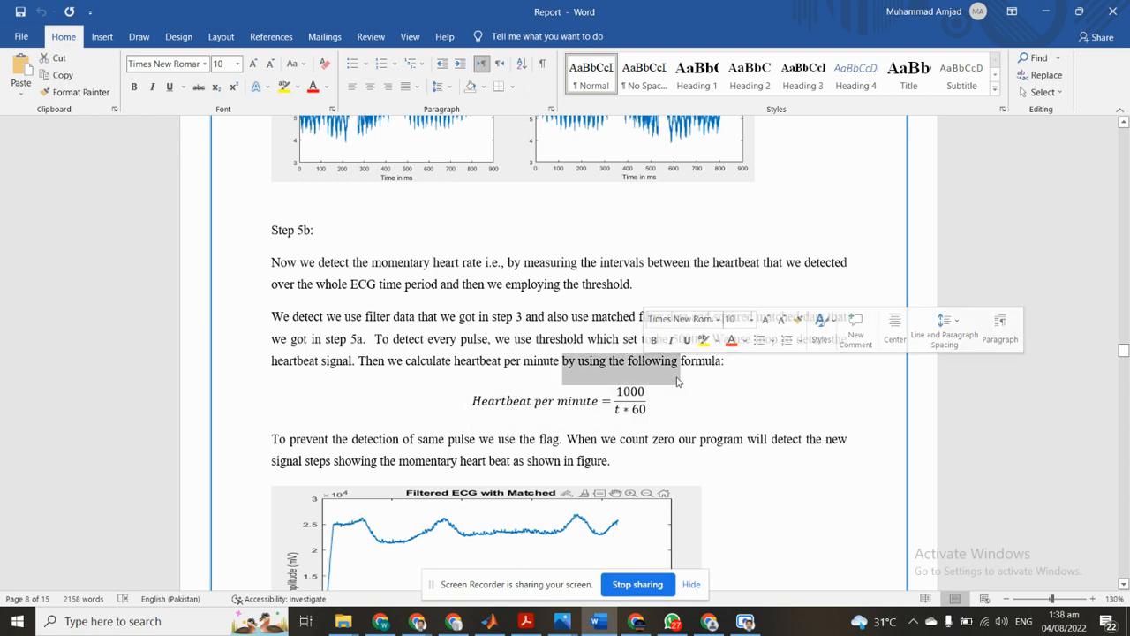
left_click(560, 400)
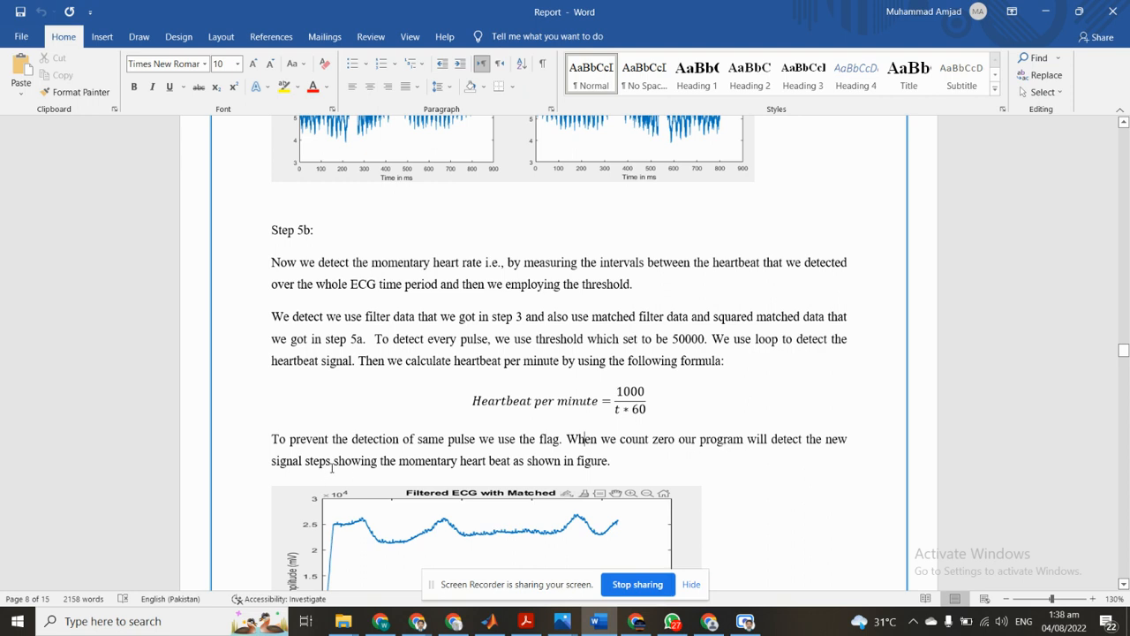
scroll("down", 3)
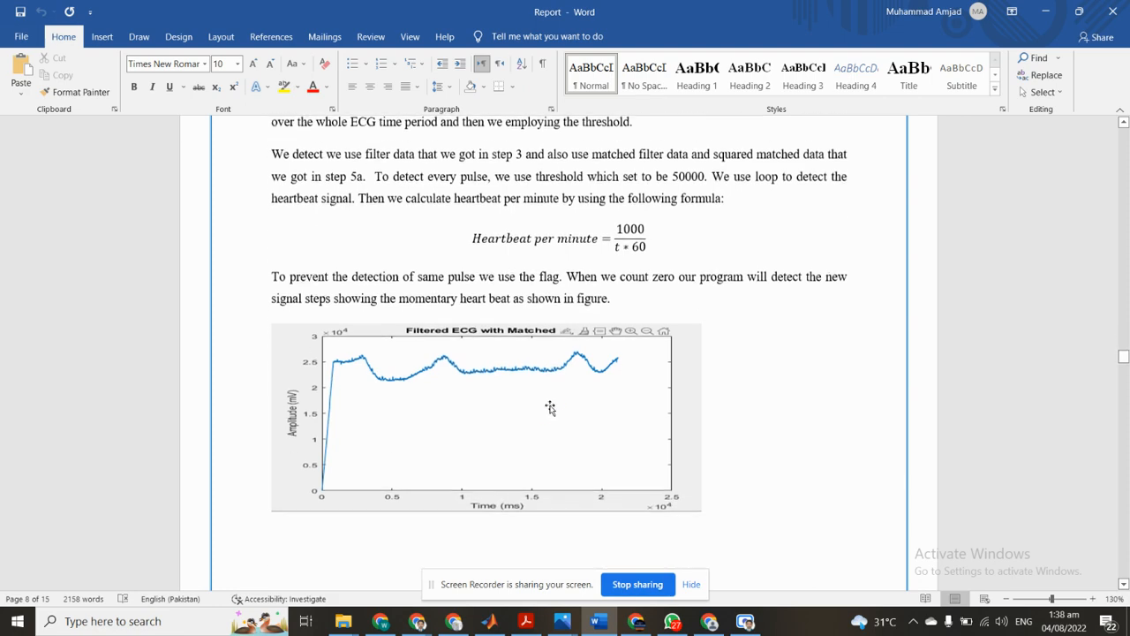
scroll("up", 3)
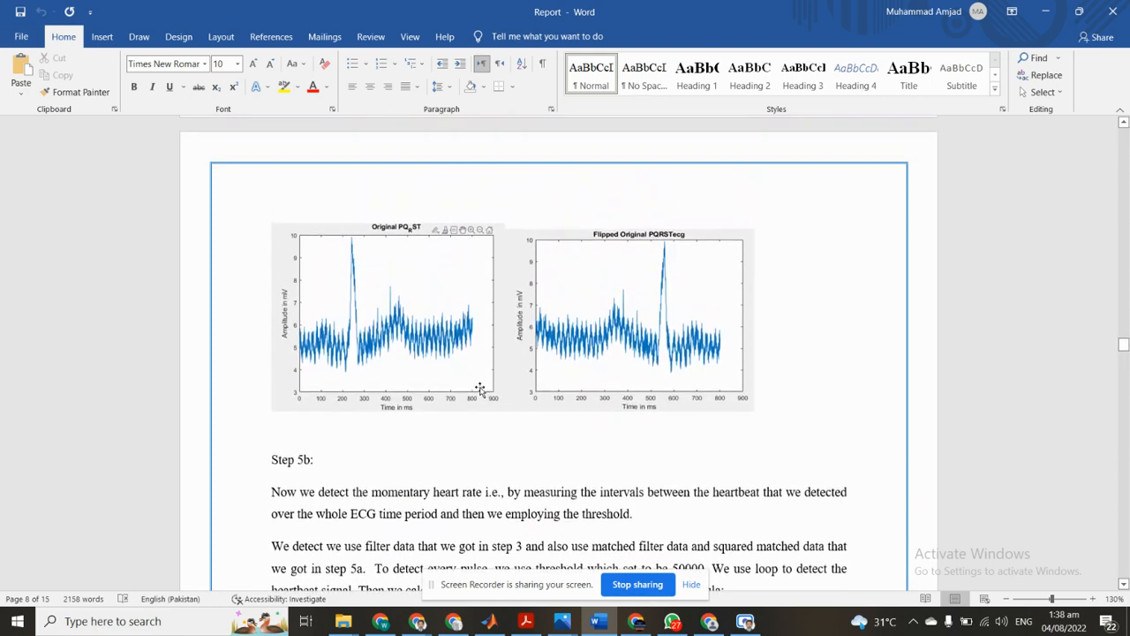
Evaluate coding.m lines 284–285: figure and pq_rst = hanning_output(...)
left_click(488, 620)
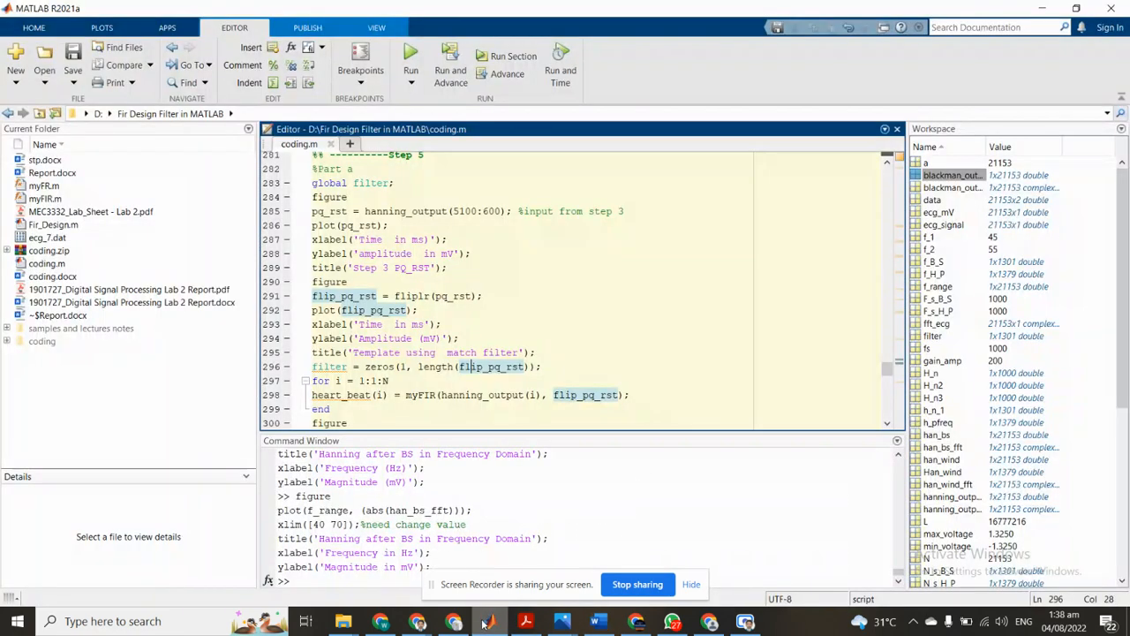
mouse_move(412, 218)
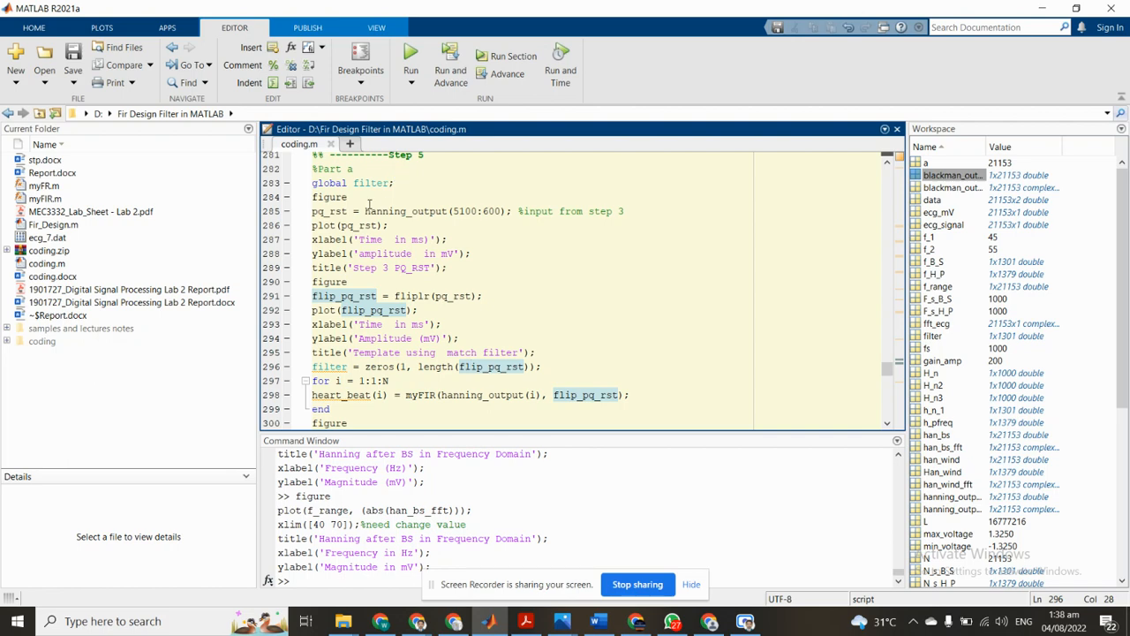
double_click(329, 197)
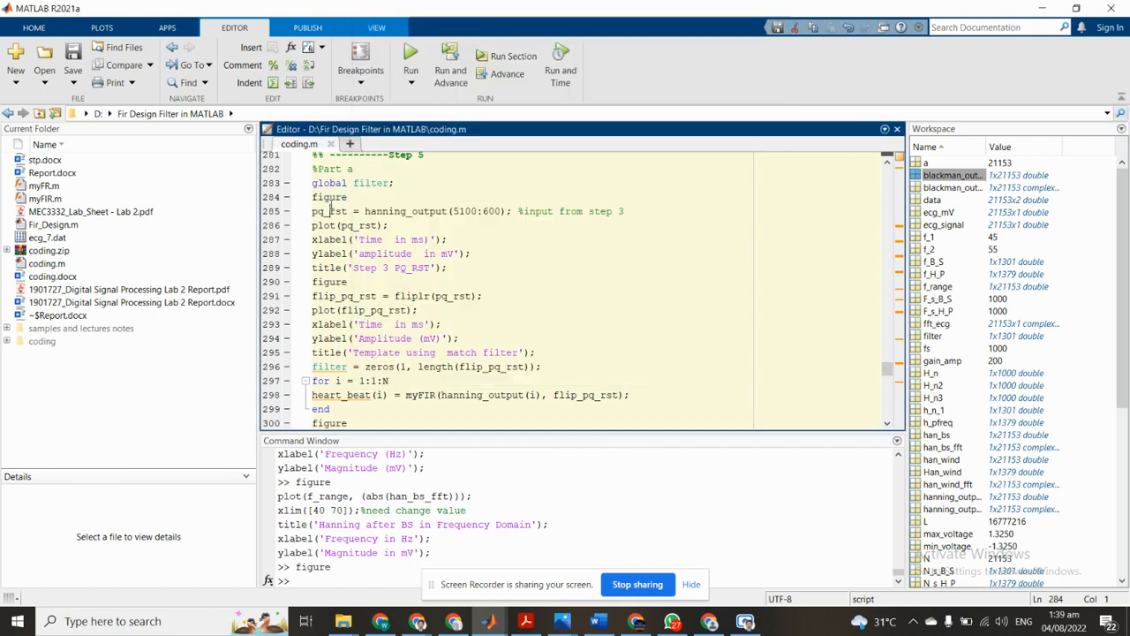
double_click(328, 211)
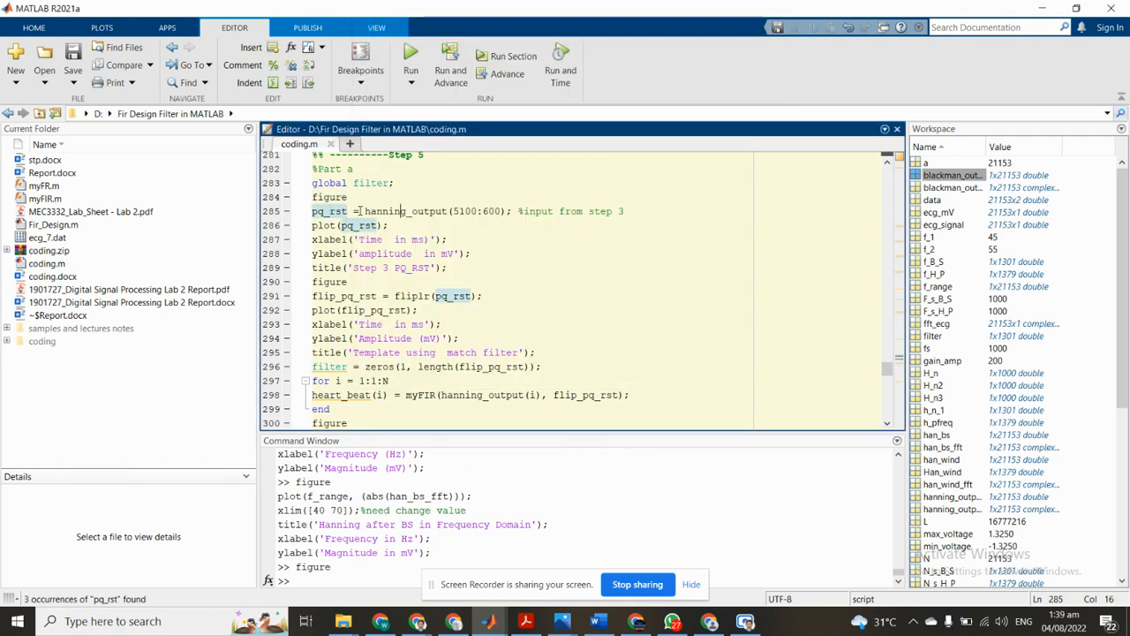
double_click(405, 211)
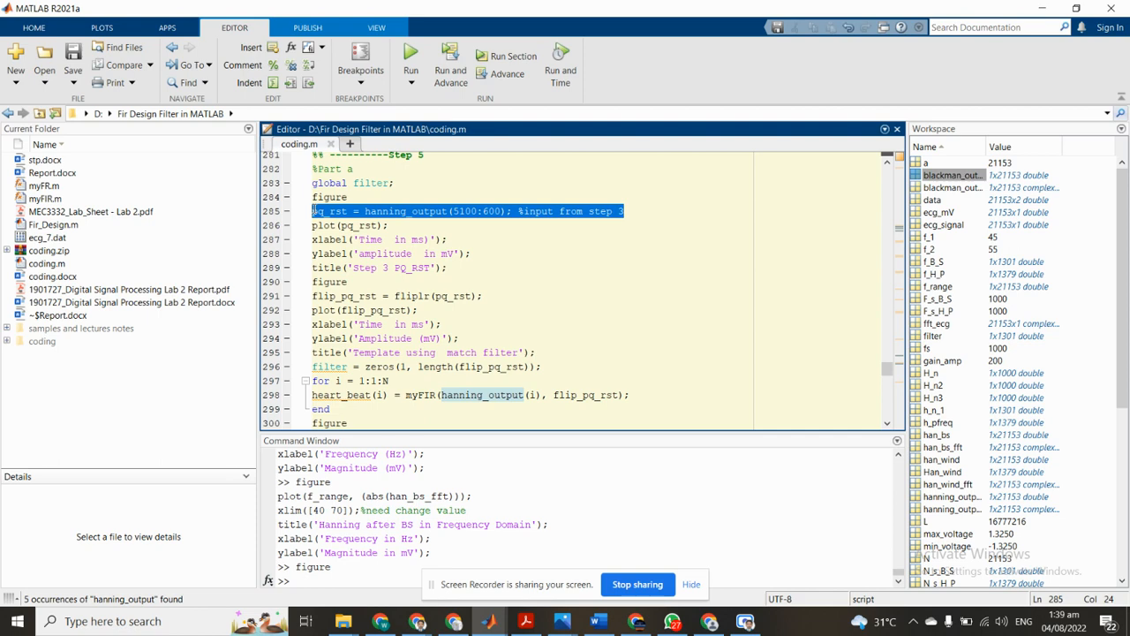
left_click(515, 236)
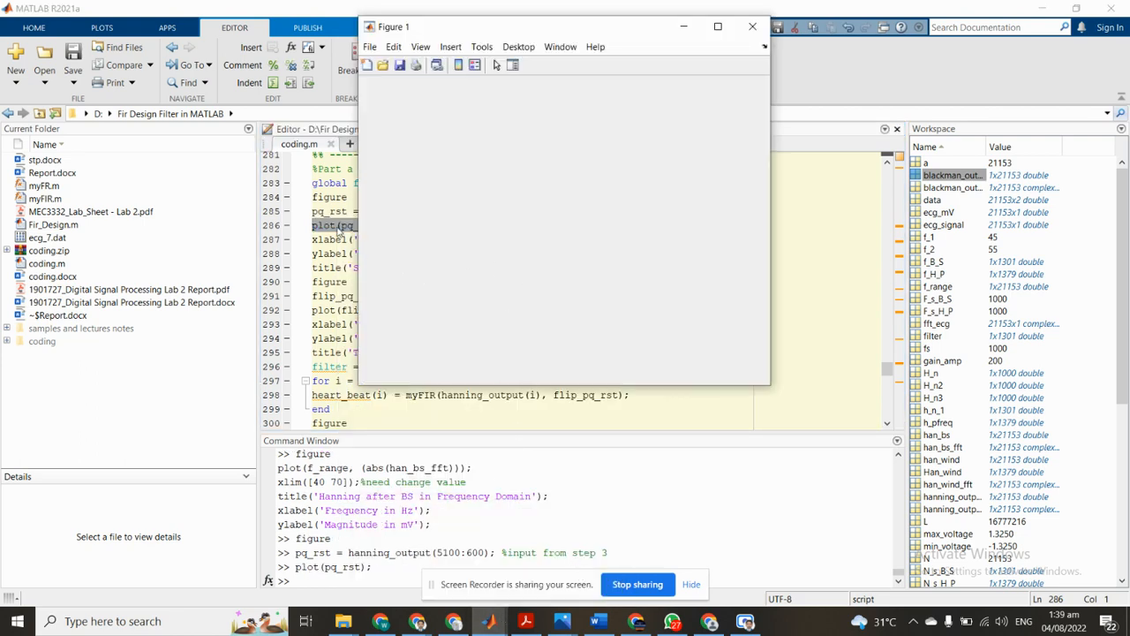
Use hanning_output(5100:6000) for pq_rst and rerun its plot, xlabel, ylabel and title lines
left_click(752, 27)
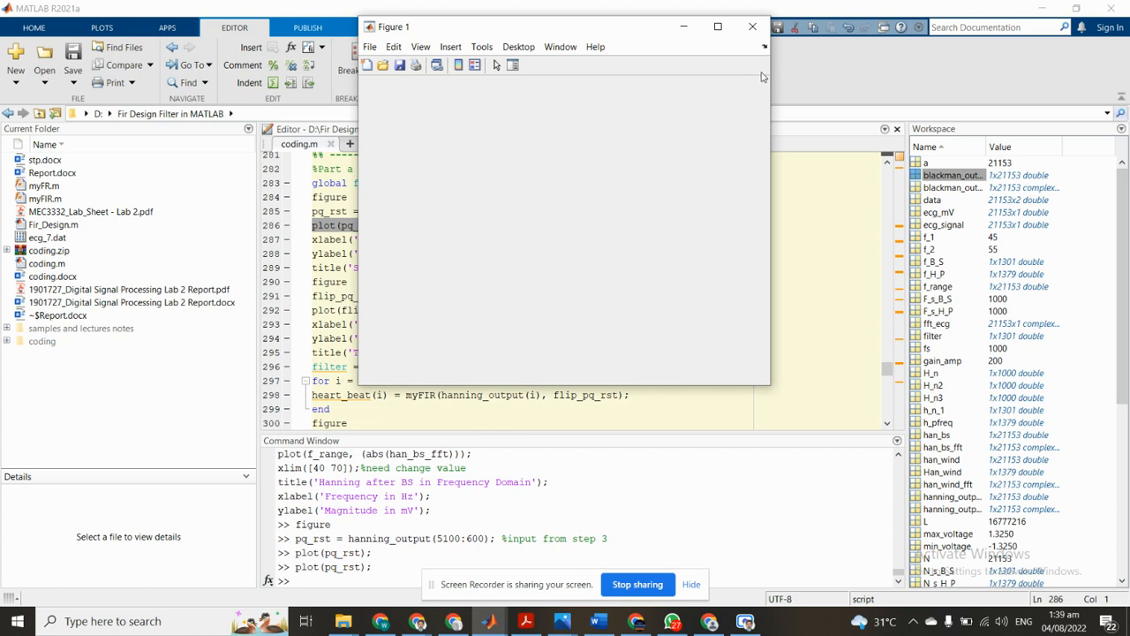
left_click(751, 26)
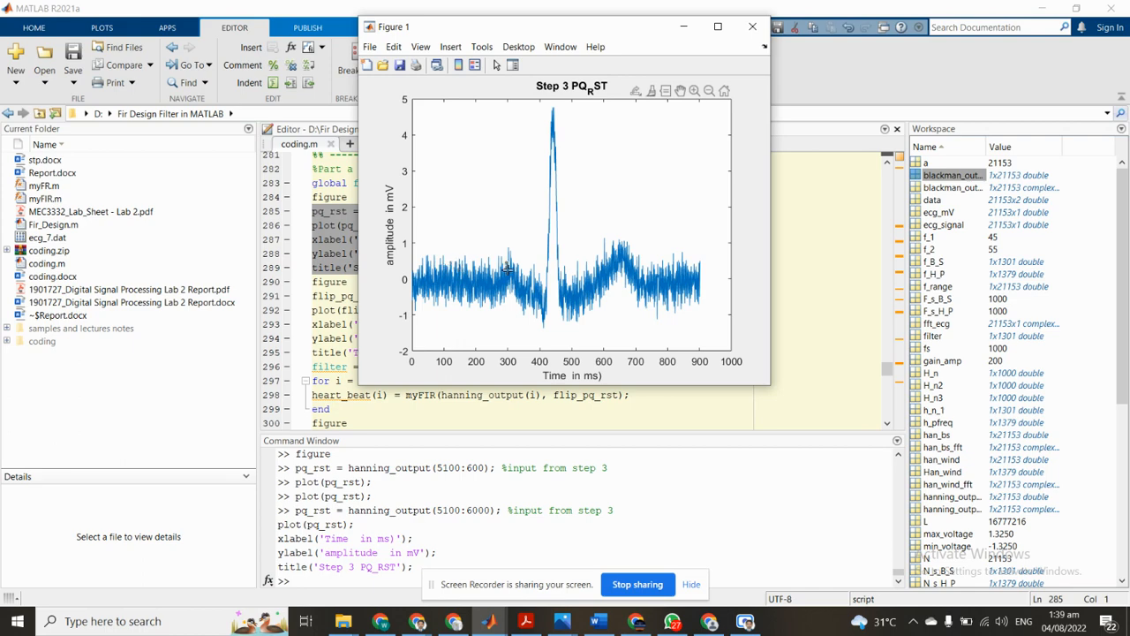
mouse_move(565, 171)
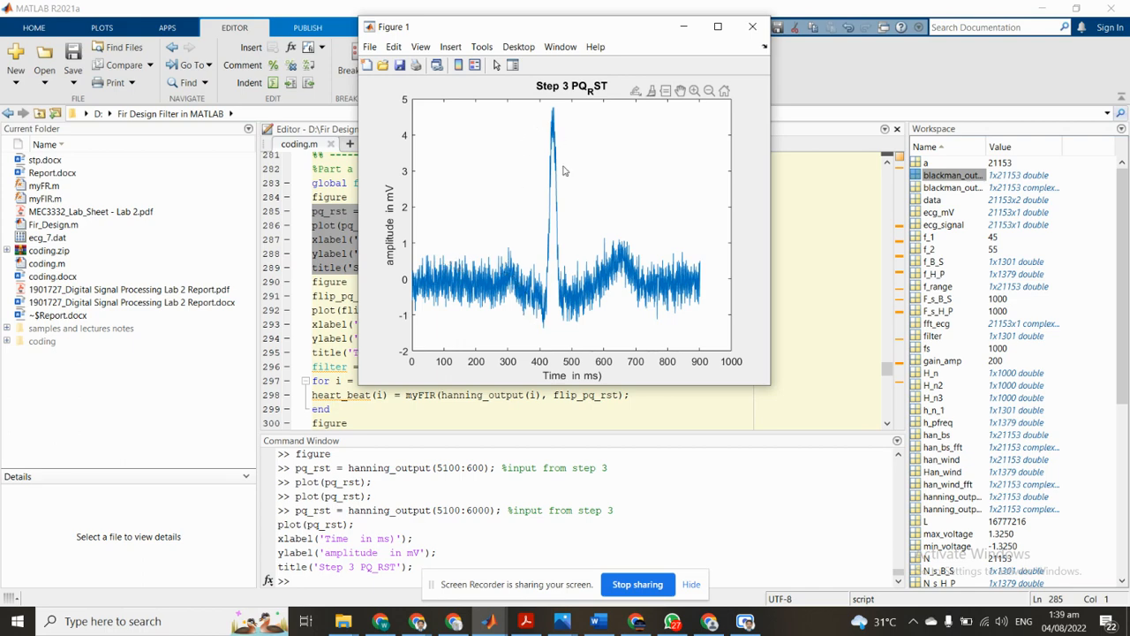
mouse_move(666, 172)
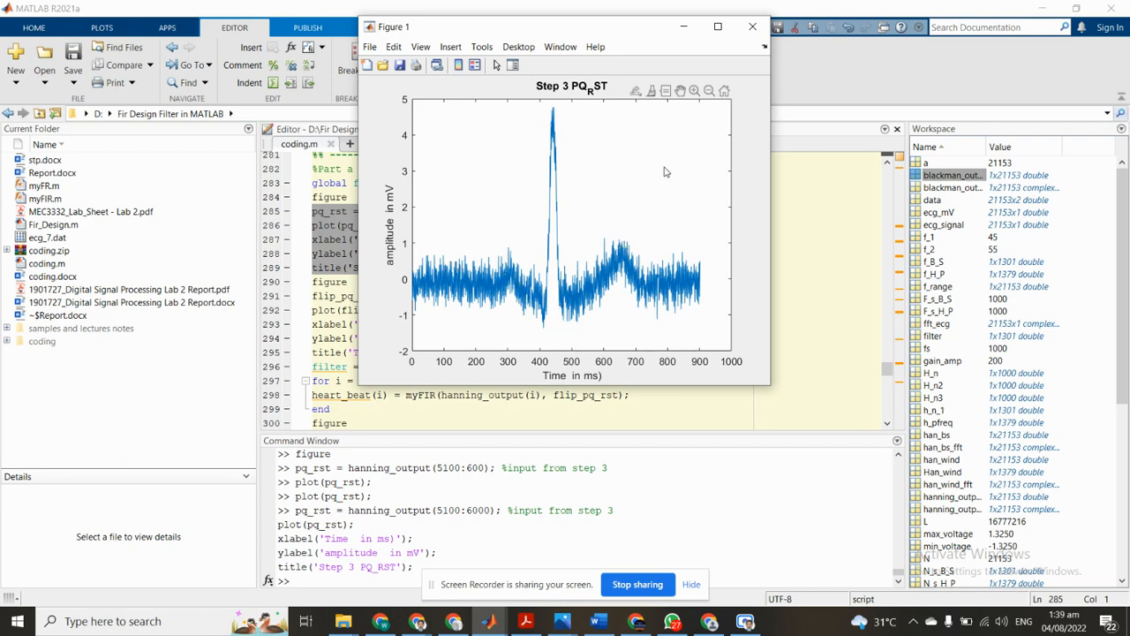
mouse_move(658, 165)
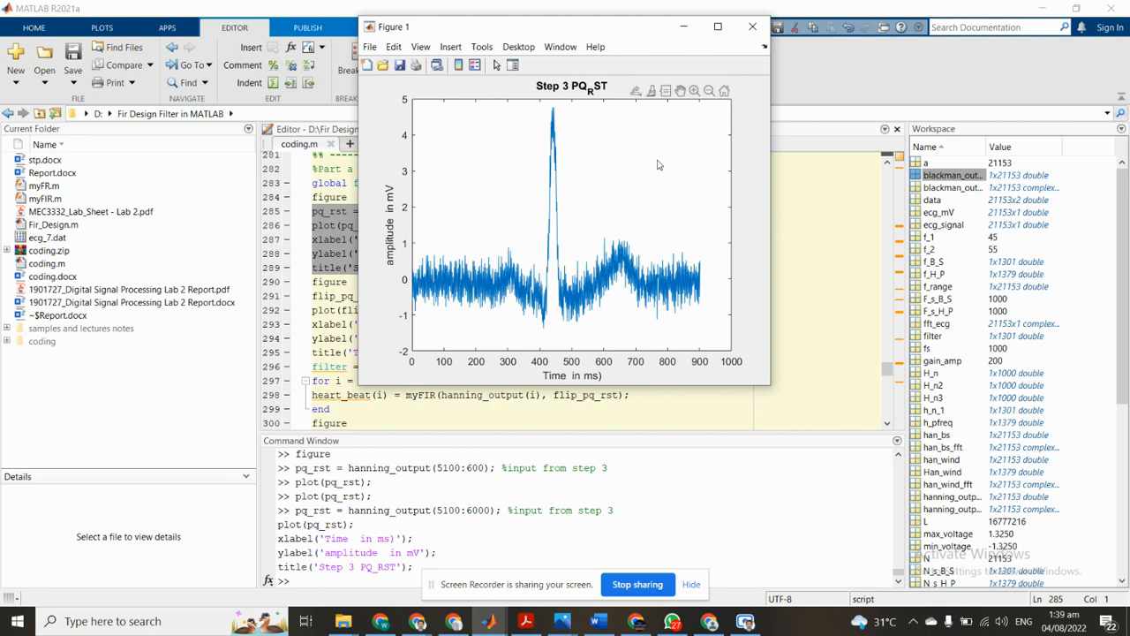
left_click(752, 26)
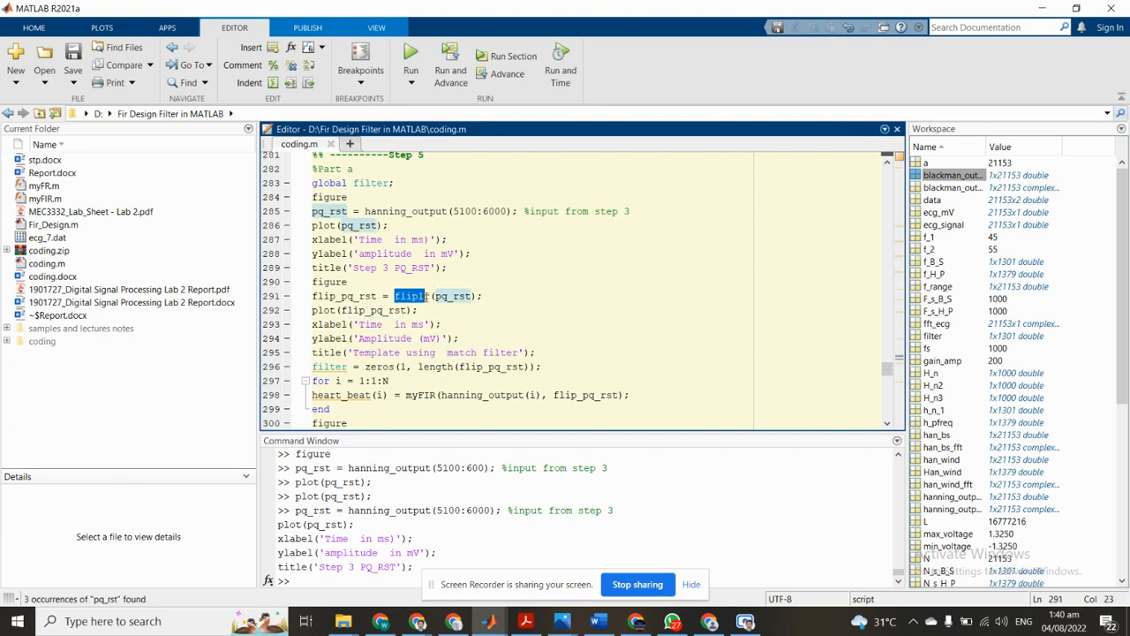
Open the fliplr function's source to see how it flips arrays, then close fliplr.m
right_click(410, 296)
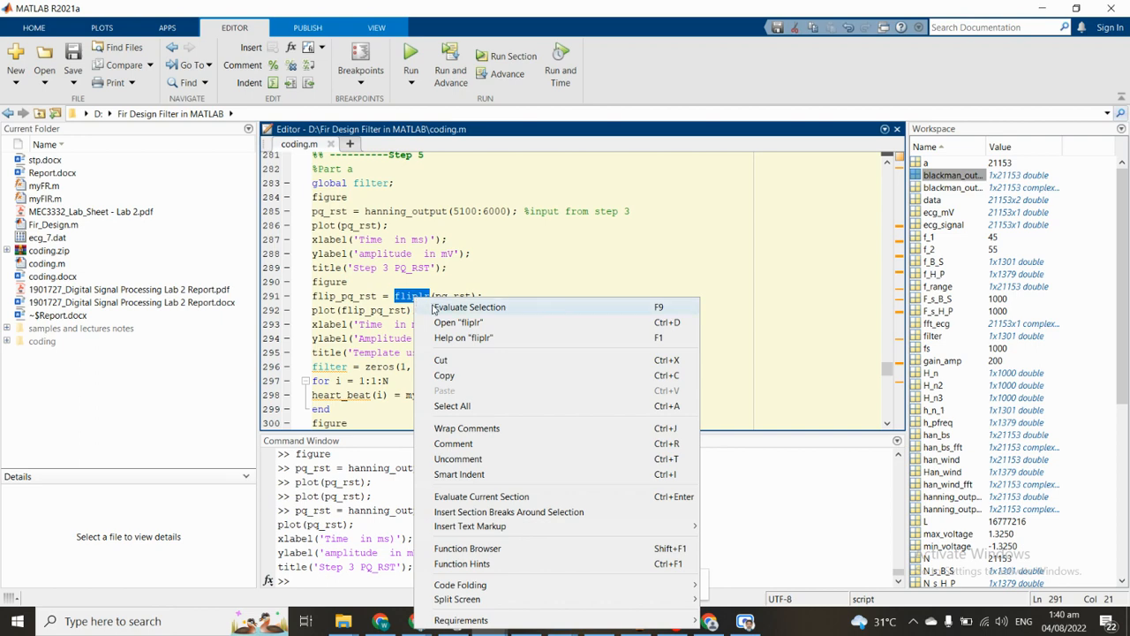
left_click(458, 322)
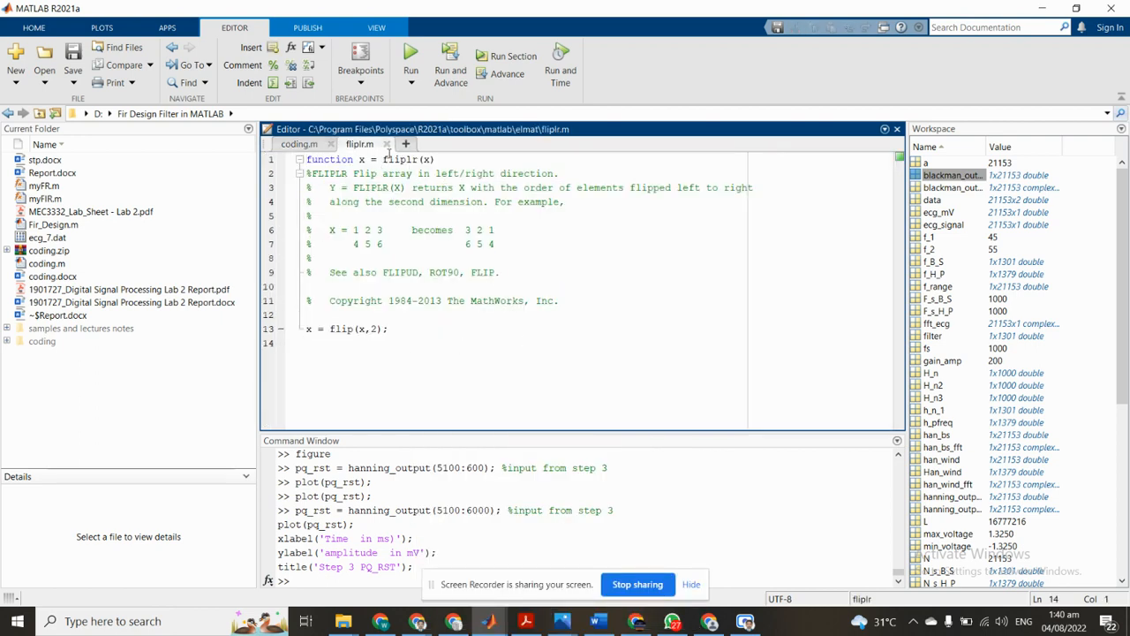
left_click(298, 143)
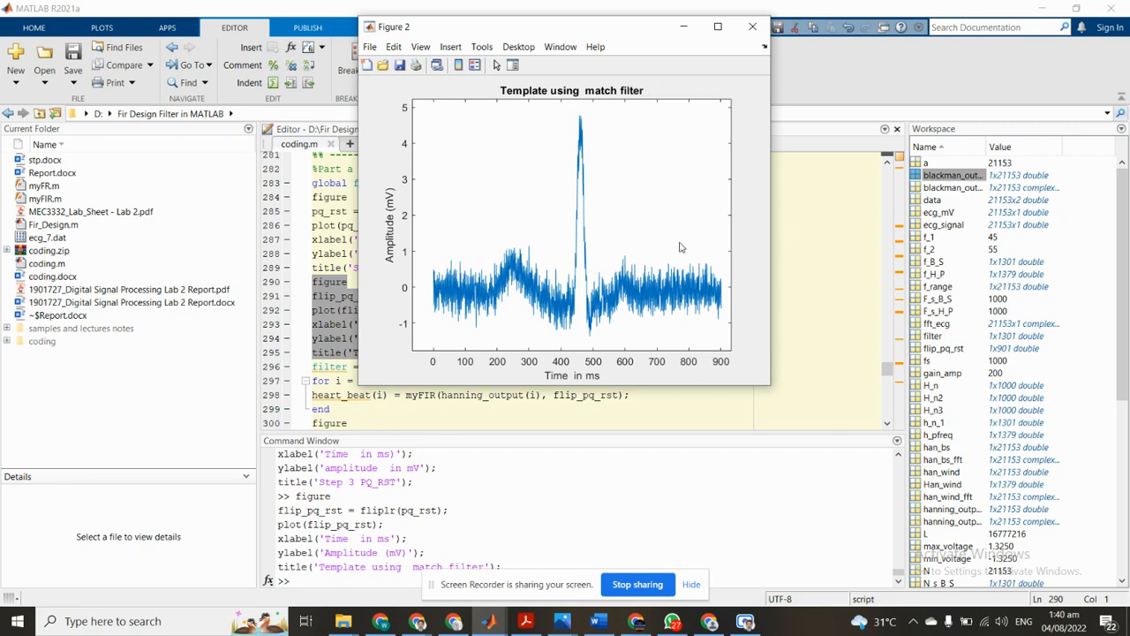
Leave Figure 2 for coding.m and scroll down to the matched-filter for loop
left_click(752, 26)
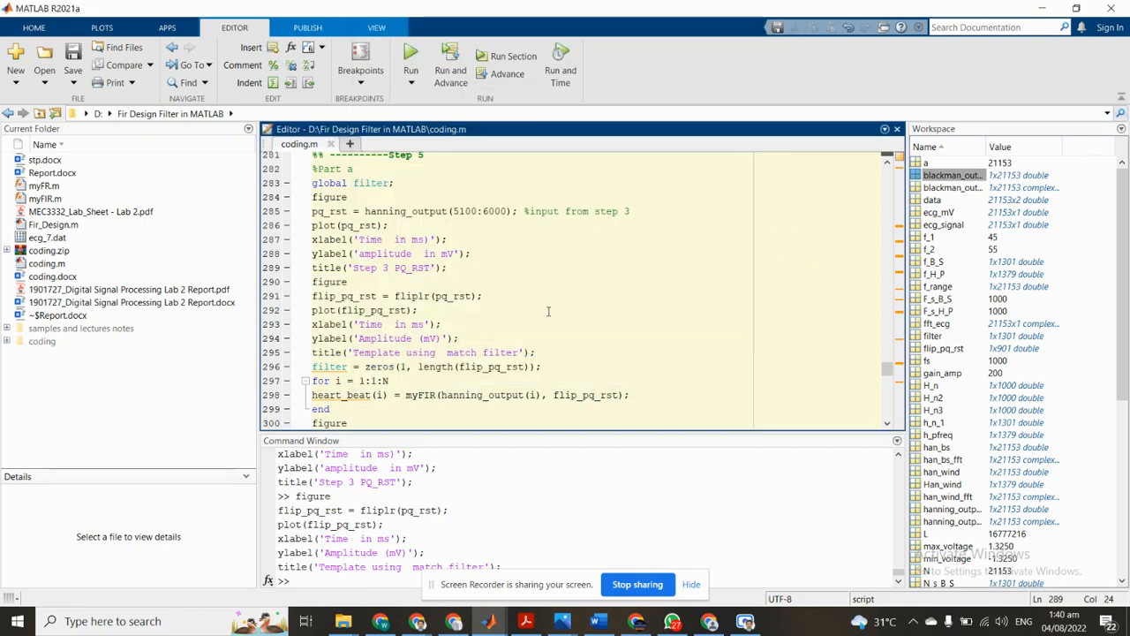
scroll("down", 3)
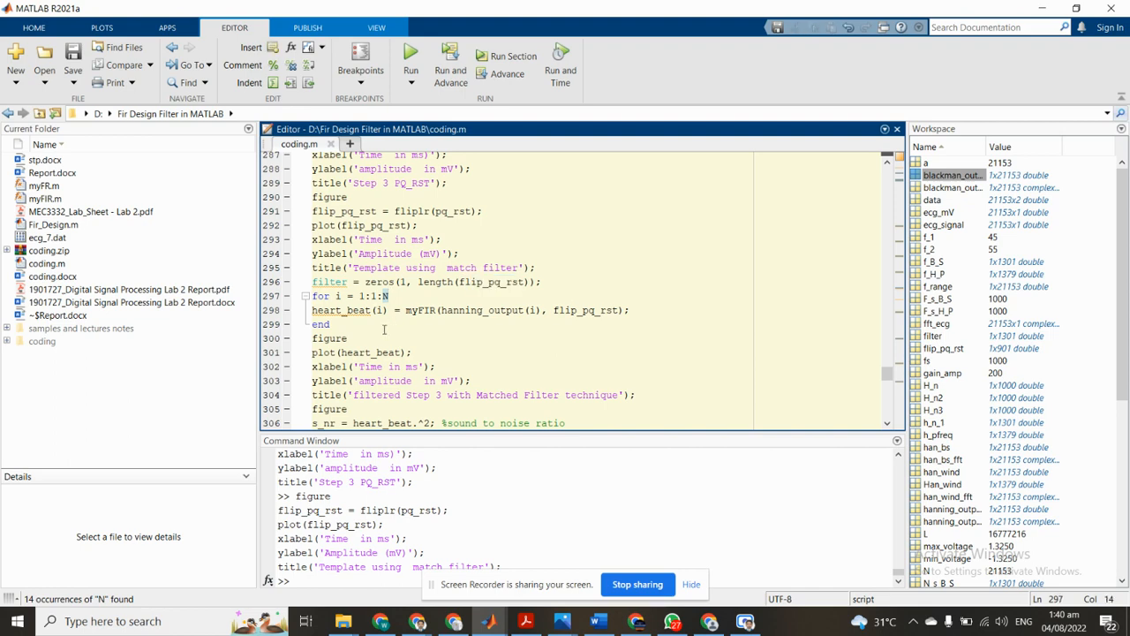
Run the matched-filter loop (lines 296–299) and plot heart_beat from lines 300–304
double_click(340, 310)
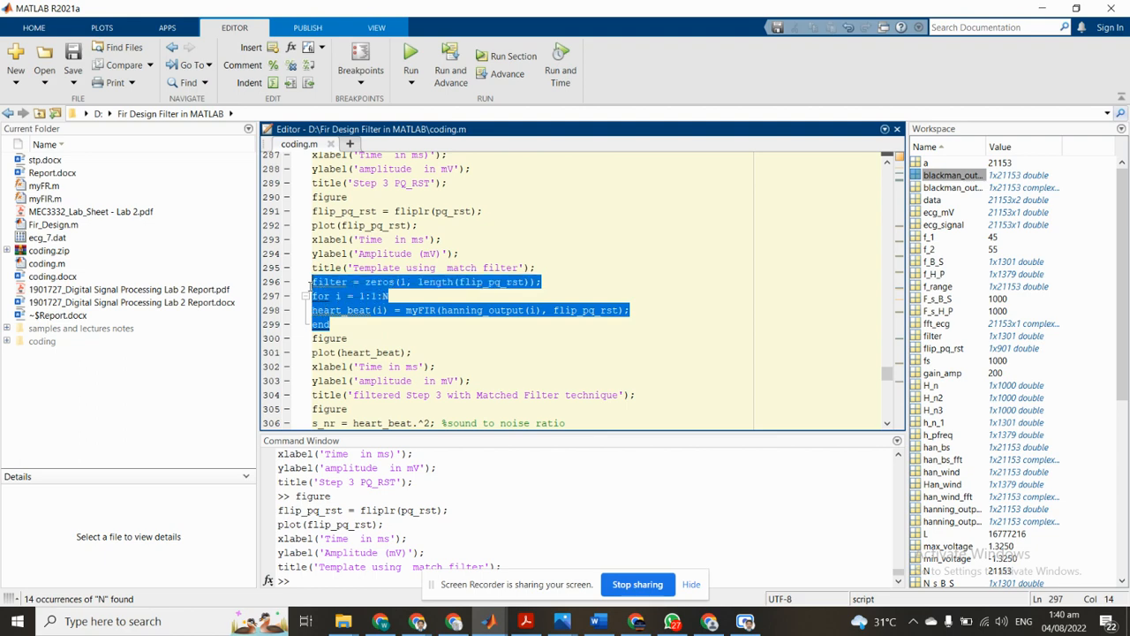
double_click(347, 310)
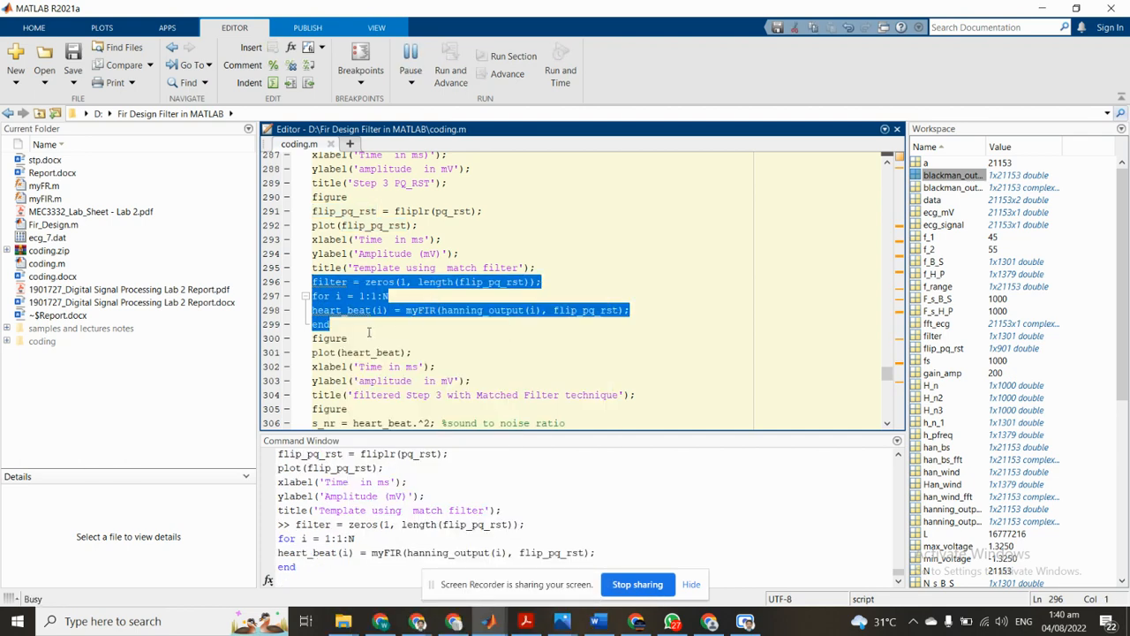
left_click(410, 54)
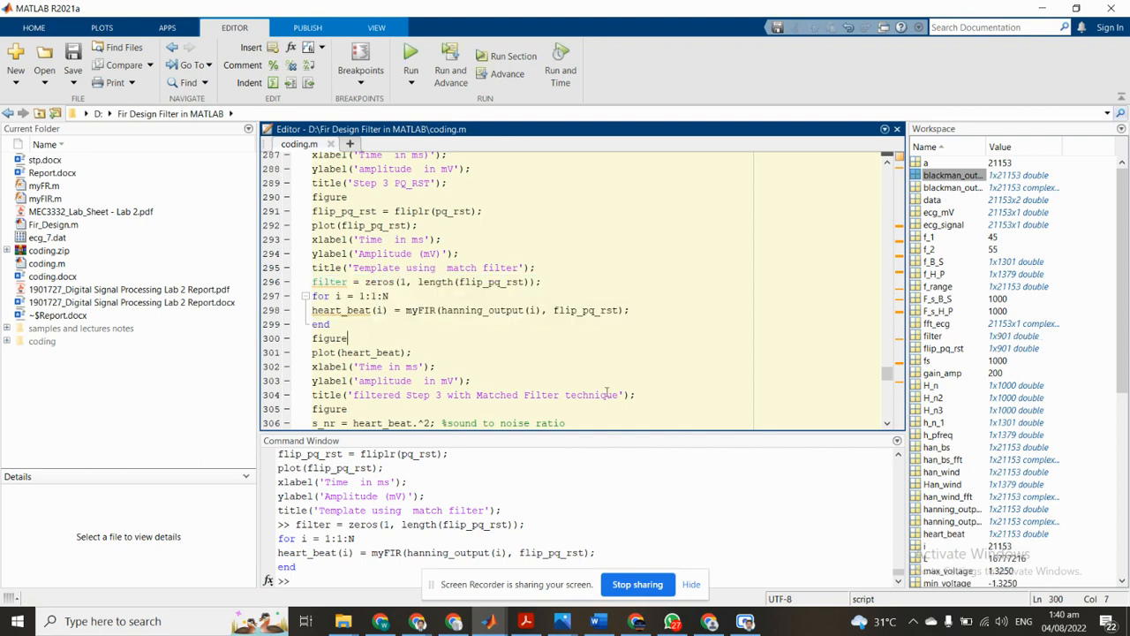
left_click_drag(312, 338, 634, 394)
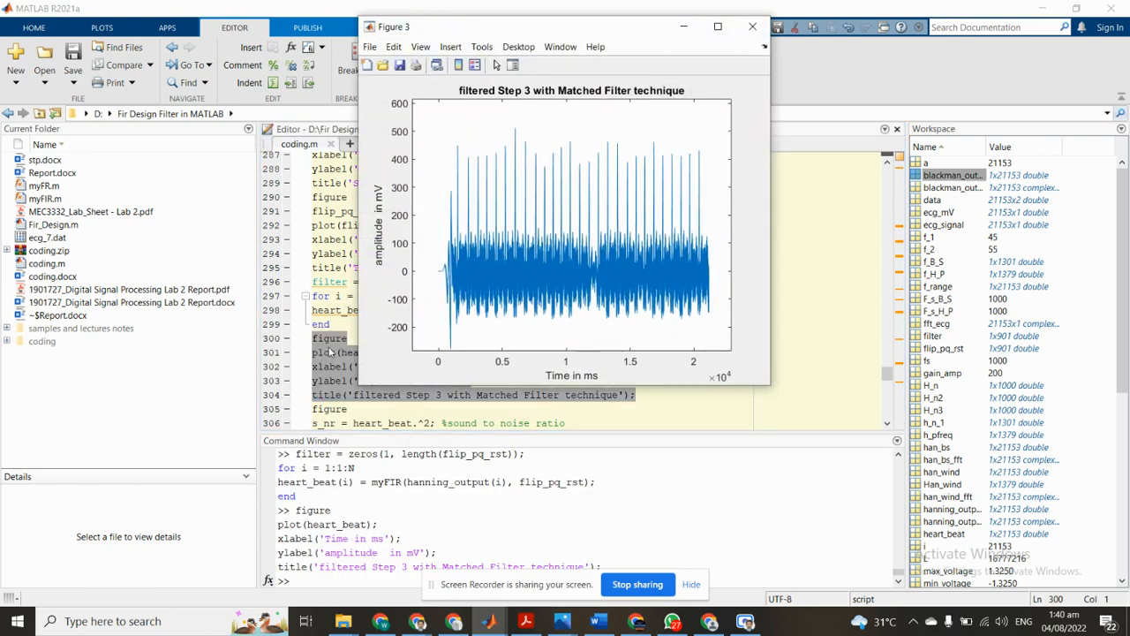
left_click(753, 25)
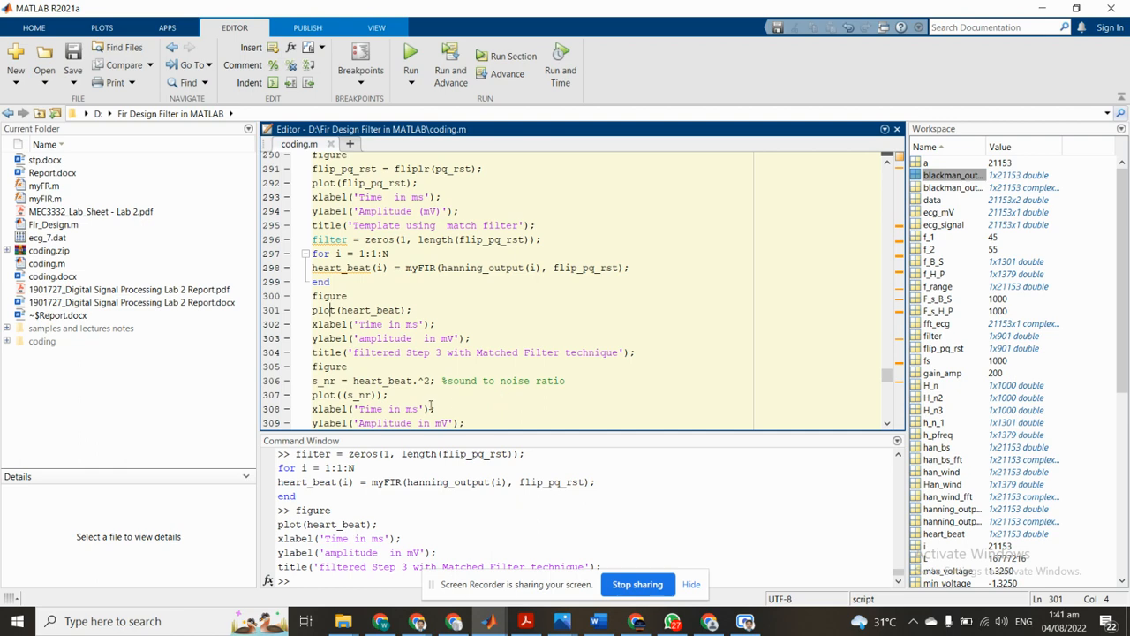
Compute s_nr on line 306, plot it from lines 307–310, and check Figure 3
triple_click(437, 380)
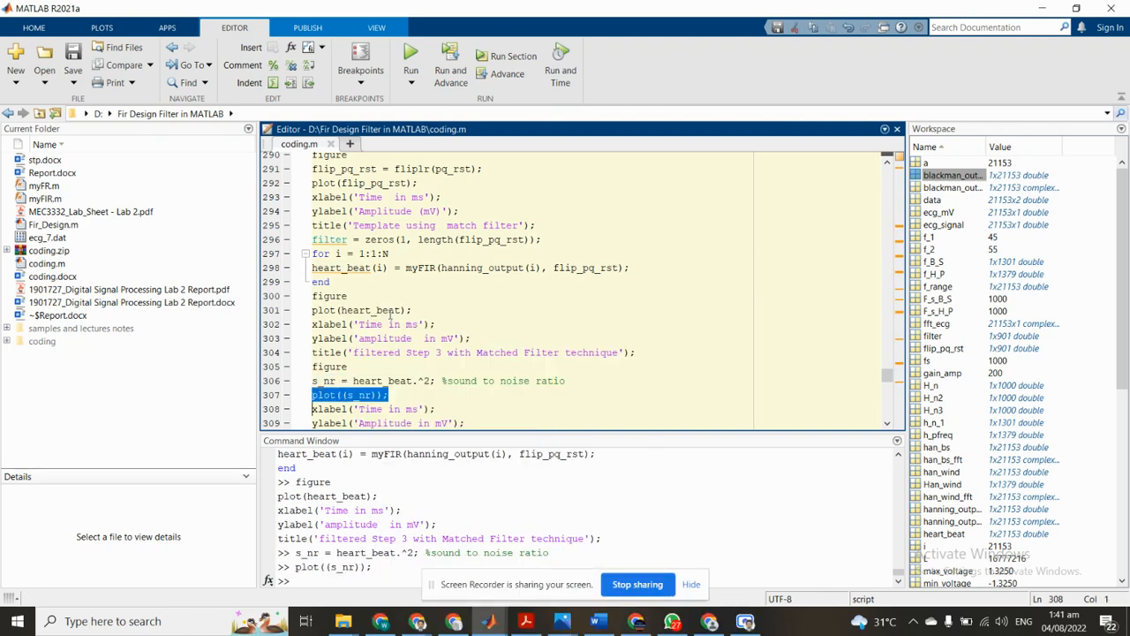
scroll("down", 3)
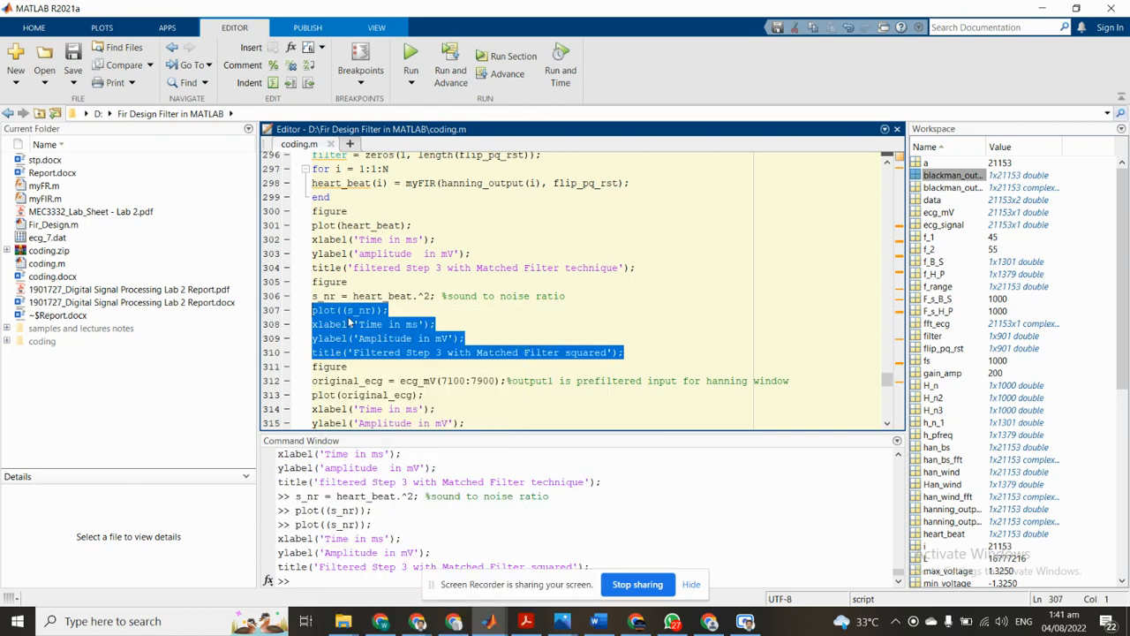
mouse_move(259, 620)
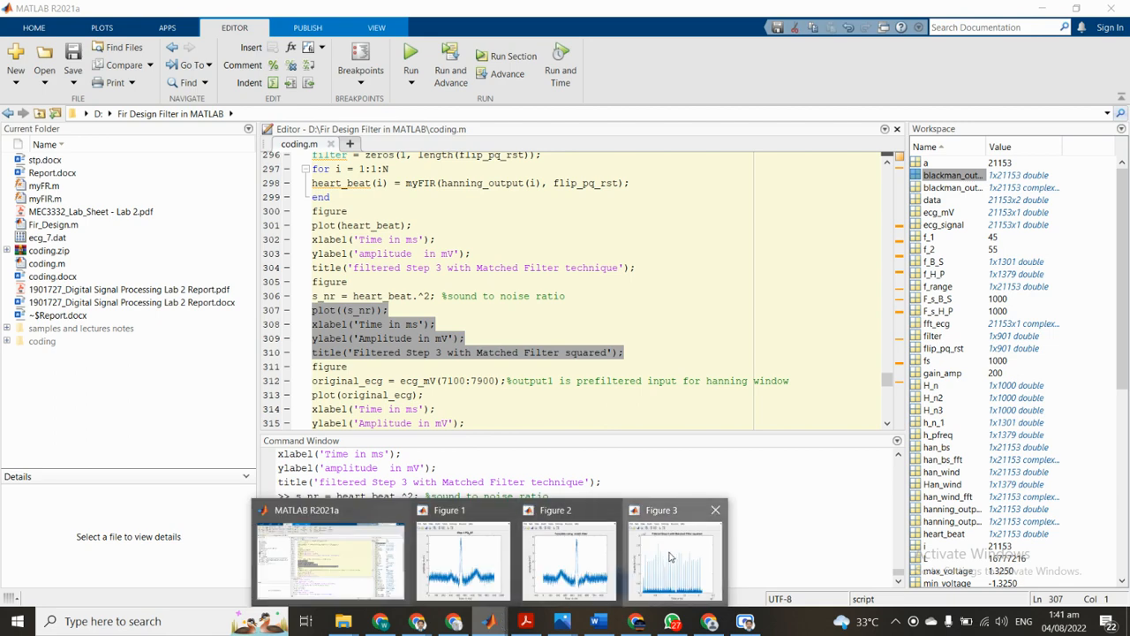
left_click(673, 561)
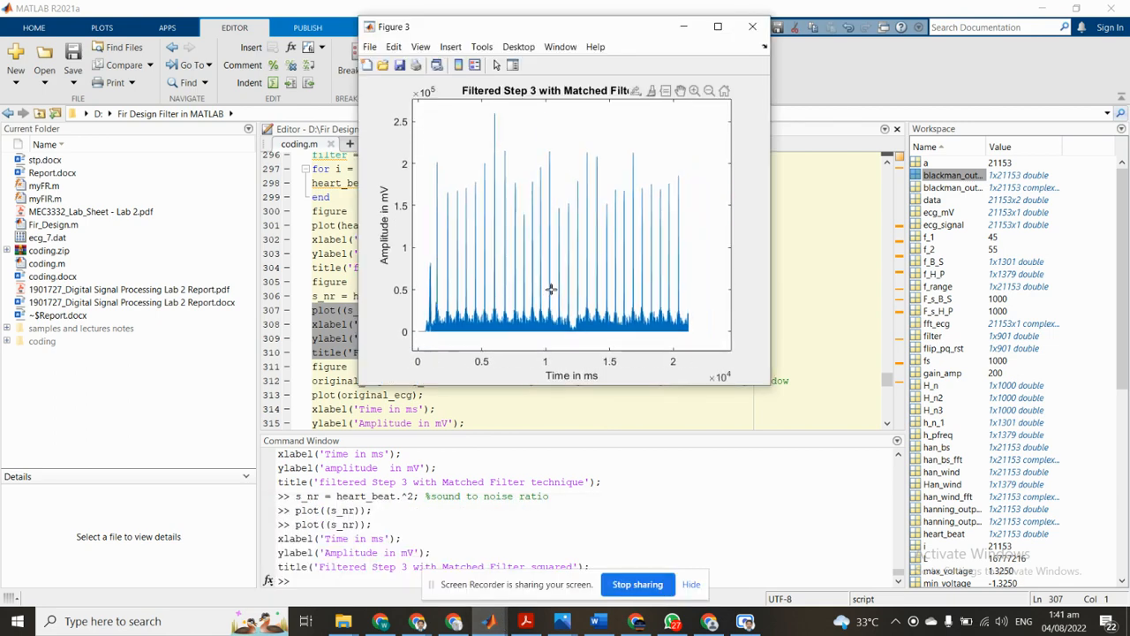
left_click(752, 26)
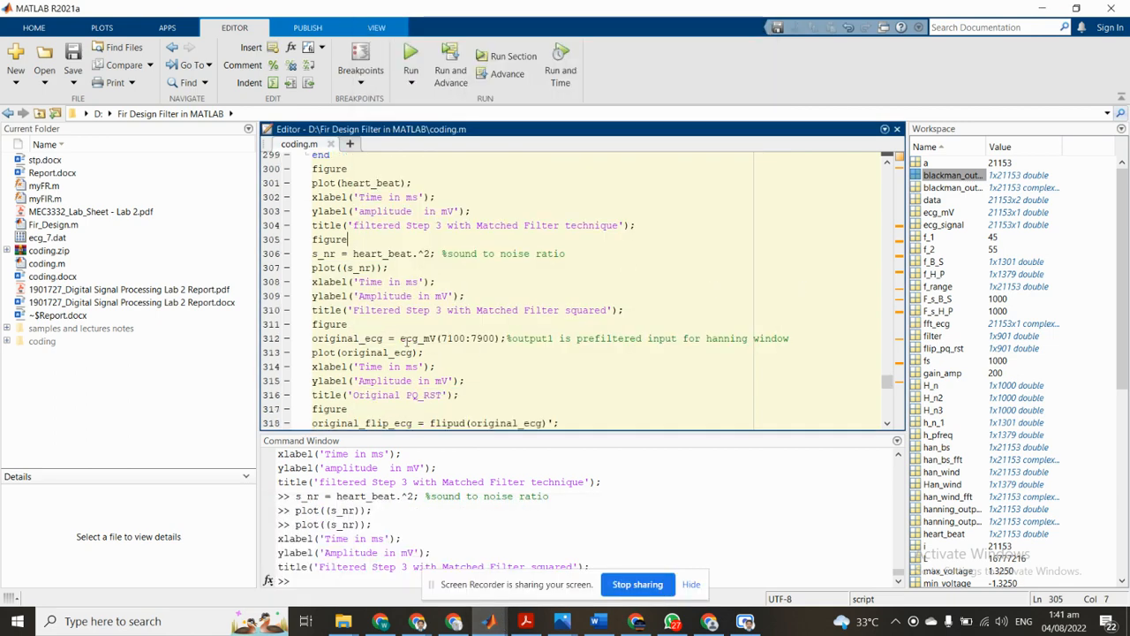
double_click(417, 338)
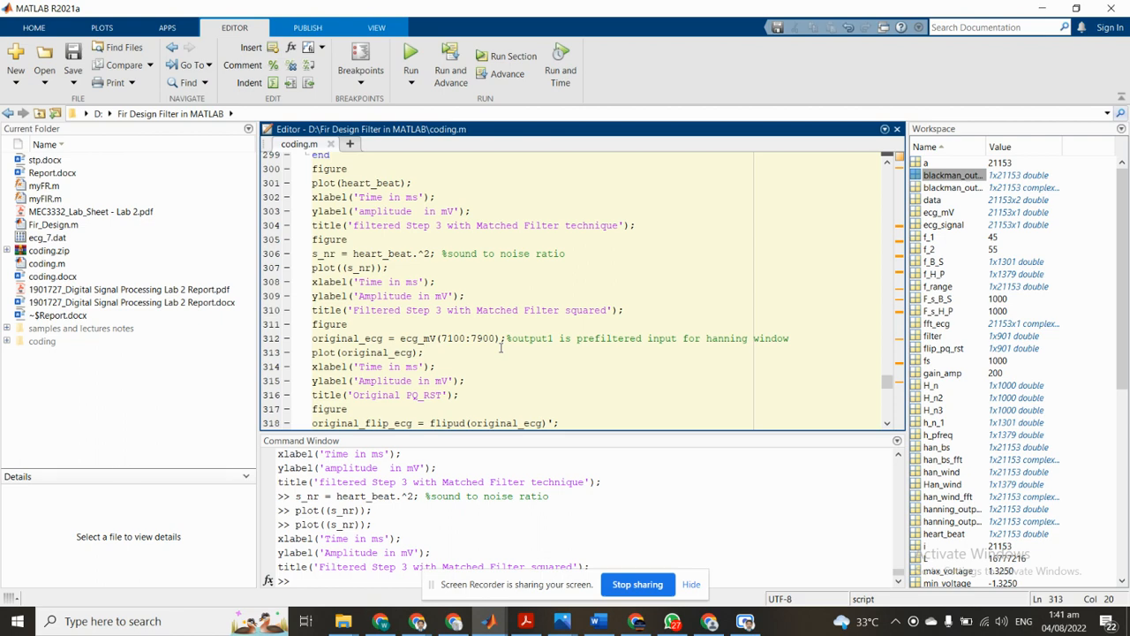
Run lines 311–312 taking original_ecg from ecg_mV(7100:7900), then evaluate its plot lines
left_click(424, 352)
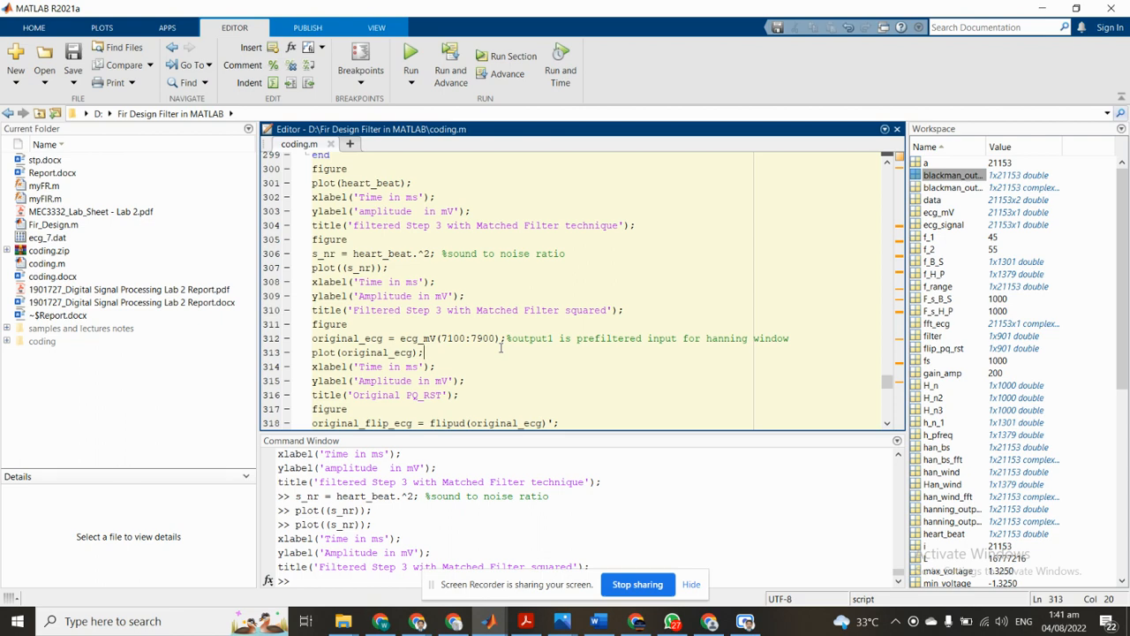
double_click(415, 338)
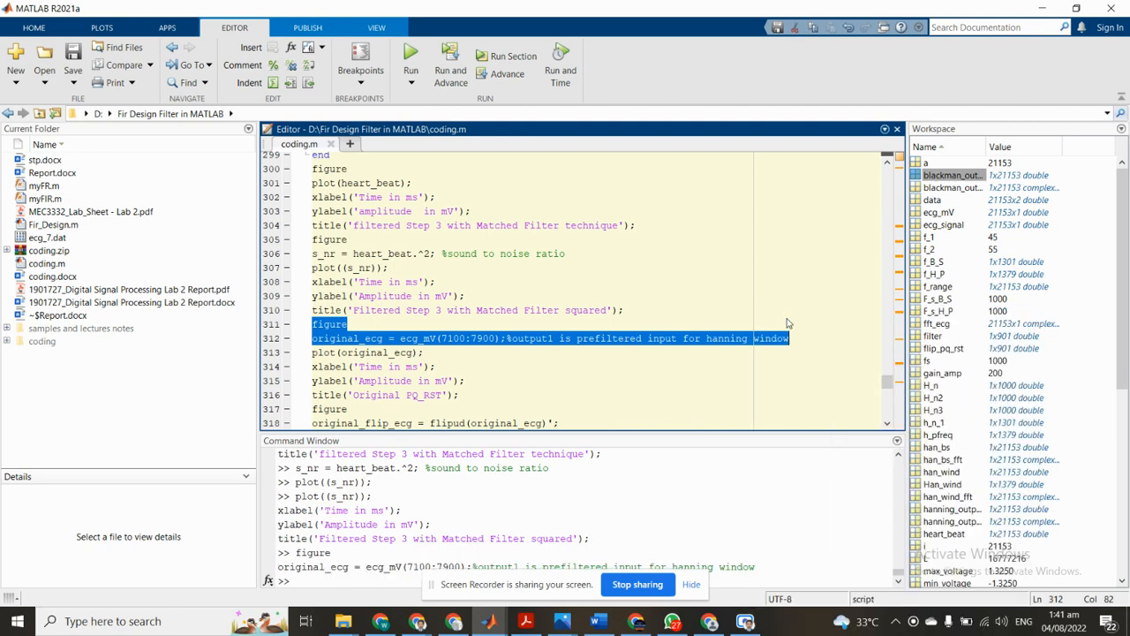
left_click(400, 360)
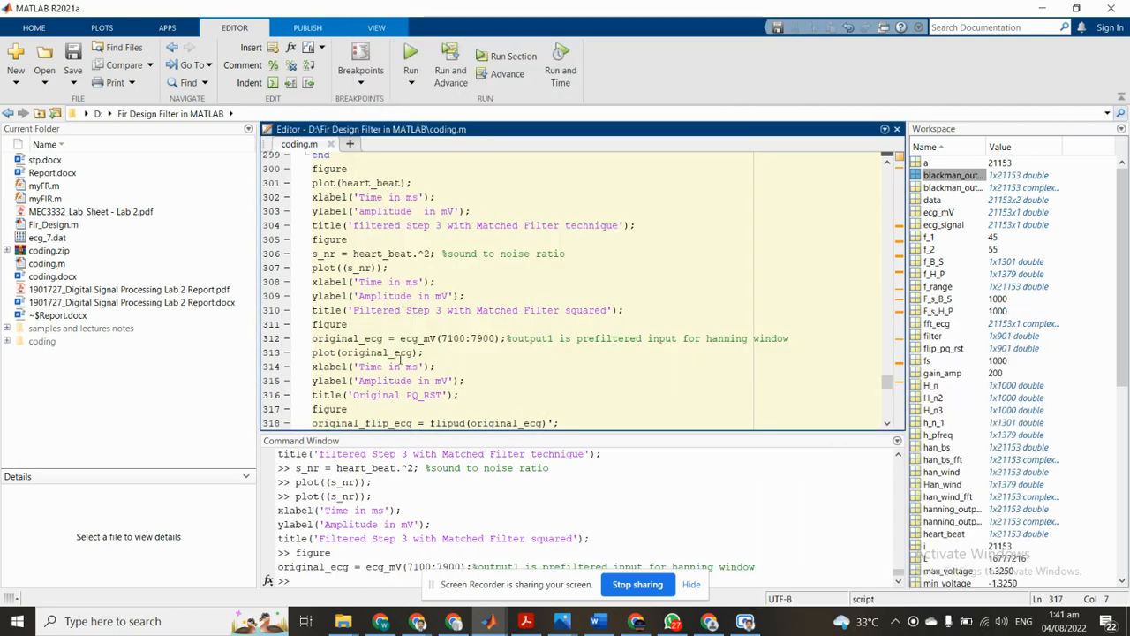
right_click(362, 352)
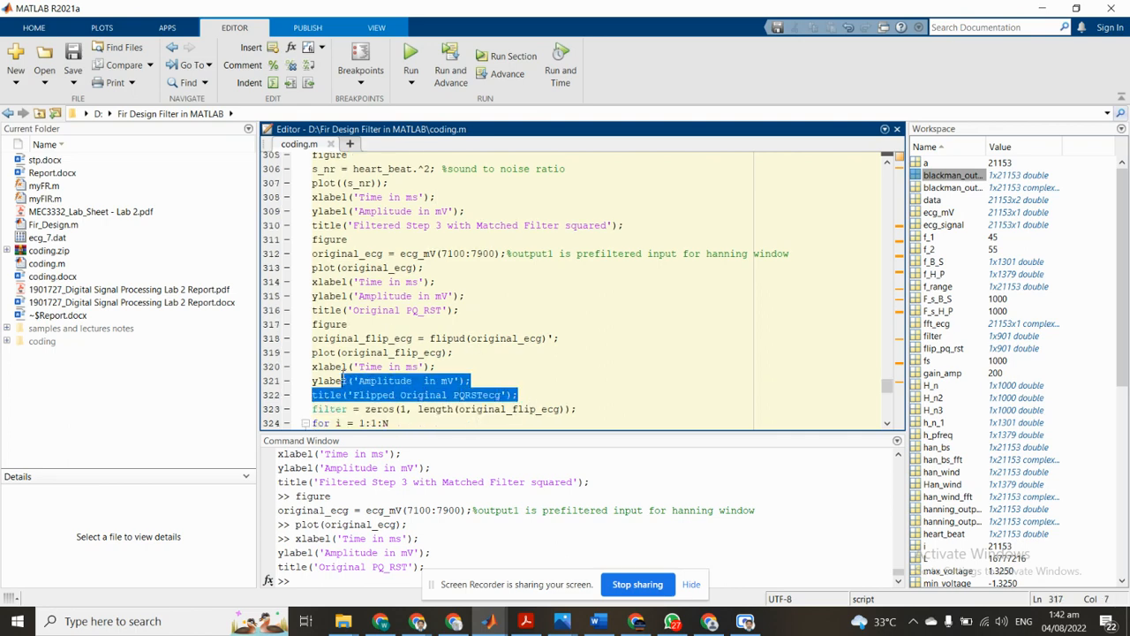
Evaluate lines 317–322 to plot original_flip_ecg as 'Flipped Original PQRSTecg'
right_click(397, 380)
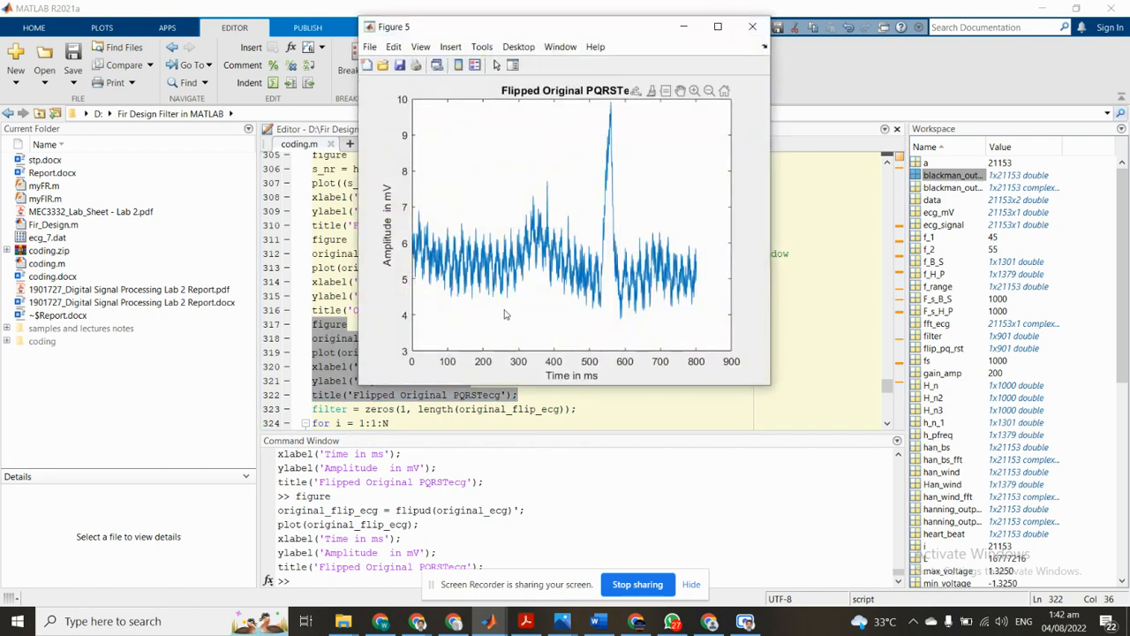
mouse_move(349, 381)
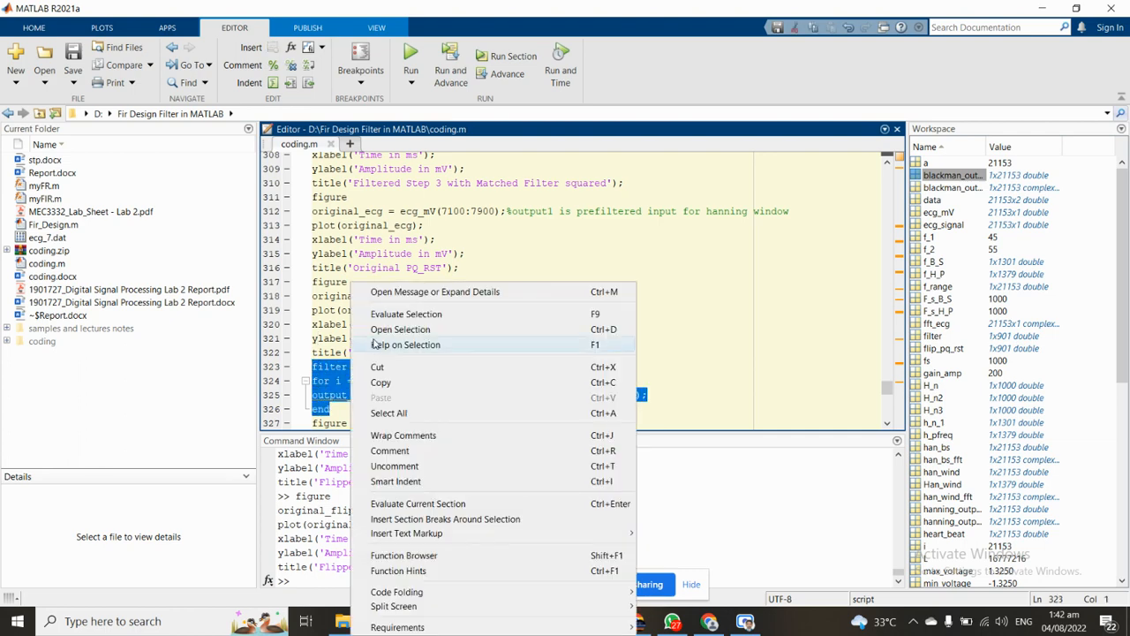
Run the matched-filter loop, plot output_Original as 'Filtered ECG with Matched Filter', then close it
left_click(406, 313)
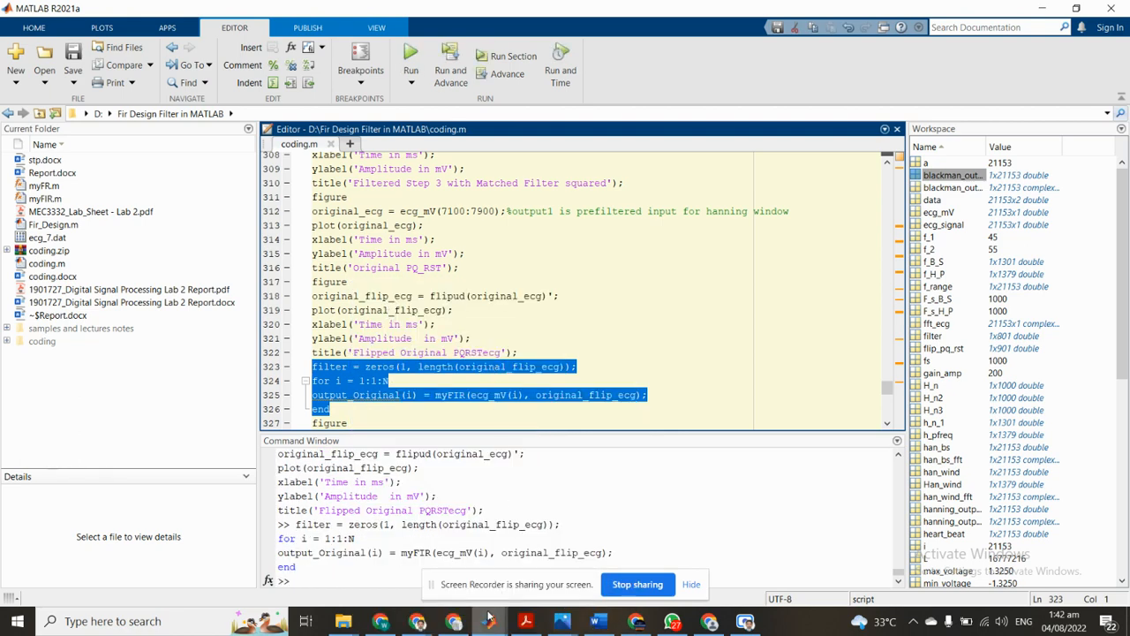
left_click(333, 409)
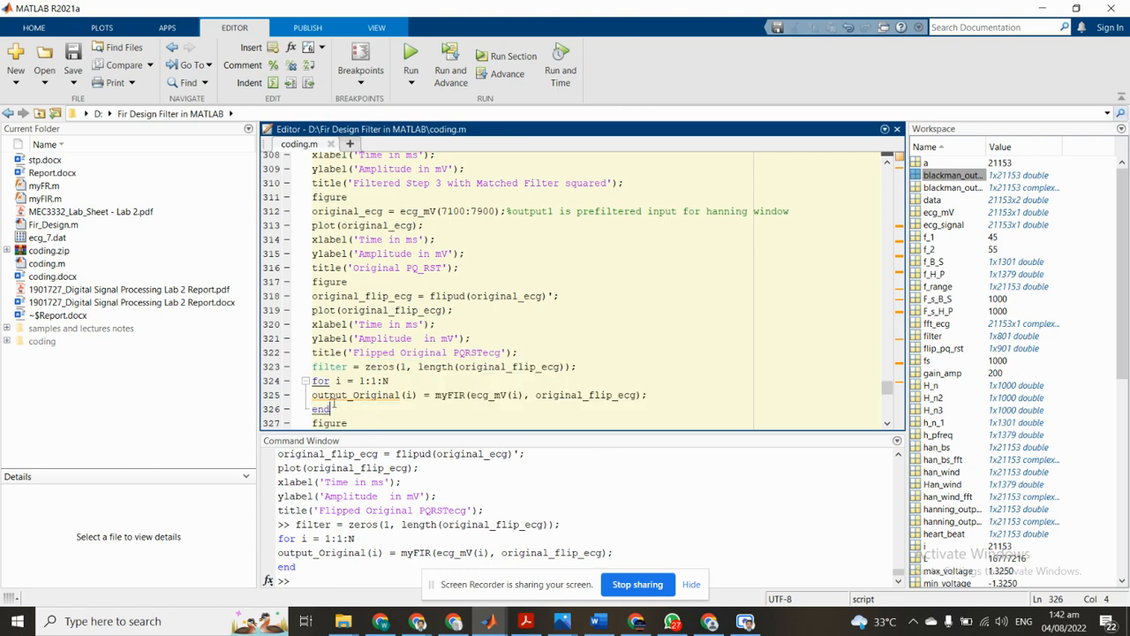
scroll("down", 3)
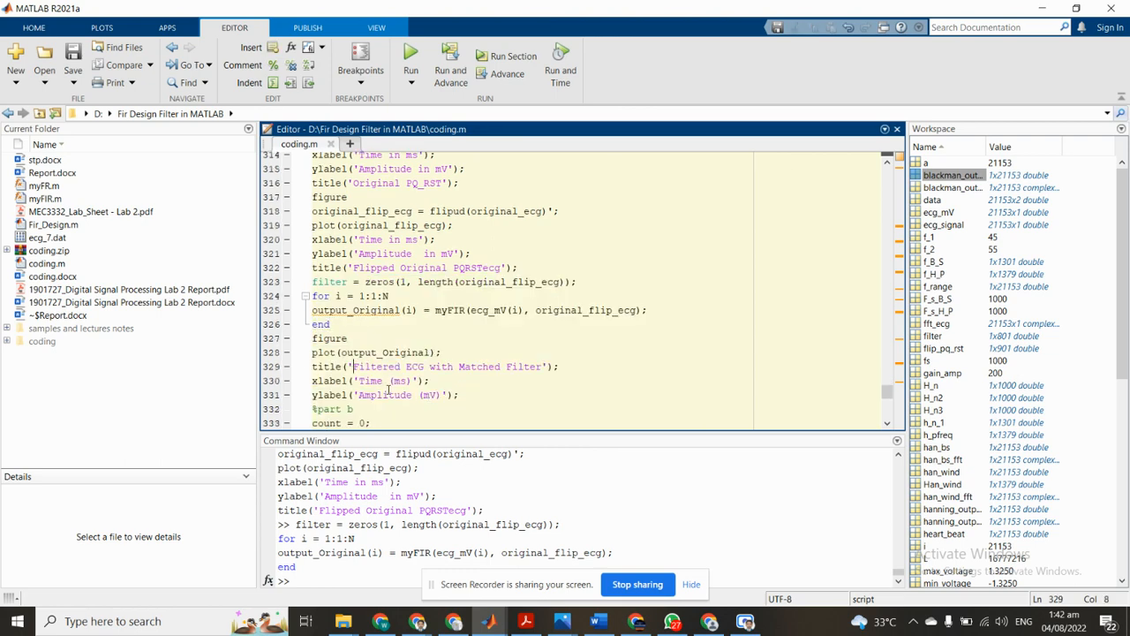
left_click_drag(312, 366, 459, 394)
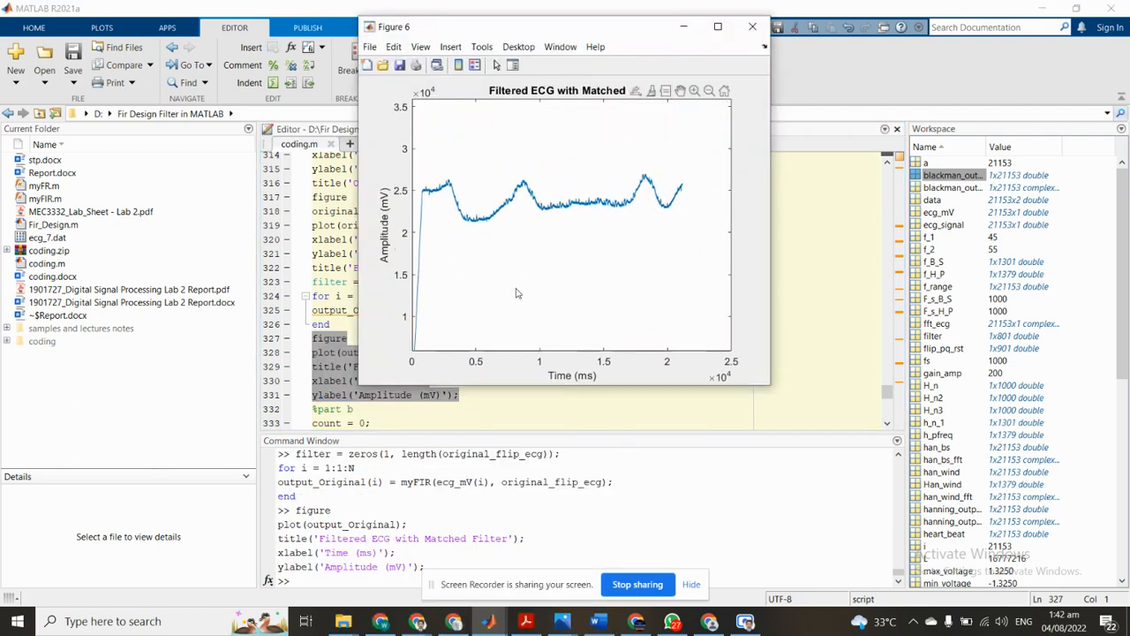
left_click(752, 27)
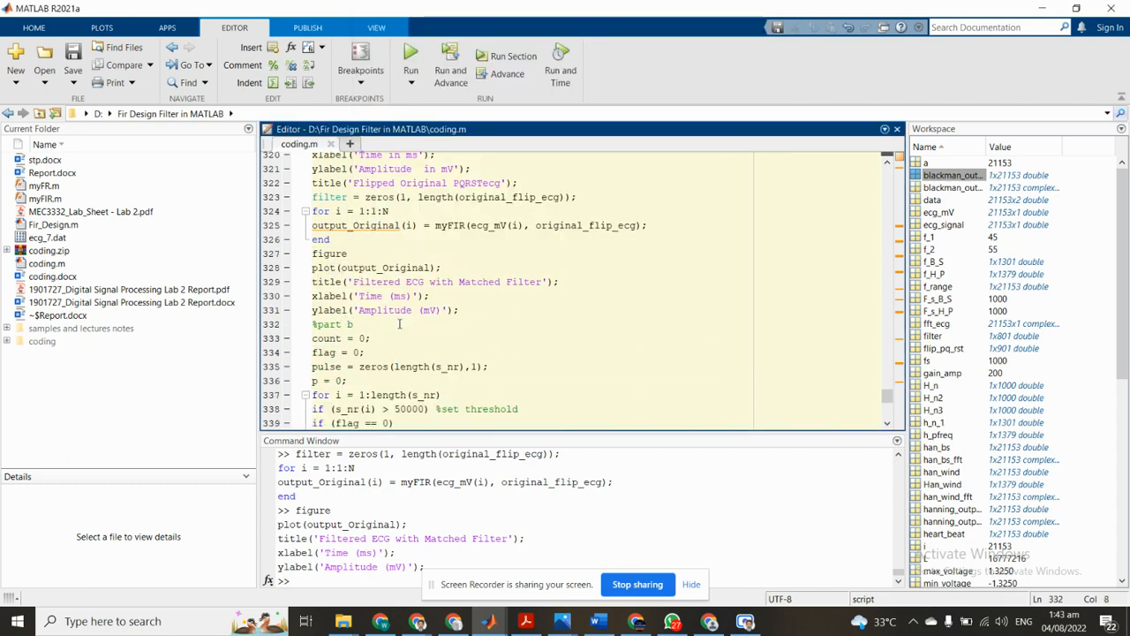
Show the lab sheet PDF's Step 5: ECG Heartrate Detection section
scroll("down", 3)
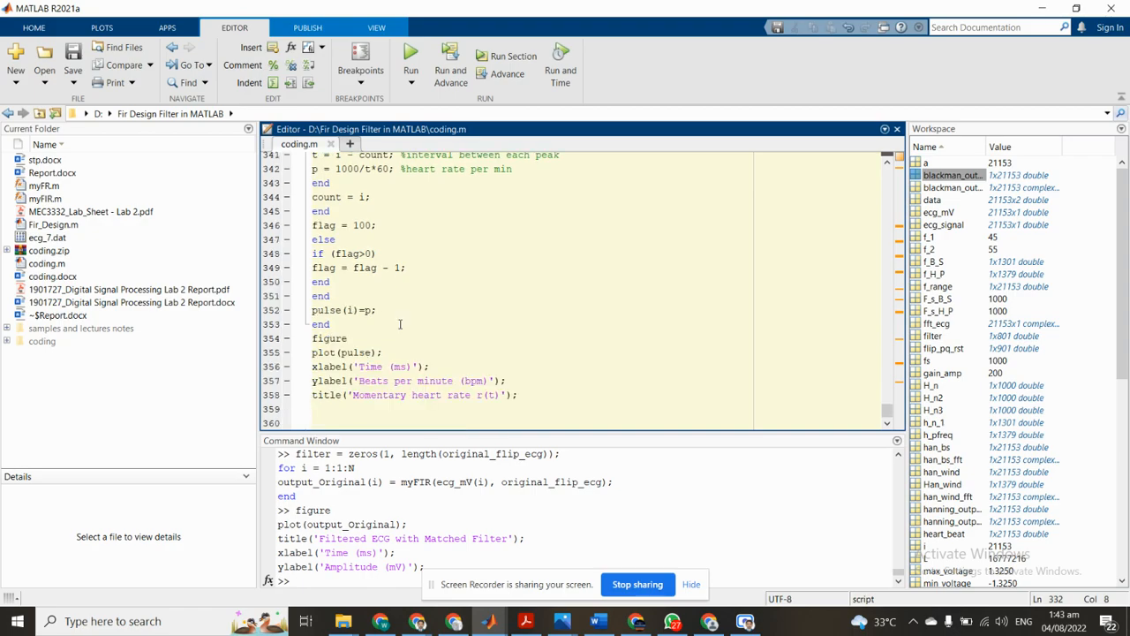
scroll("up", 3)
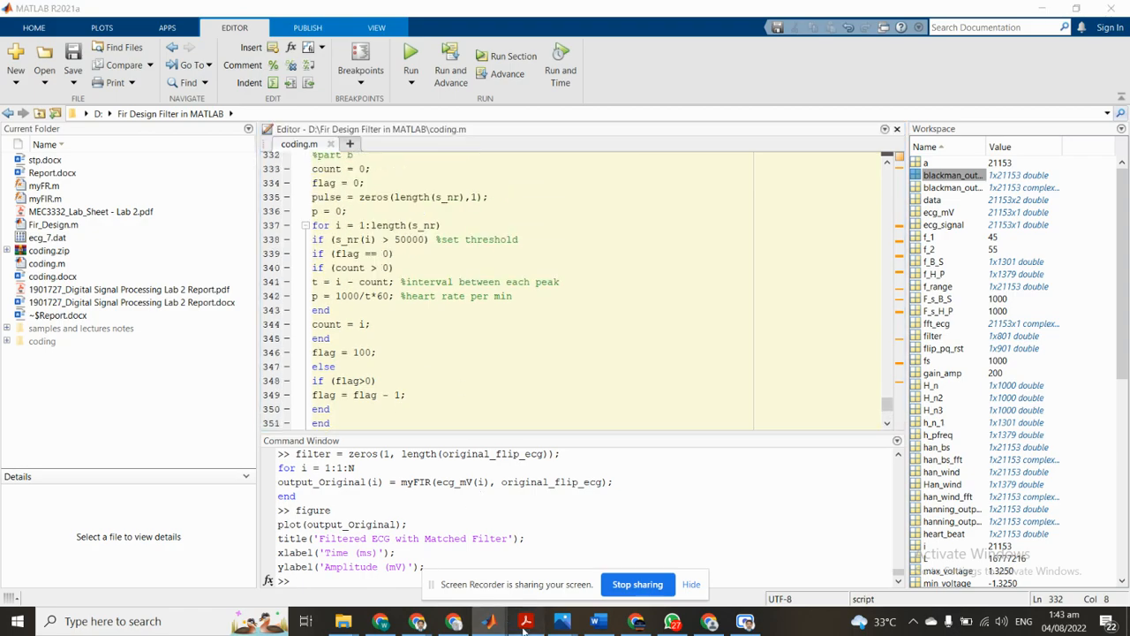
left_click(526, 620)
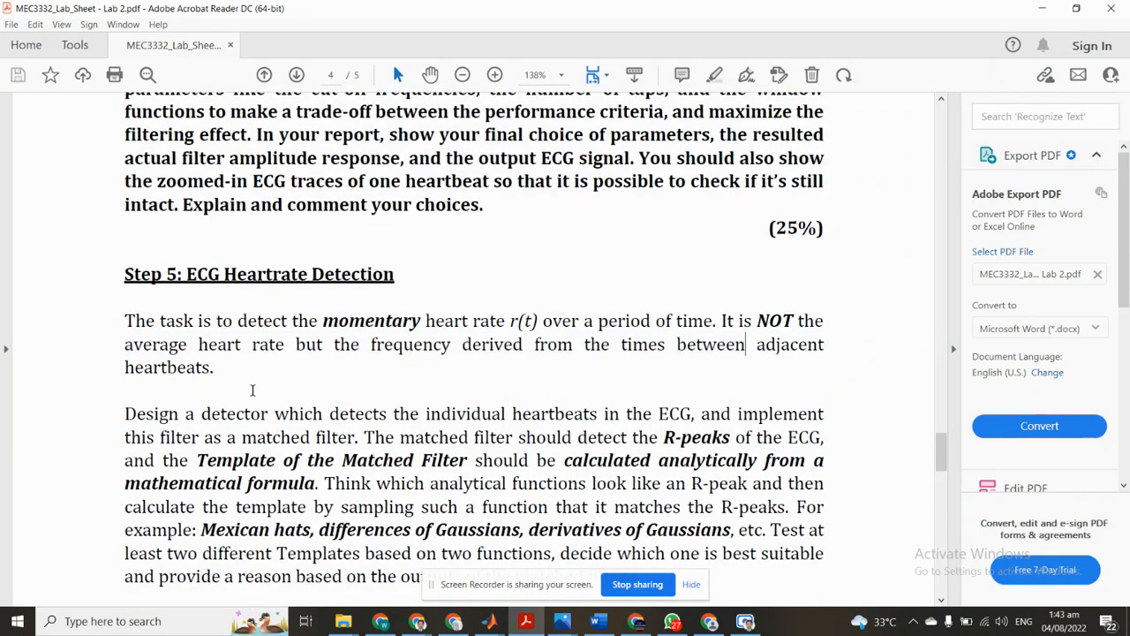
scroll("down", 3)
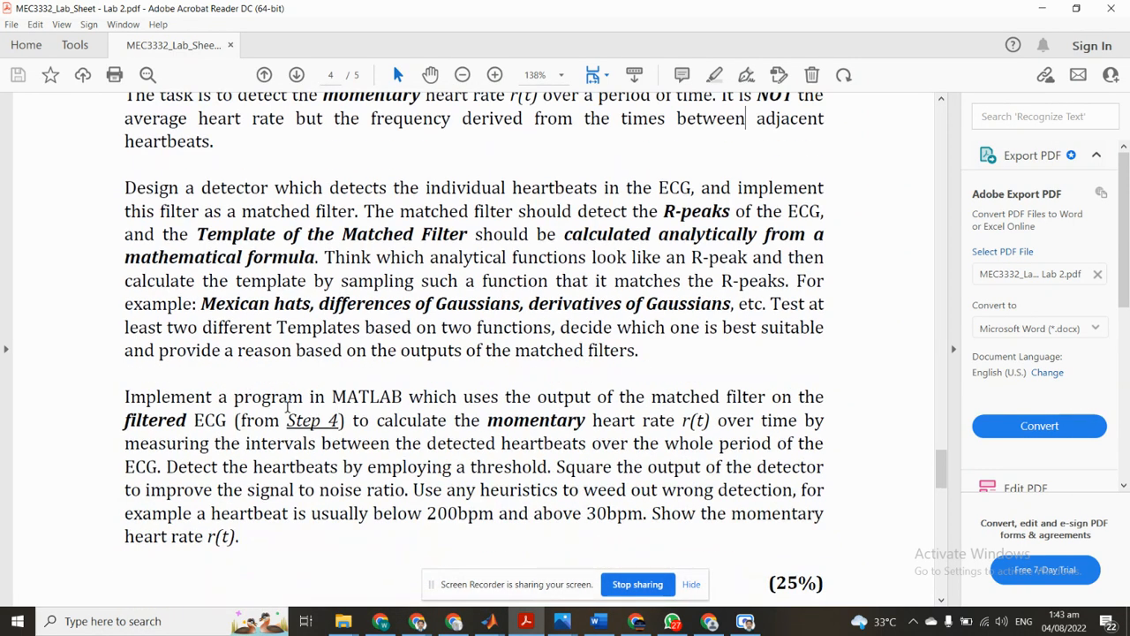
Scroll the Word report down to the Step 5b heart-rate detection write-up
left_click(598, 621)
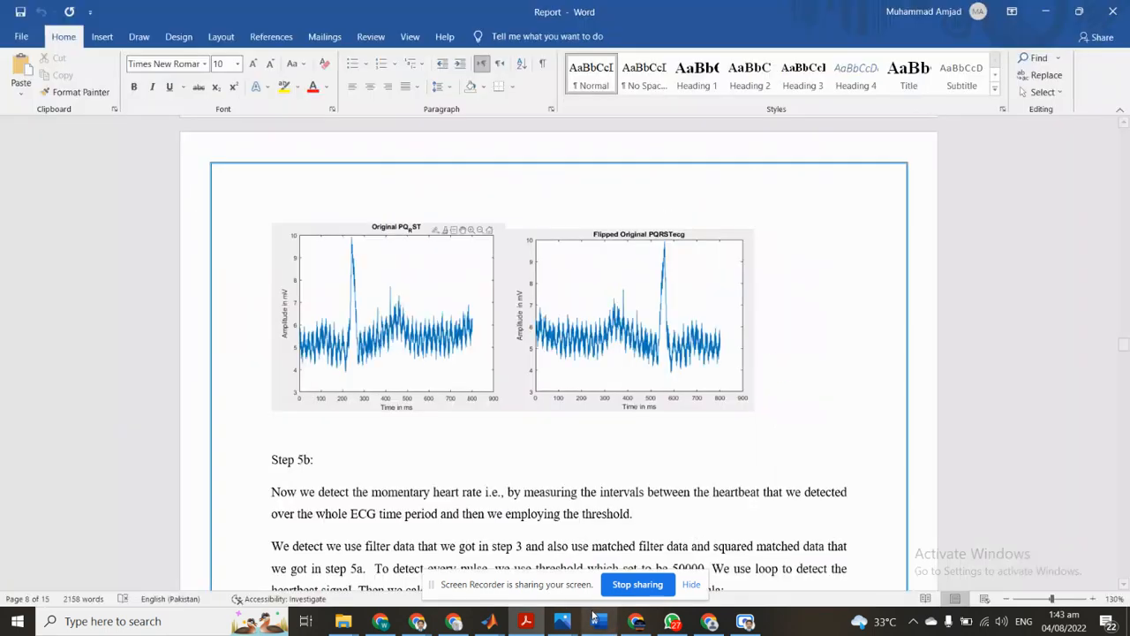
scroll("down", 3)
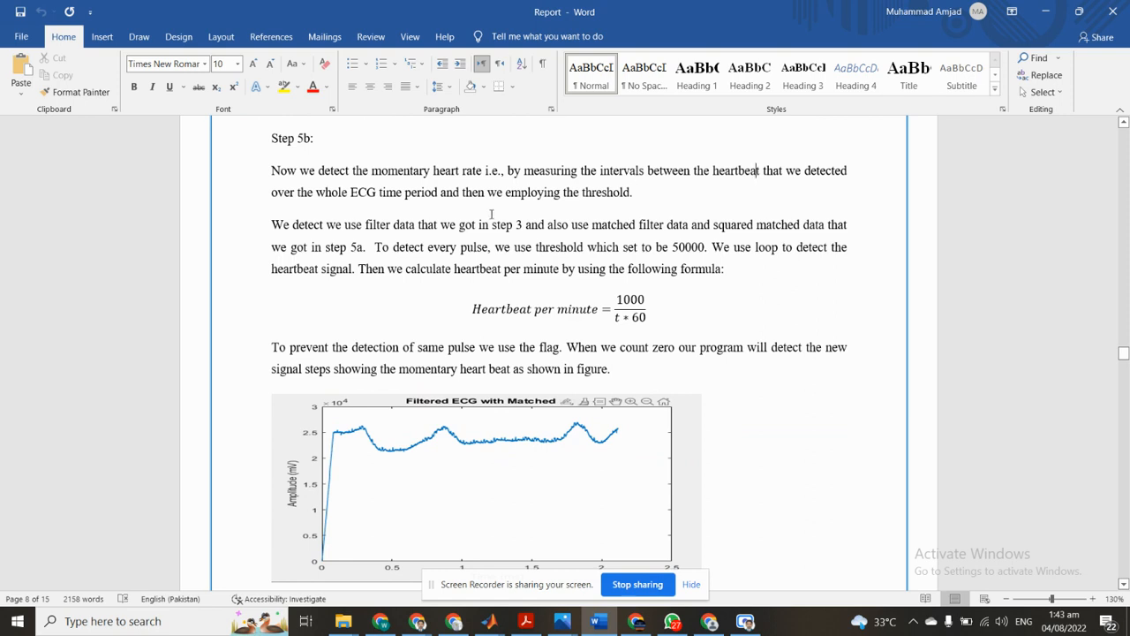
mouse_move(489, 621)
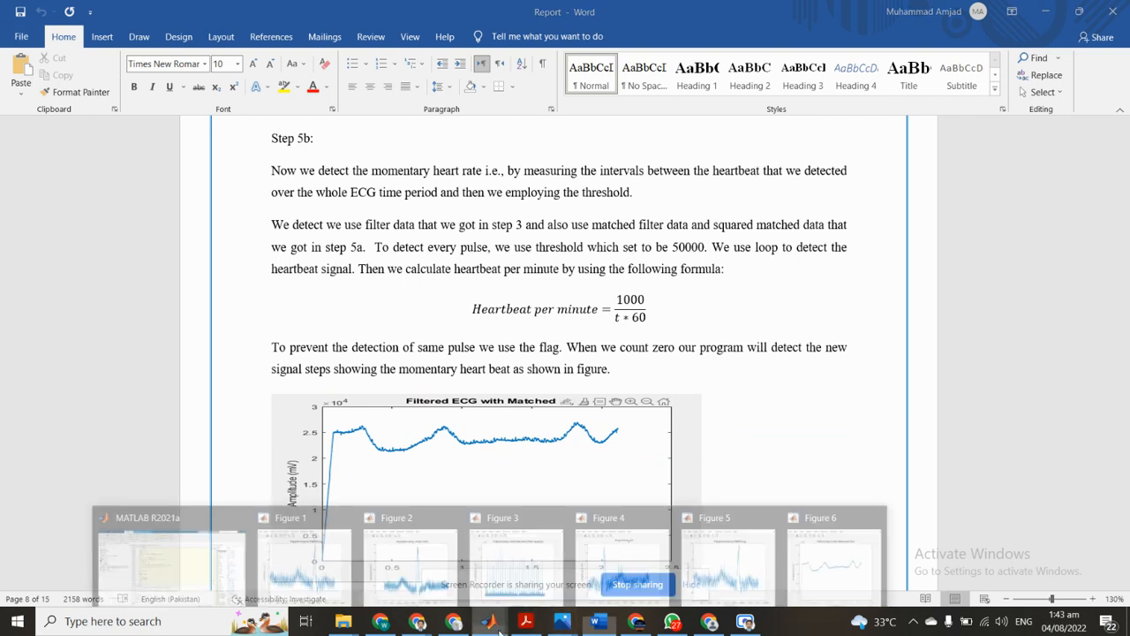
scroll("down", 3)
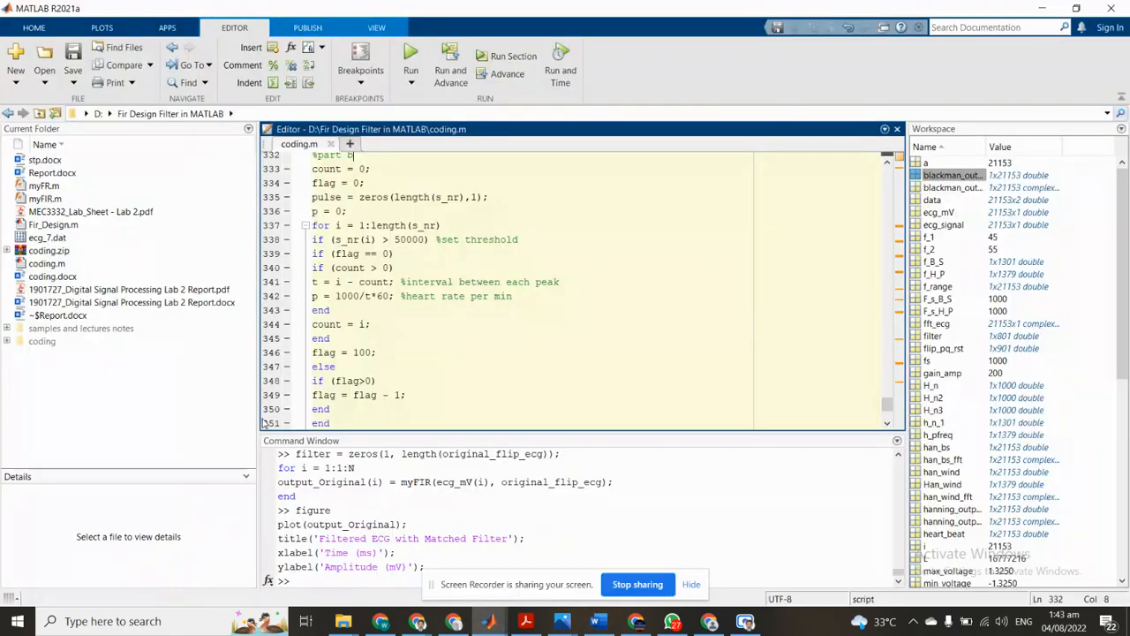
Evaluate coding.m lines 333–336 to create count, flag, pulse and p
scroll("up", 3)
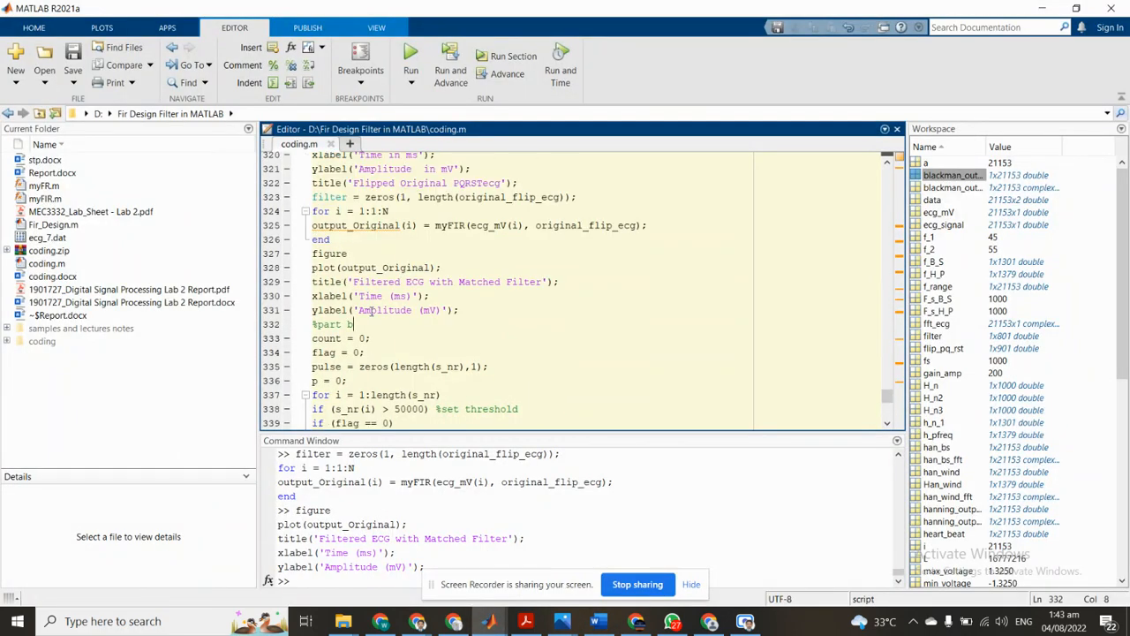
double_click(323, 338)
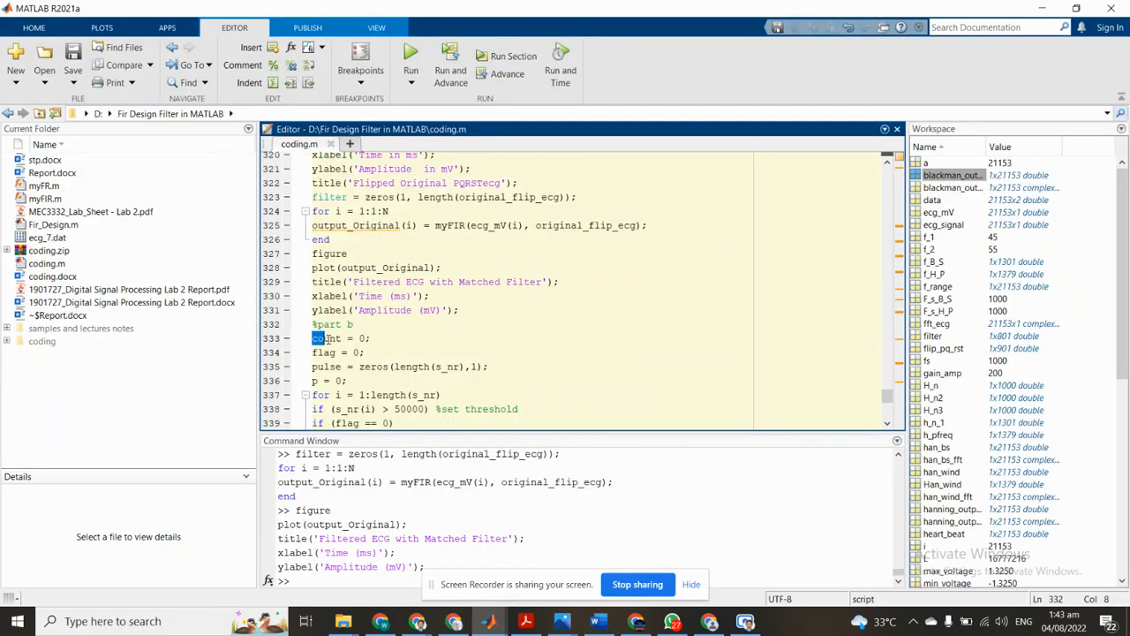
left_click_drag(311, 338, 487, 366)
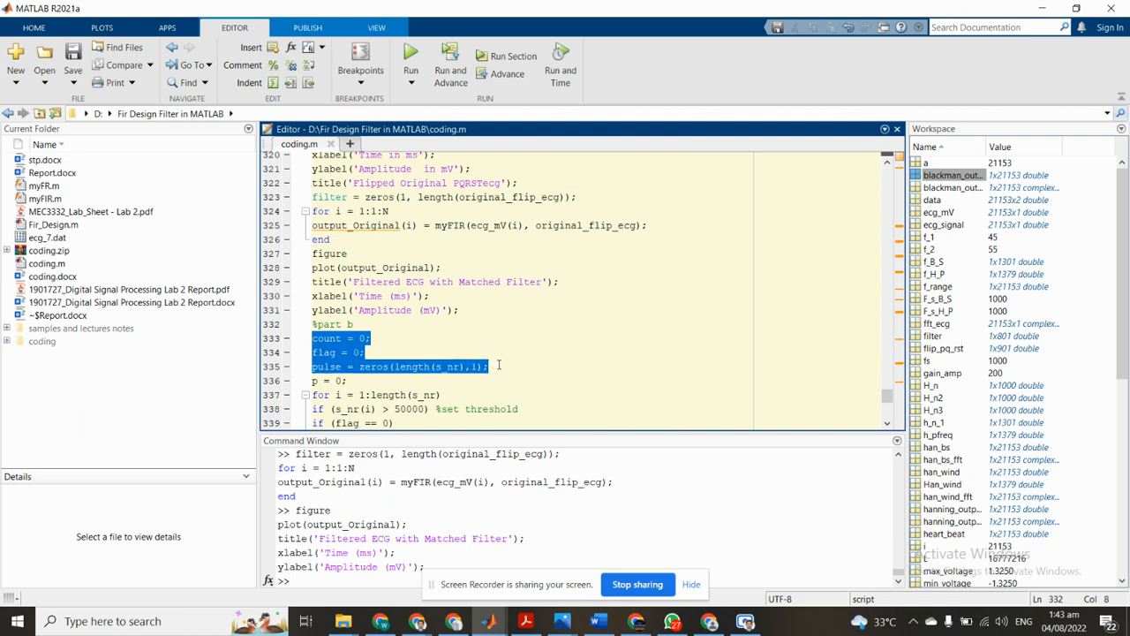
left_click(490, 366)
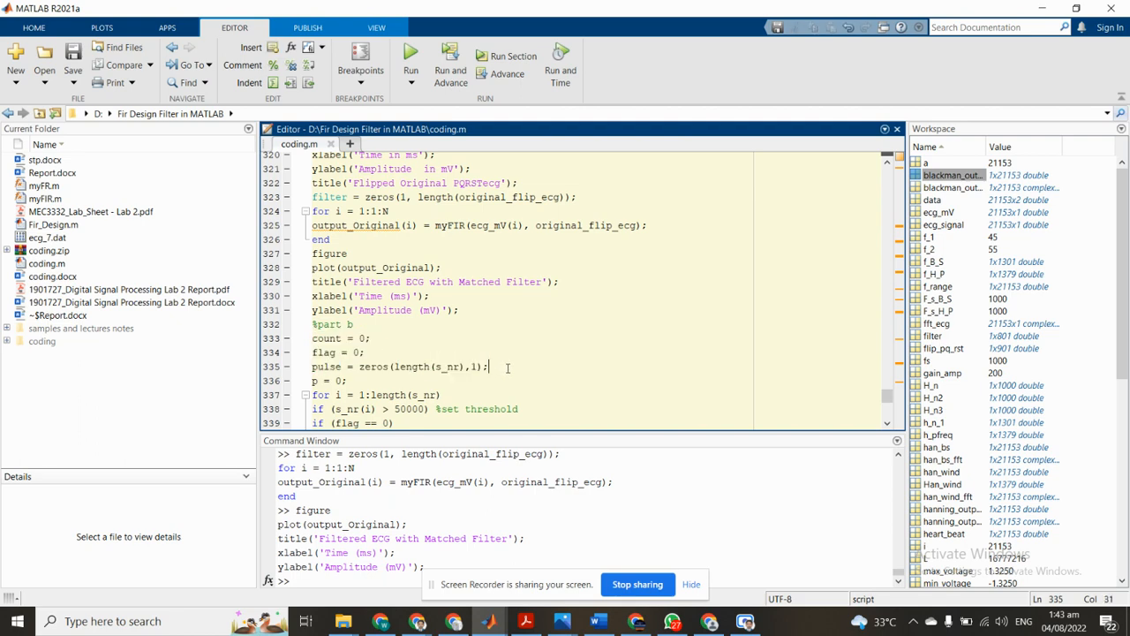
left_click_drag(488, 366, 373, 366)
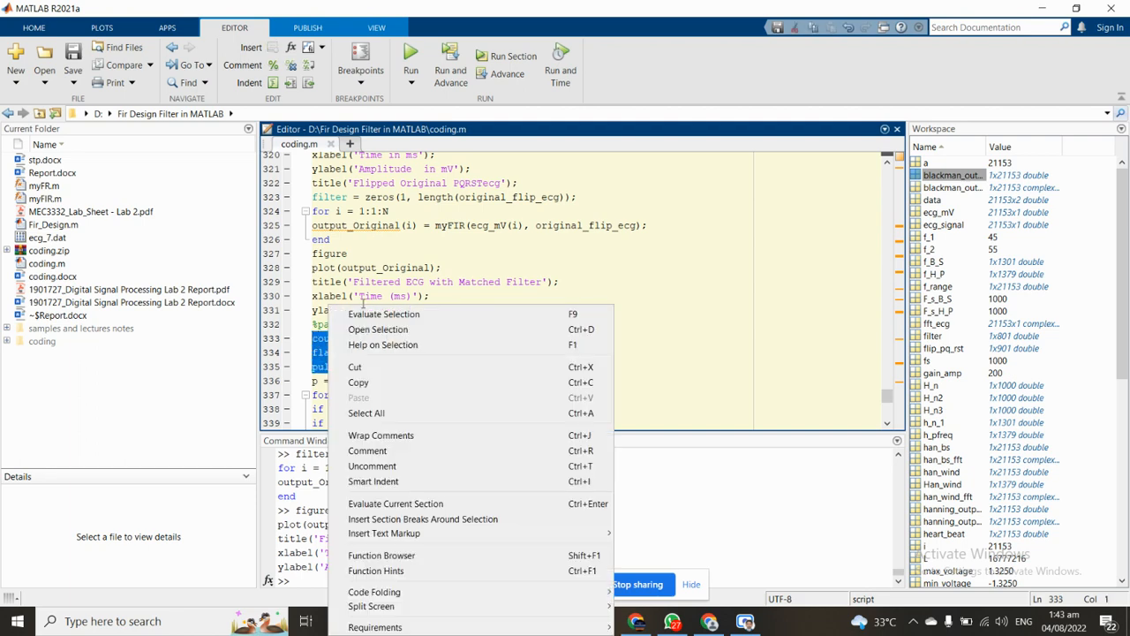
left_click(351, 381)
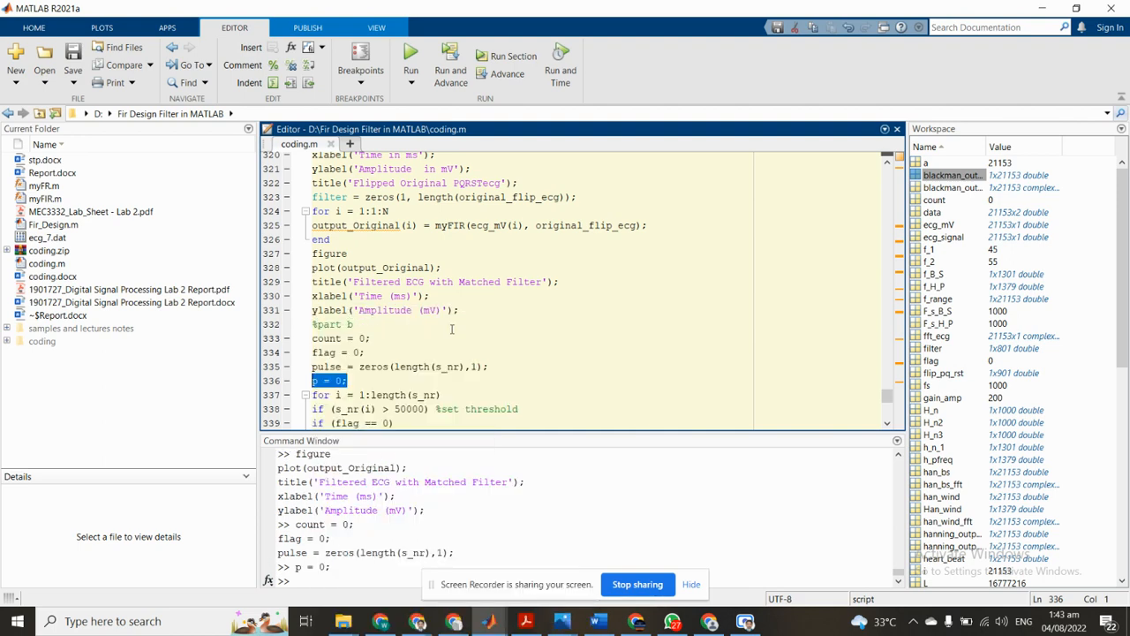
scroll("down", 3)
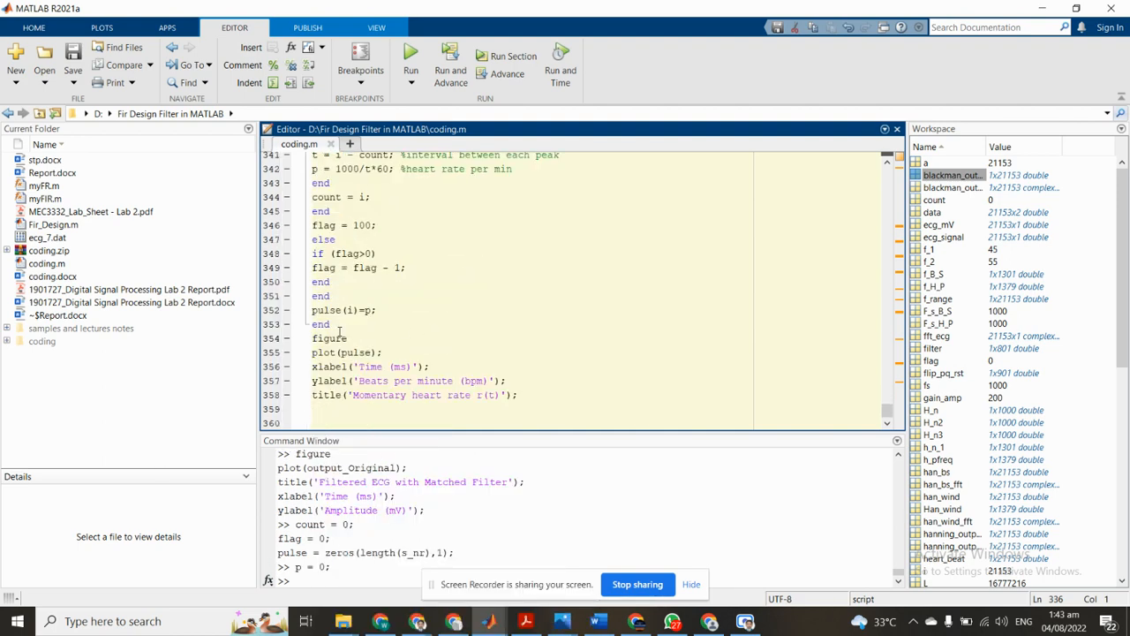
scroll("up", 3)
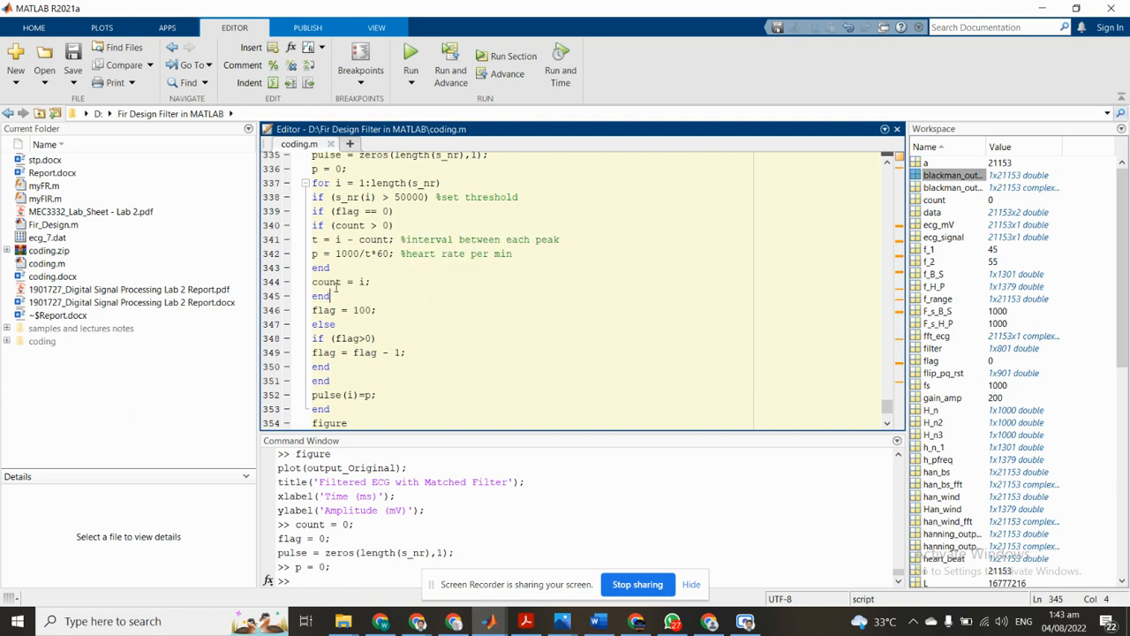
Run the detection loop, plot pulse as 'Momentary heart rate r(t)' (~80 bpm), then close it
left_click_drag(312, 352, 331, 408)
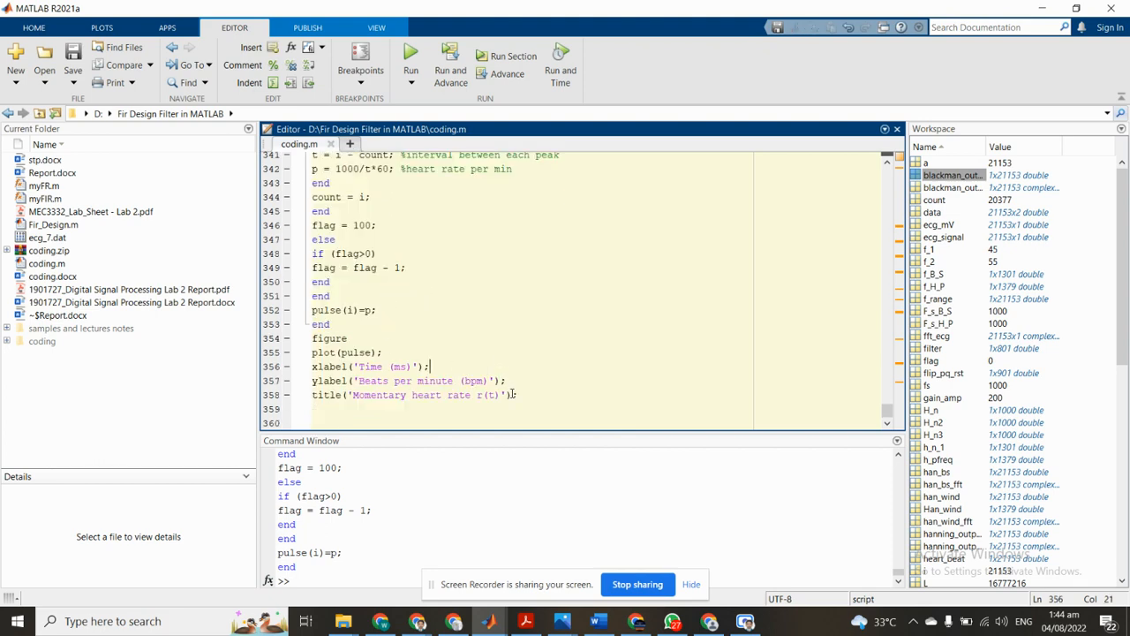
triple_click(415, 395)
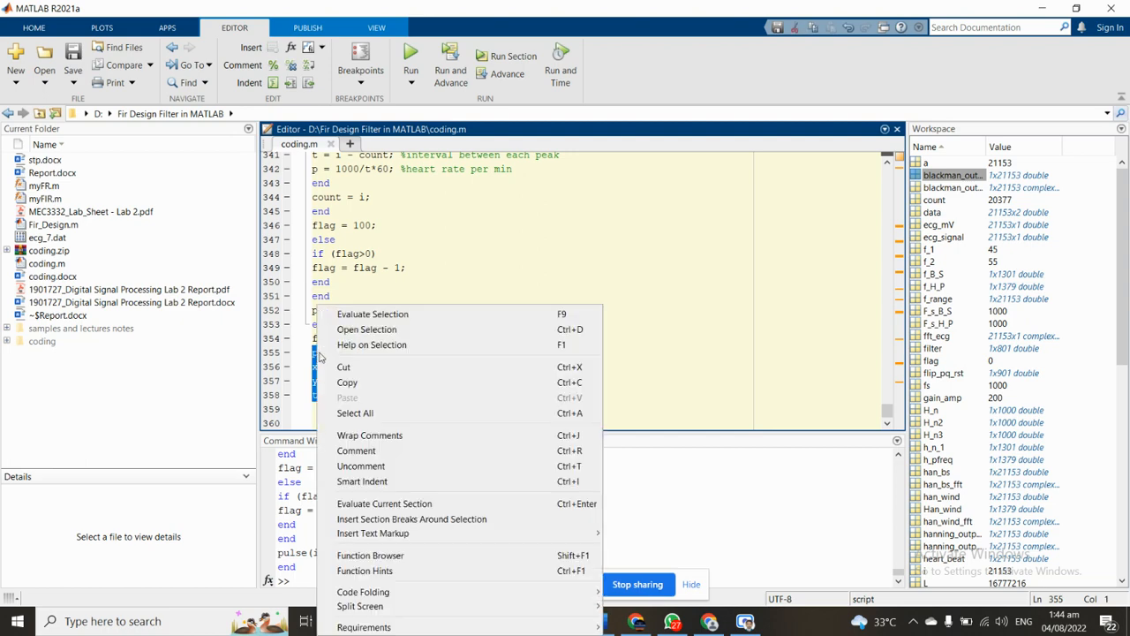
left_click(372, 313)
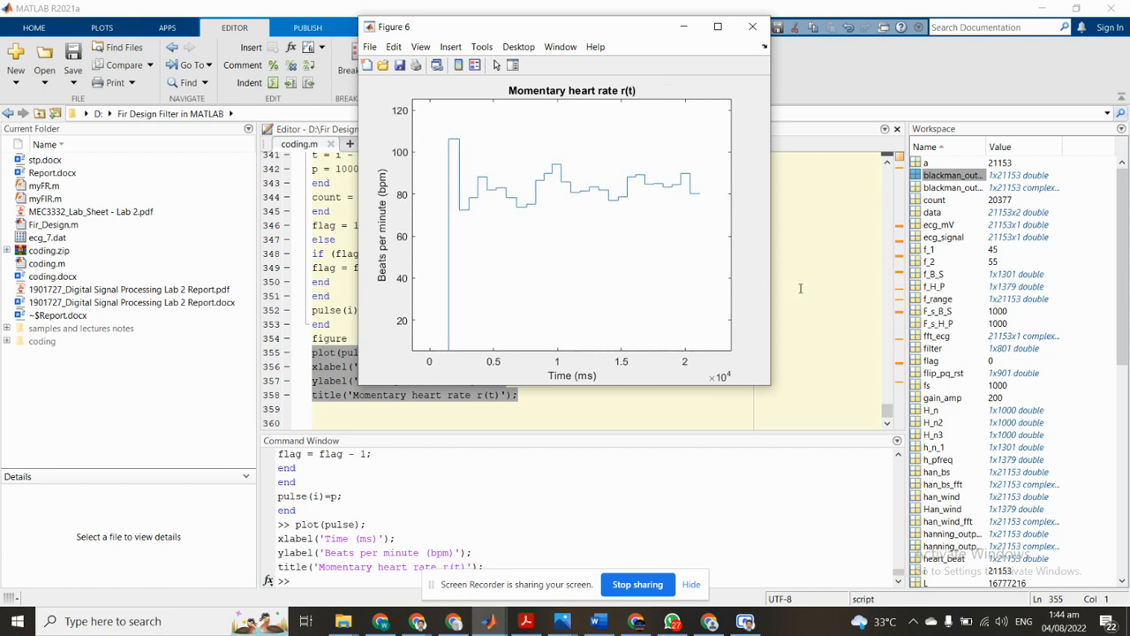
left_click(752, 26)
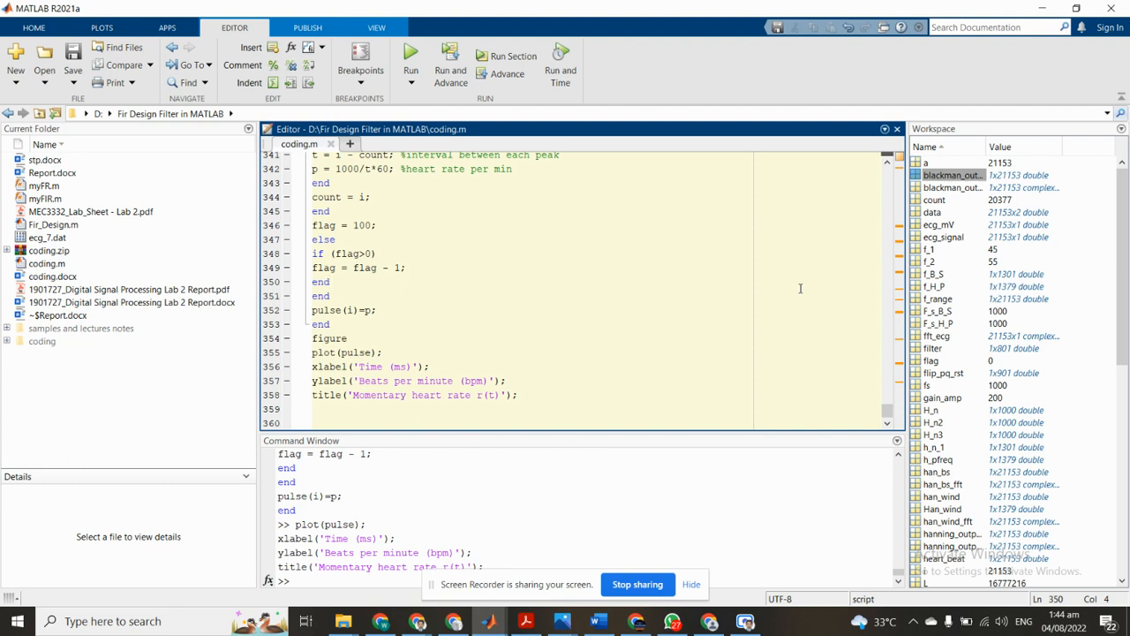
left_click(332, 281)
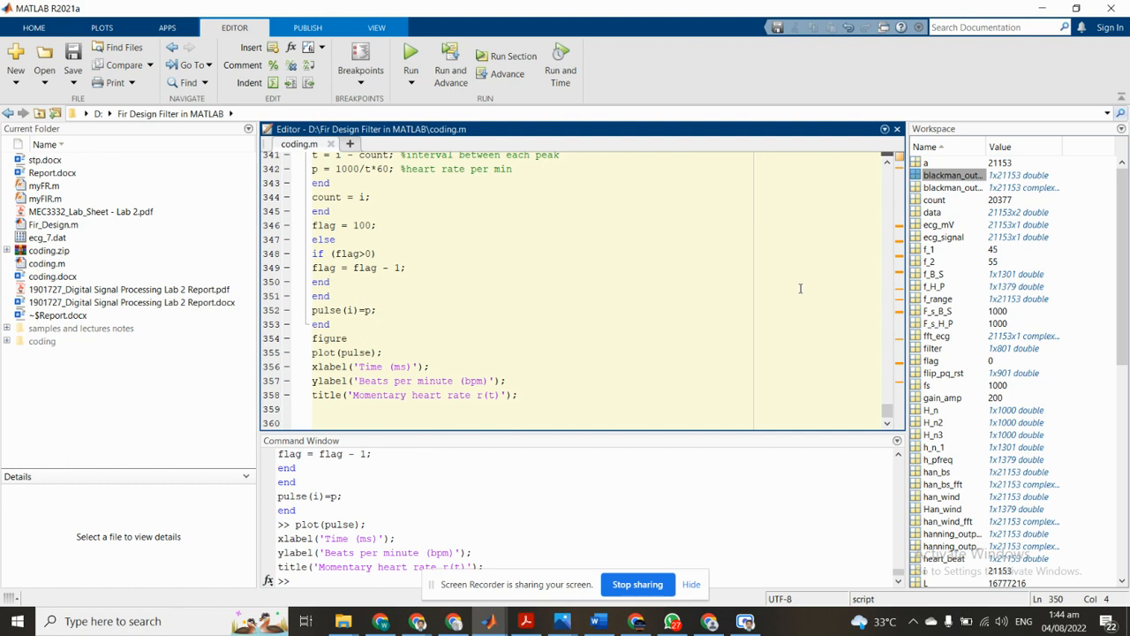
mouse_move(817, 301)
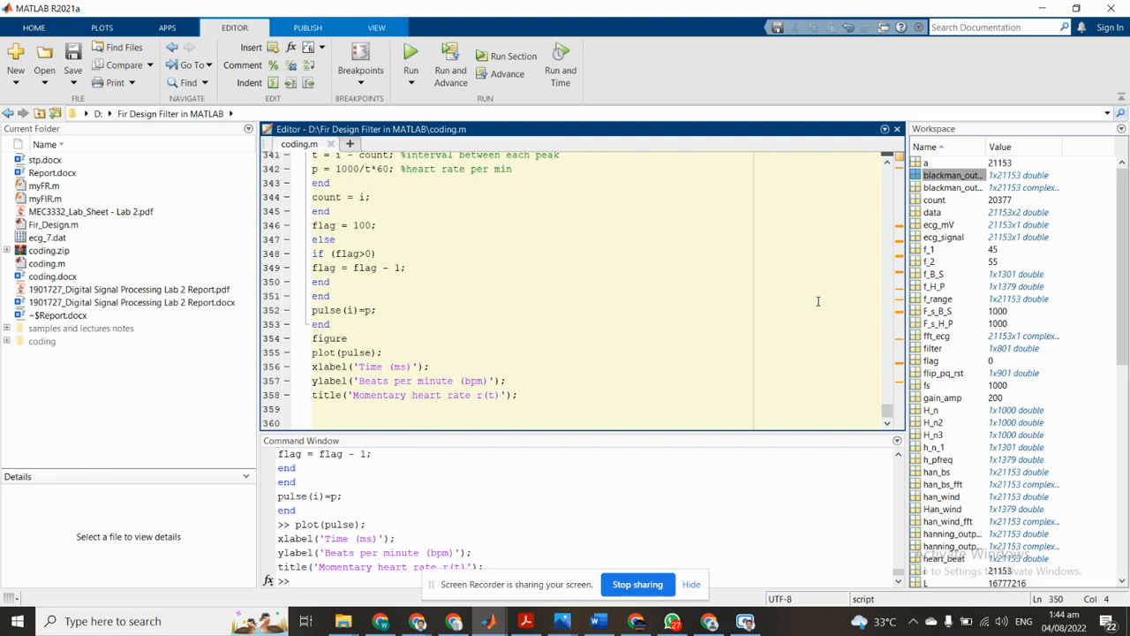